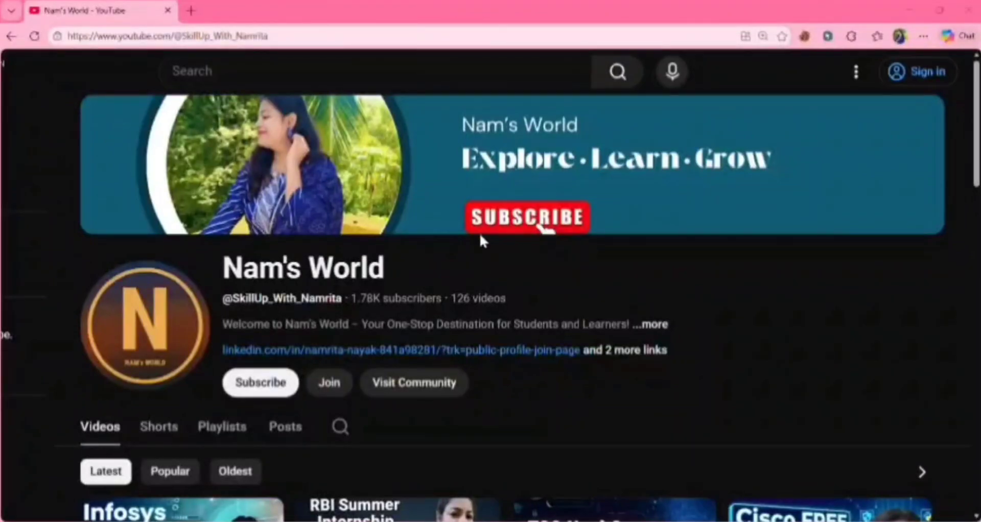
# Step: Browse the Gen AI Exchange FAQ page and jump to the certificate section
pyautogui.scroll(-3)
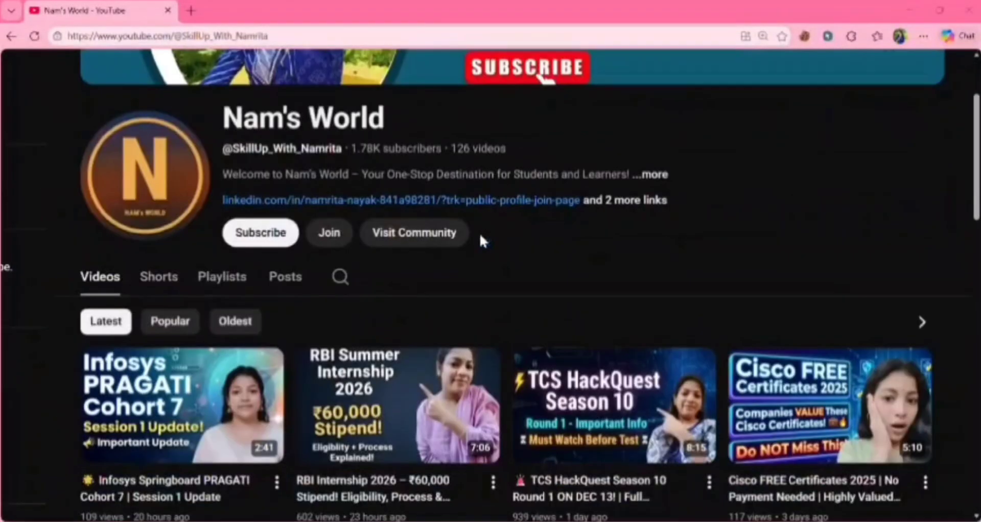
pyautogui.scroll(-3)
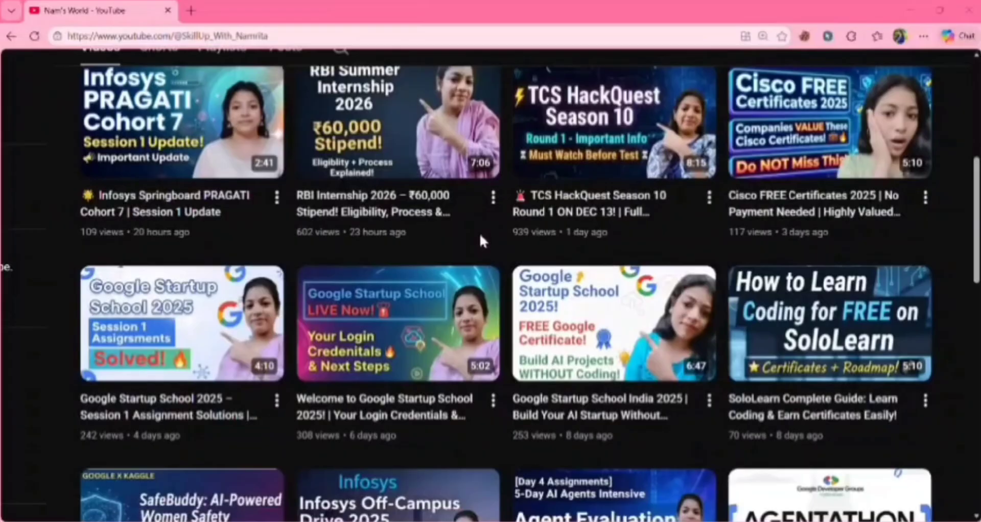
pyautogui.scroll(-3)
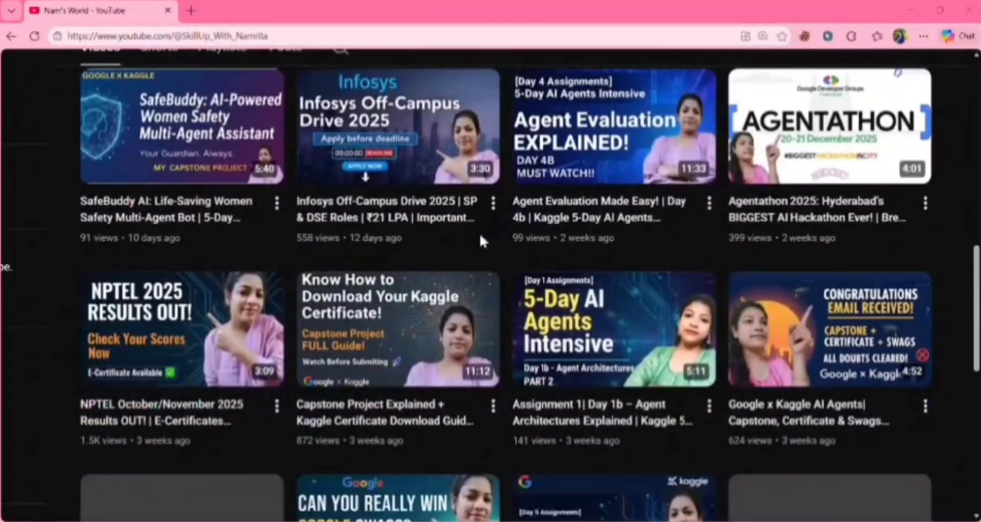
pyautogui.scroll(-3)
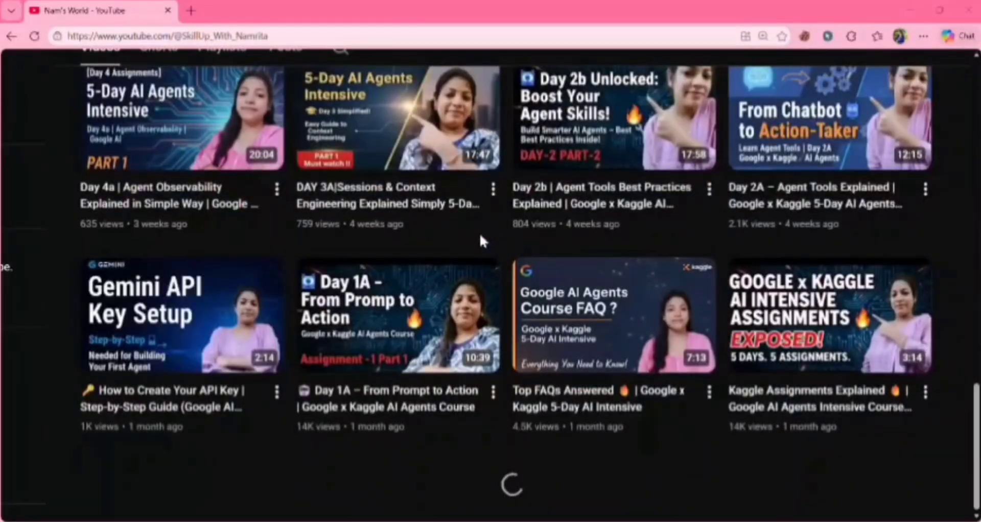
pyautogui.scroll(-3)
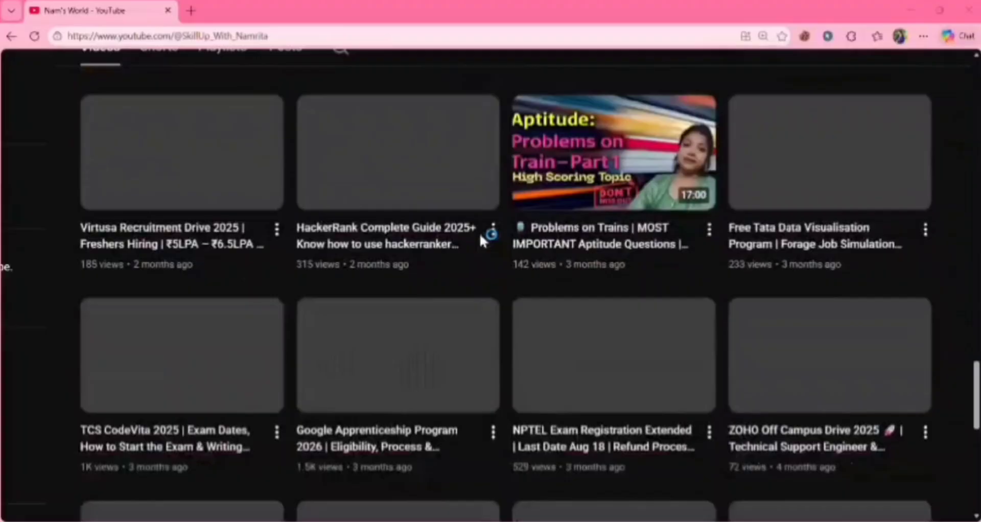
pyautogui.scroll(-3)
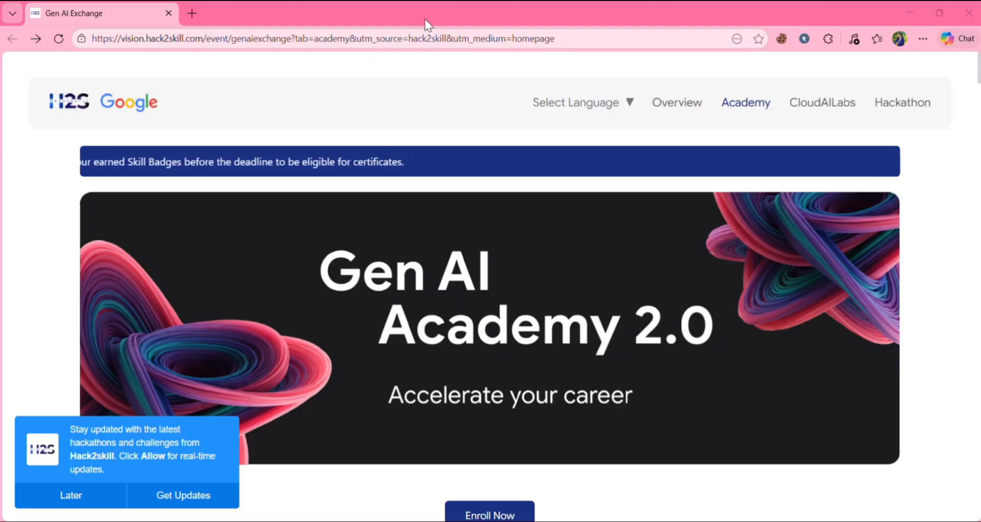
pyautogui.scroll(-3)
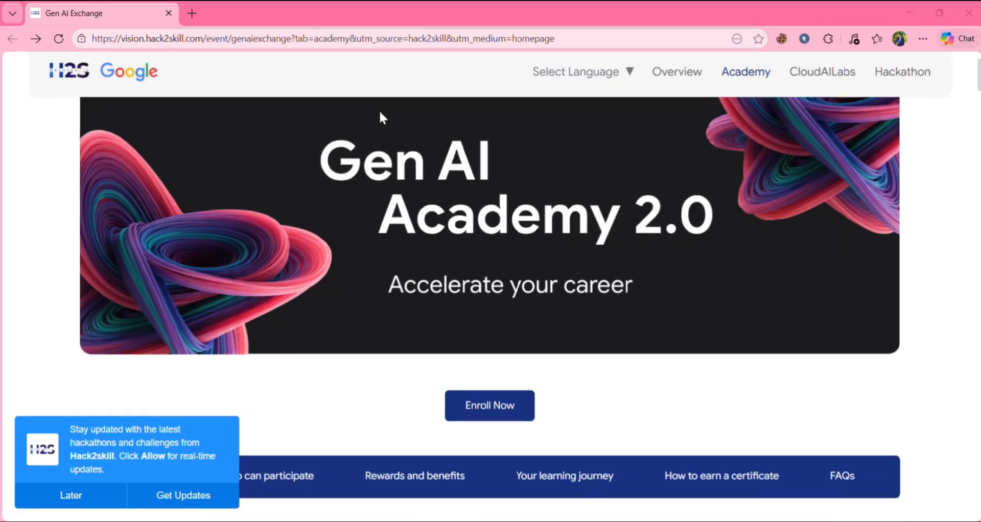
pyautogui.scroll(-3)
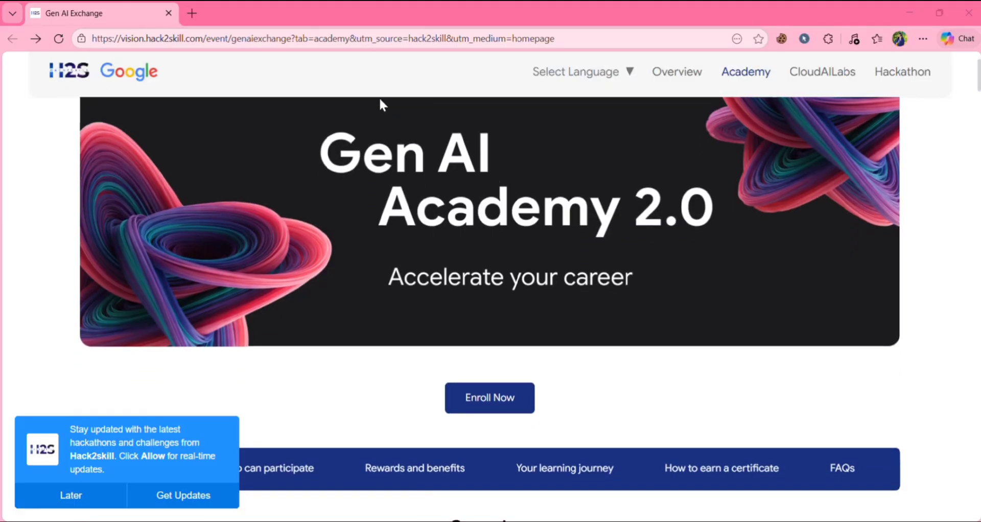
pyautogui.scroll(-3)
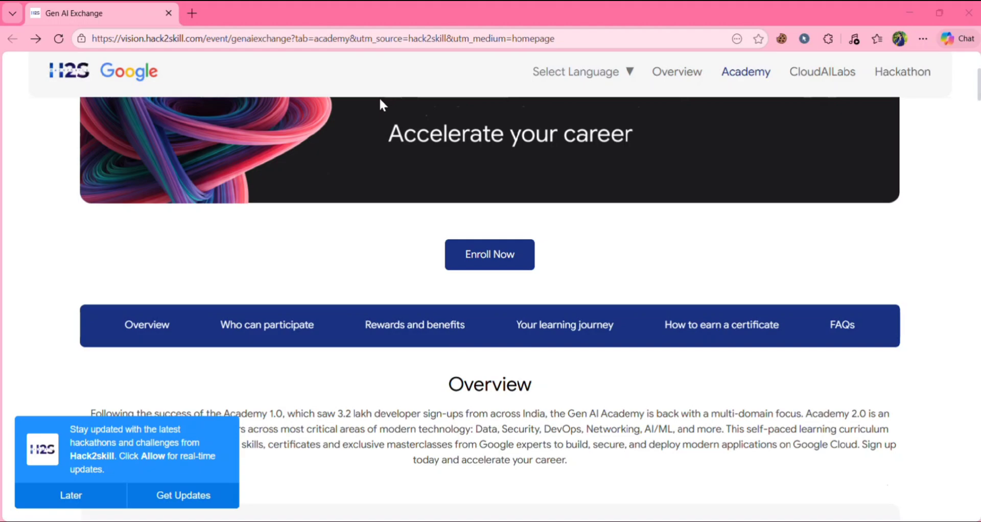
pyautogui.scroll(-3)
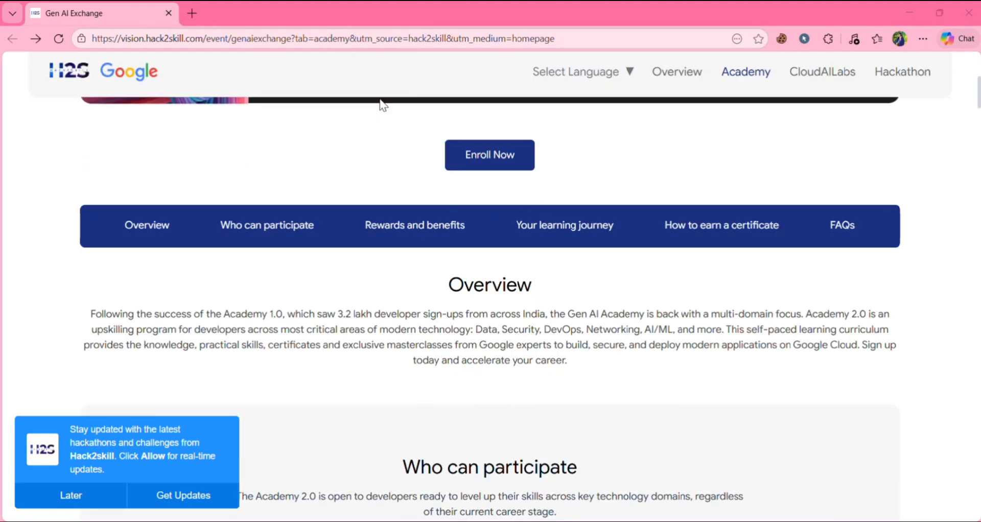
pyautogui.moveTo(406, 30)
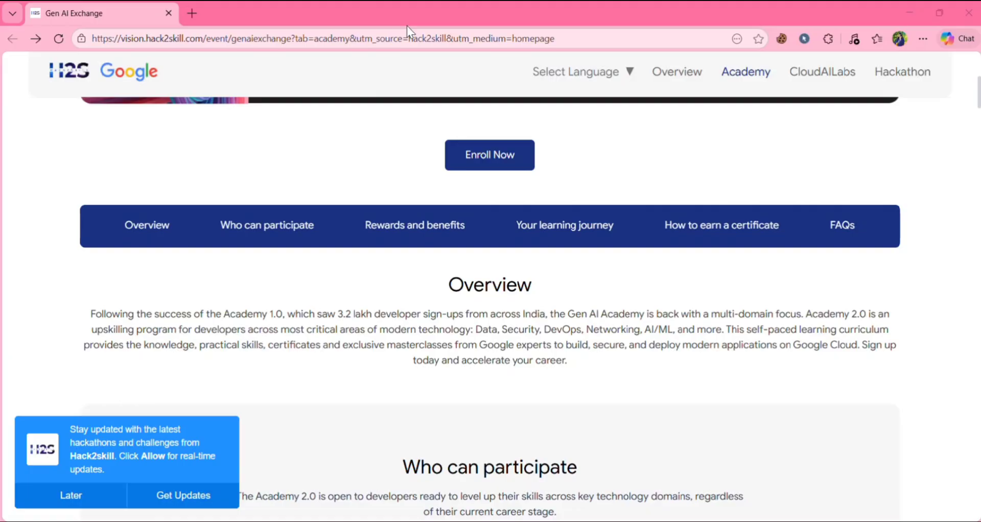
pyautogui.scroll(3)
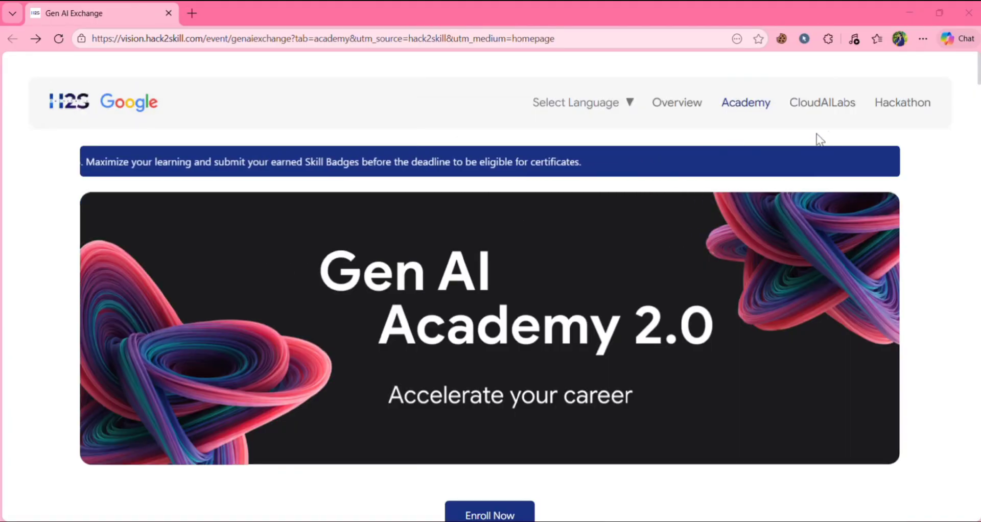
pyautogui.moveTo(810, 123)
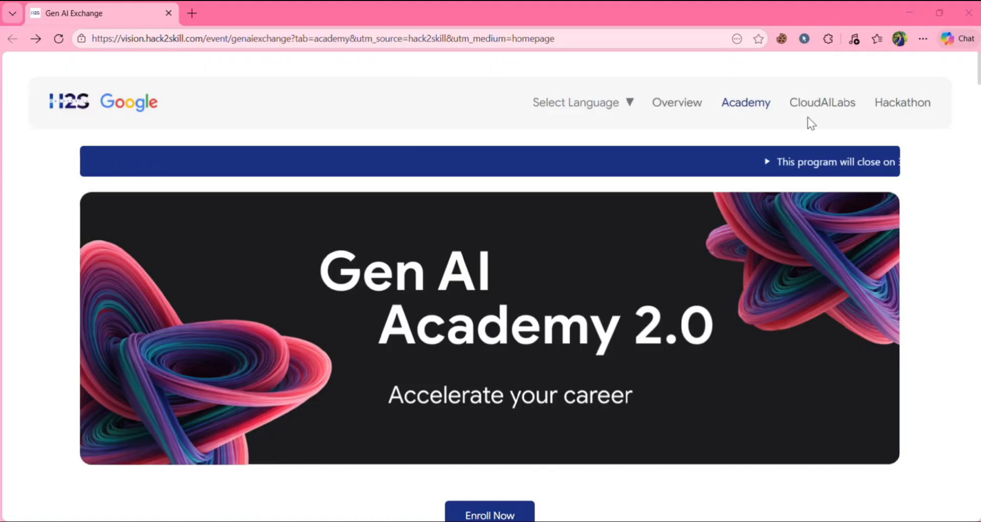
pyautogui.scroll(-3)
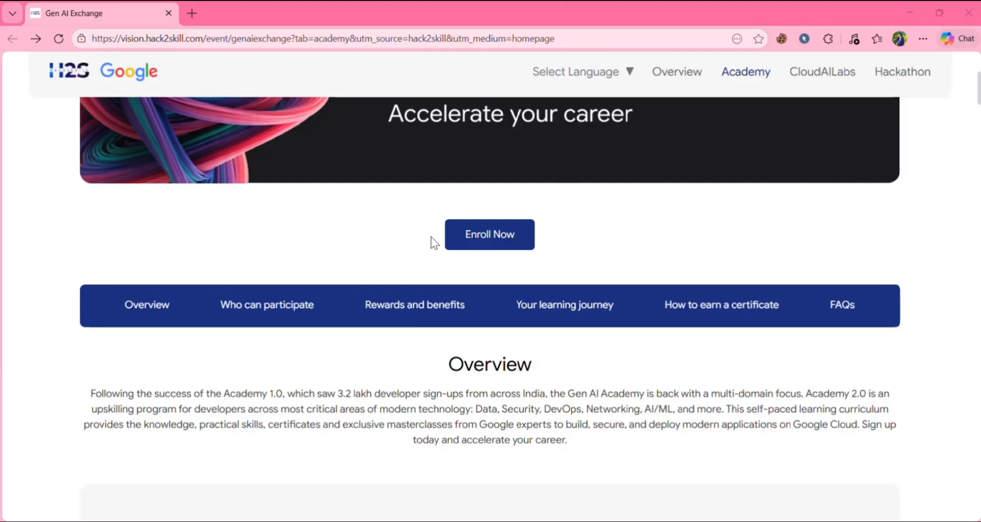
pyautogui.scroll(-3)
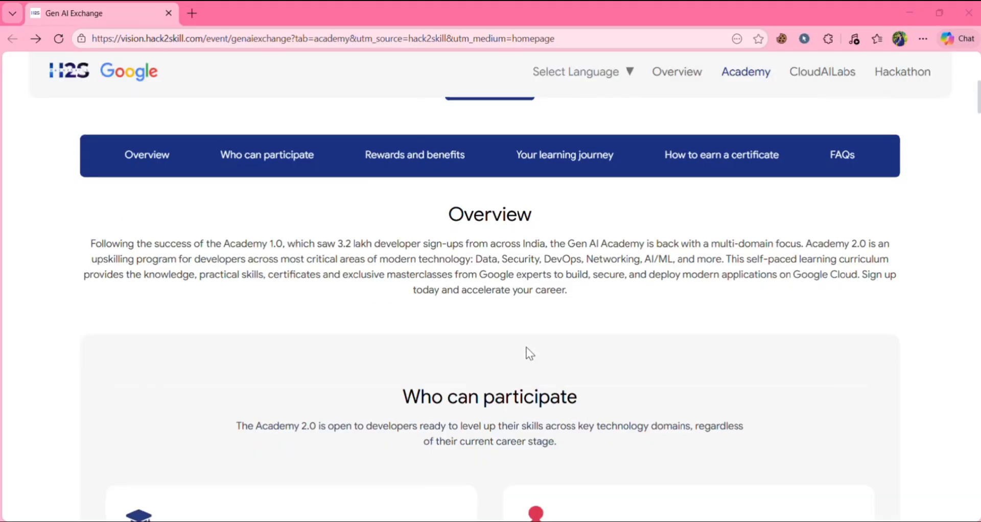
pyautogui.scroll(-3)
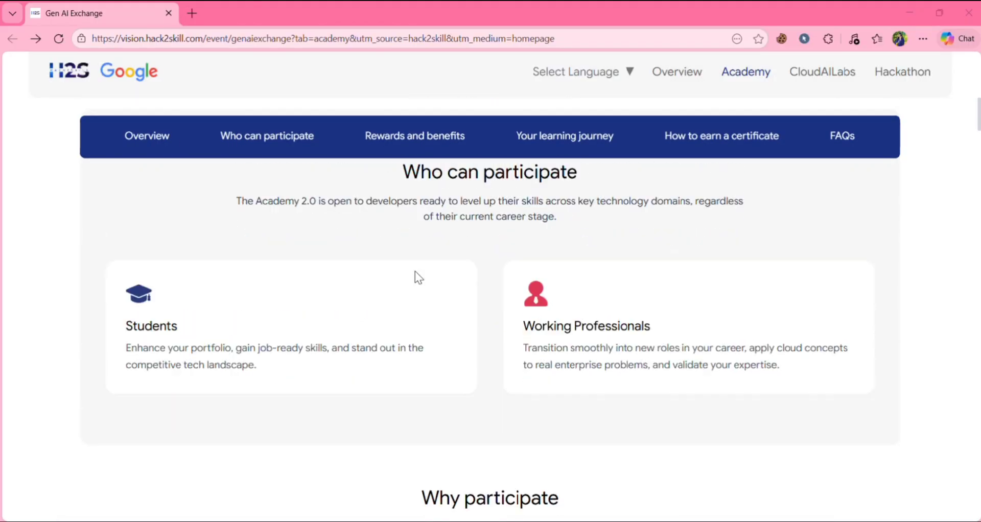
pyautogui.scroll(-3)
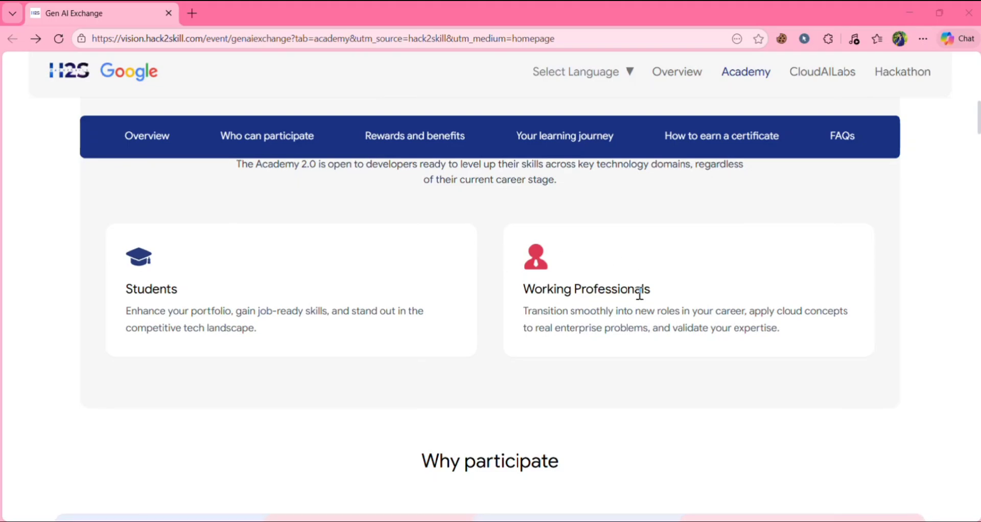
pyautogui.scroll(-3)
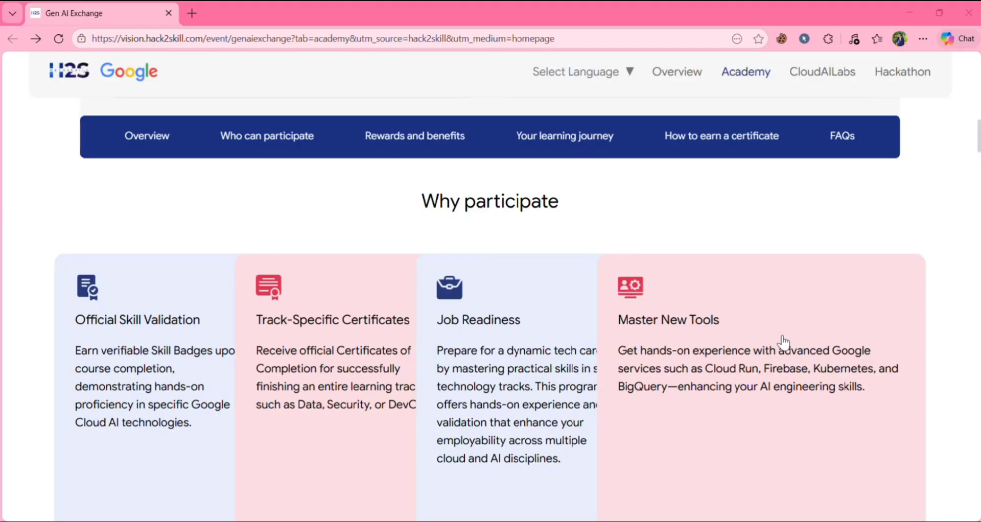
pyautogui.moveTo(689, 337)
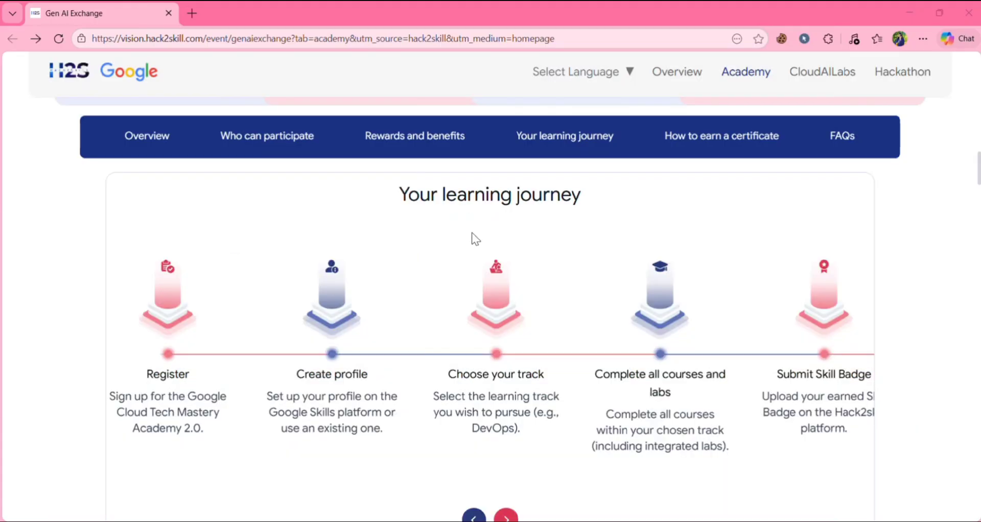
pyautogui.moveTo(329, 156)
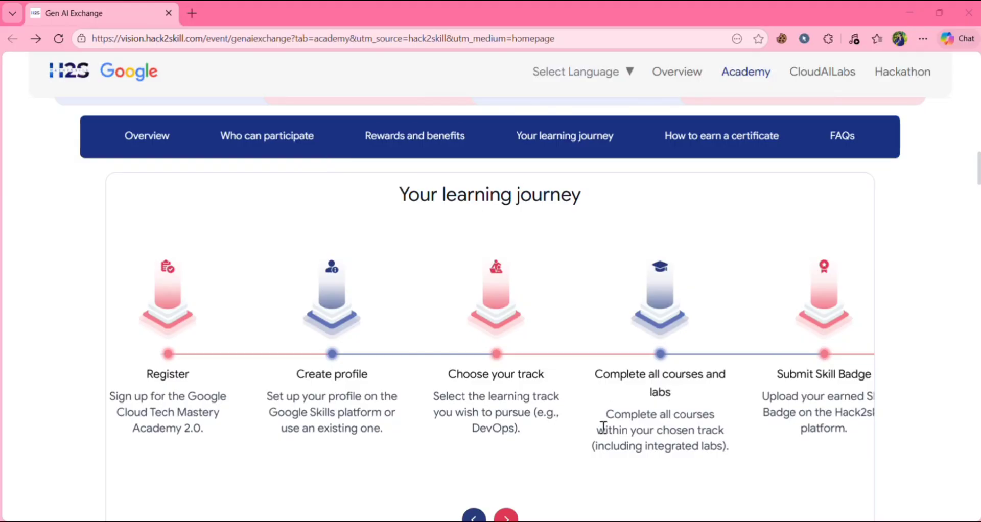
pyautogui.moveTo(710, 393)
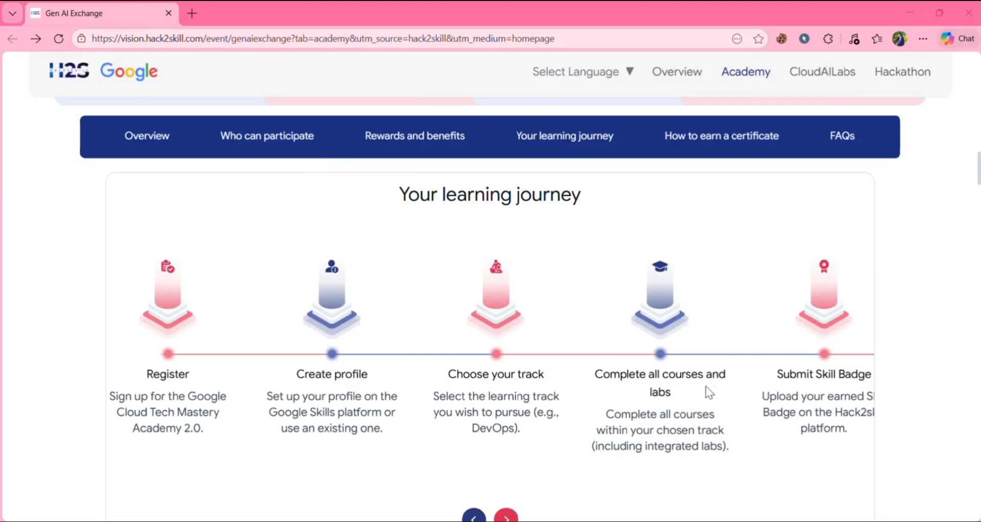
pyautogui.moveTo(816, 449)
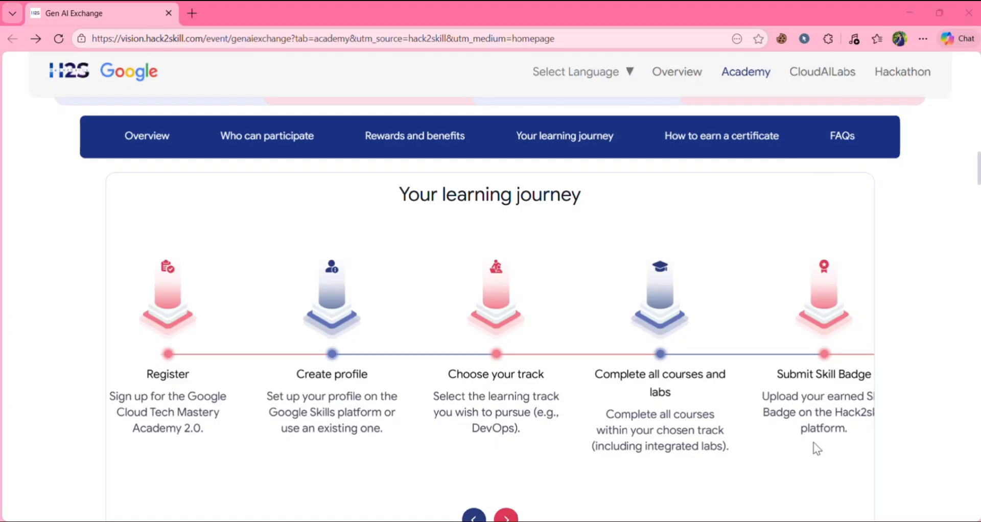
pyautogui.click(720, 135)
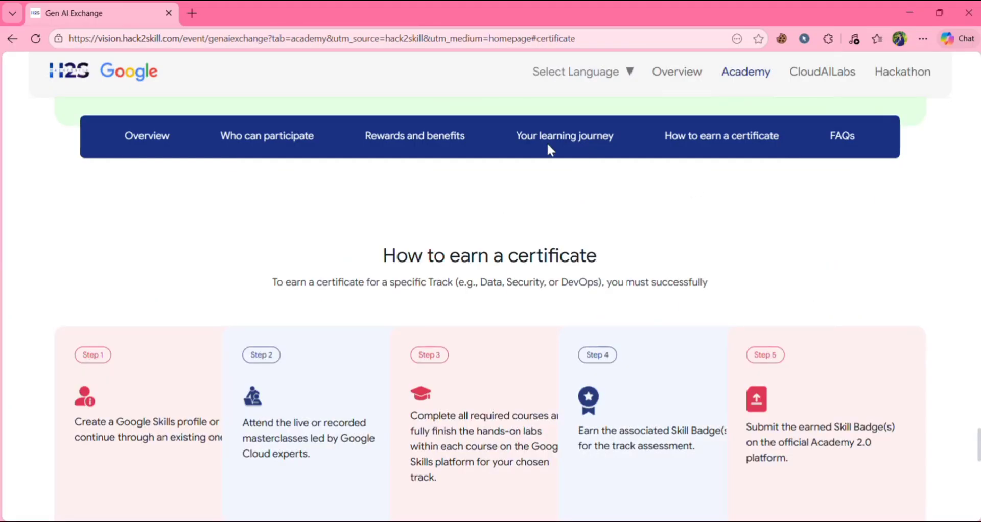
pyautogui.moveTo(348, 296)
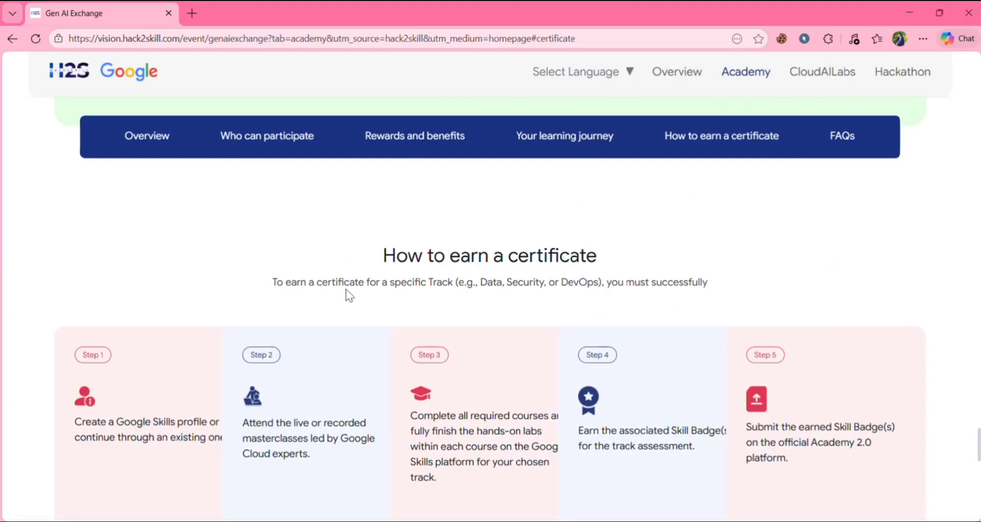
pyautogui.scroll(-3)
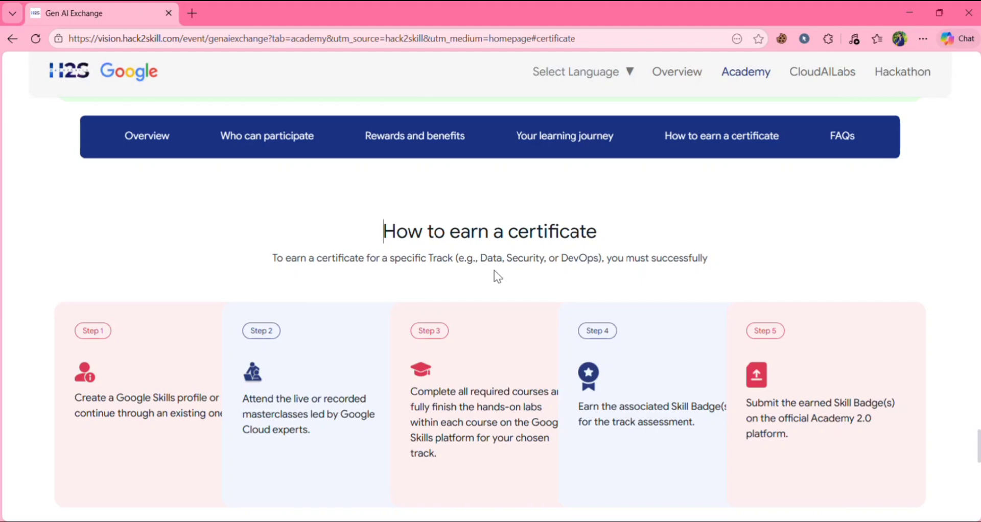
pyautogui.moveTo(105, 308)
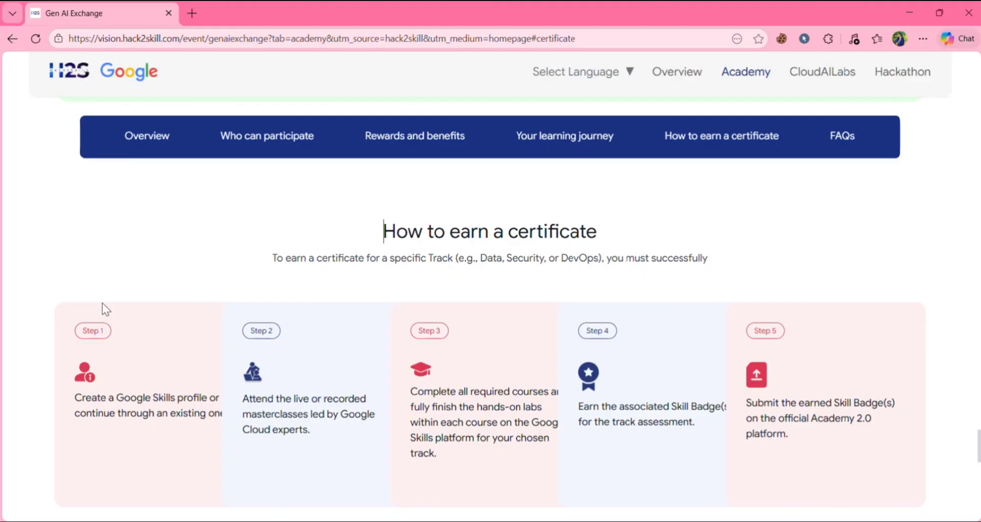
pyautogui.scroll(-3)
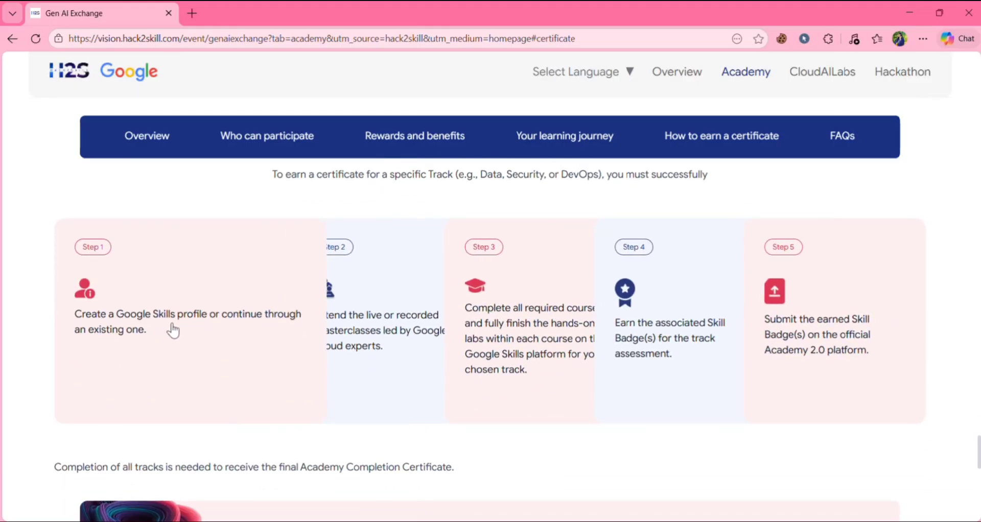
pyautogui.moveTo(177, 346)
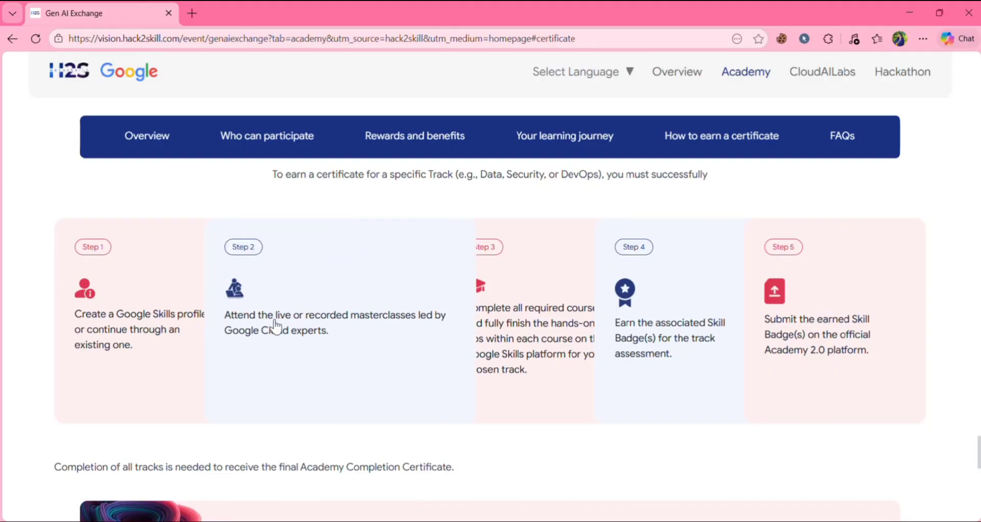
pyautogui.moveTo(422, 331)
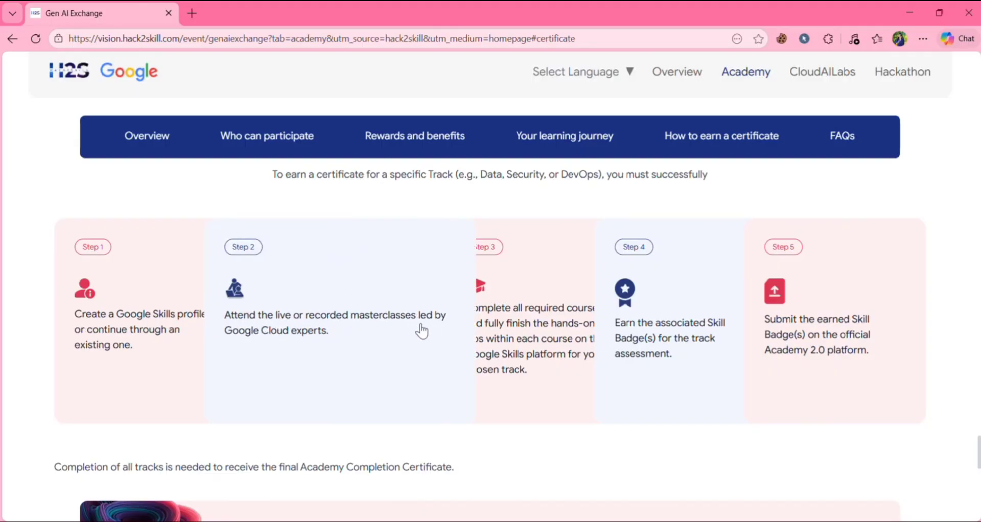
pyautogui.moveTo(358, 346)
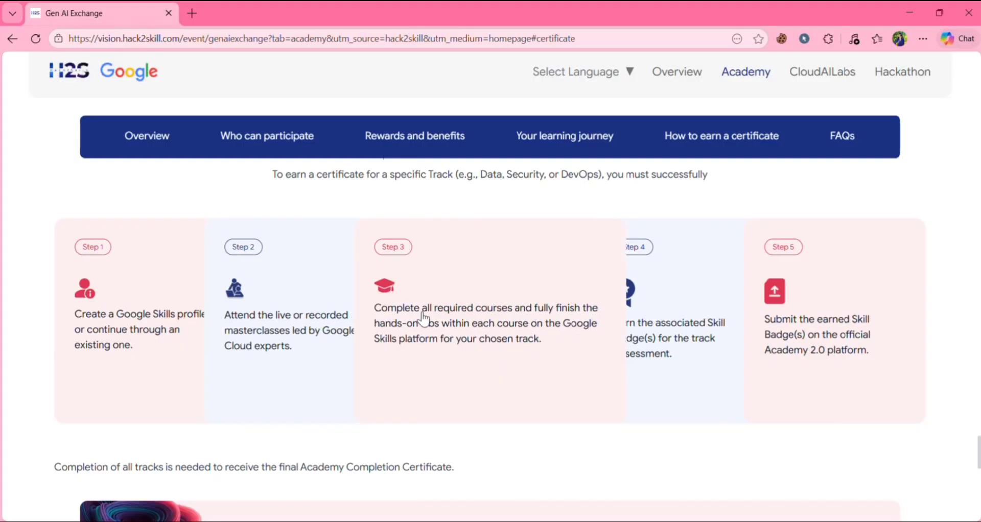
pyautogui.moveTo(571, 315)
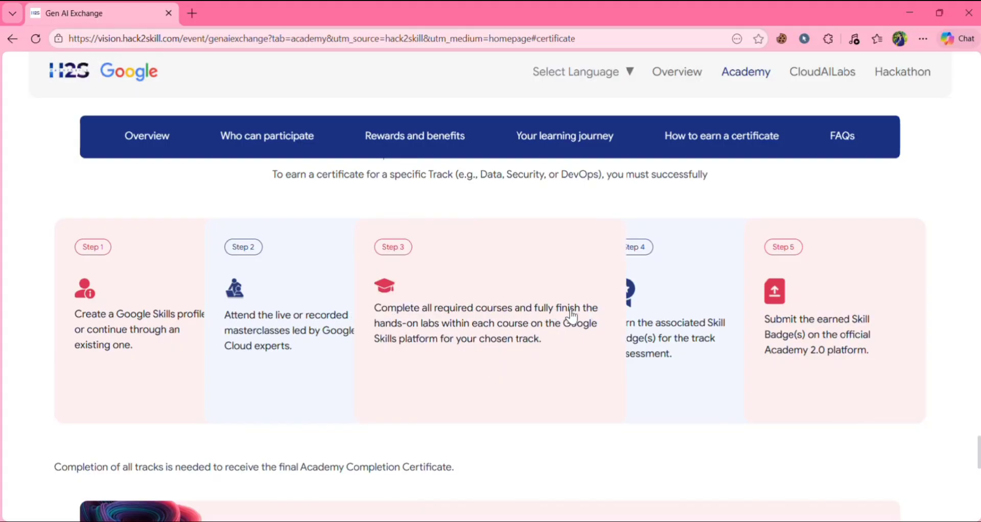
pyautogui.moveTo(530, 334)
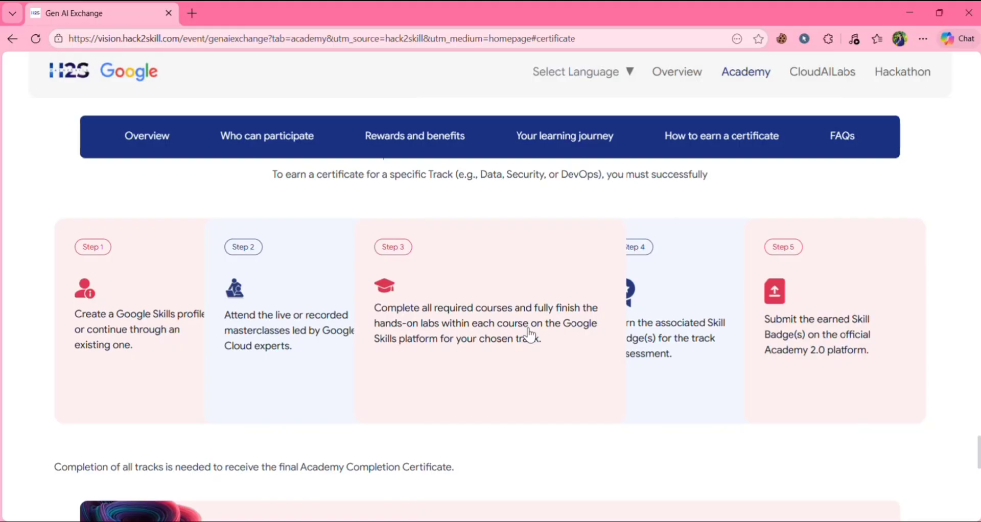
pyautogui.moveTo(476, 361)
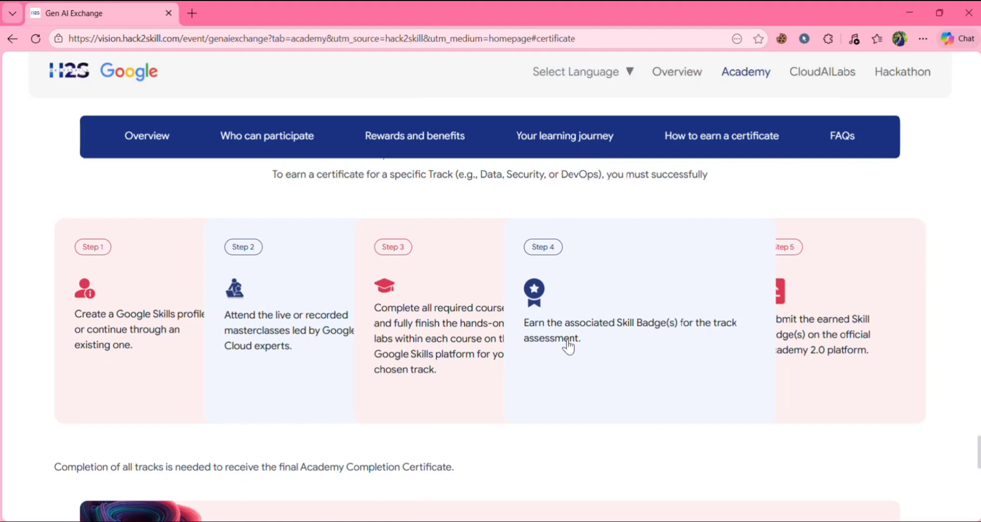
pyautogui.moveTo(619, 354)
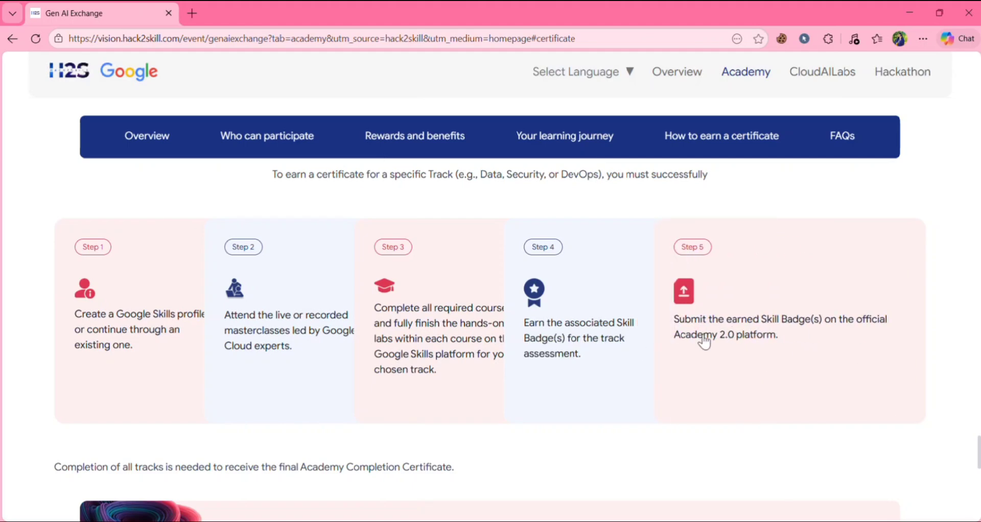
pyautogui.moveTo(697, 347)
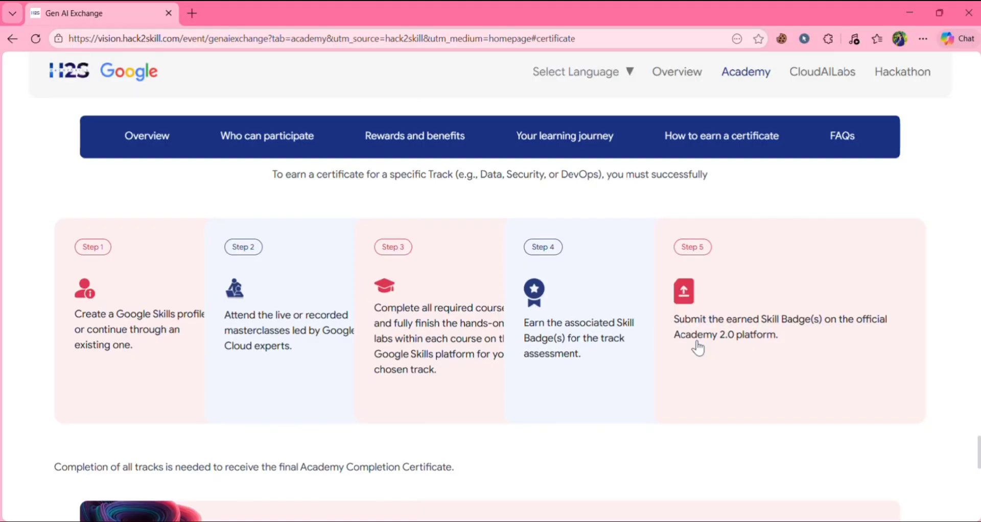
# Step: Expand FAQ answers on team participation, Google Skills lab help, and program queries
pyautogui.scroll(-3)
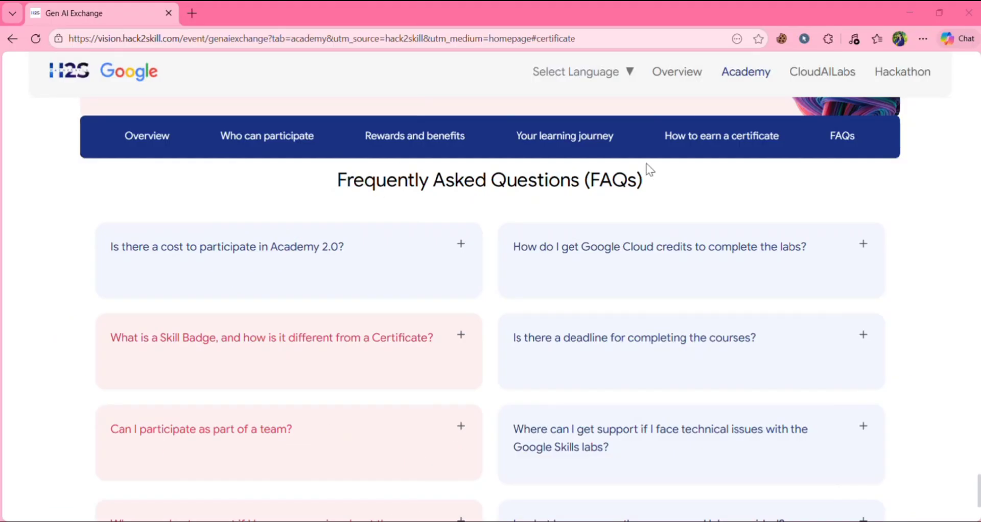
pyautogui.moveTo(194, 259)
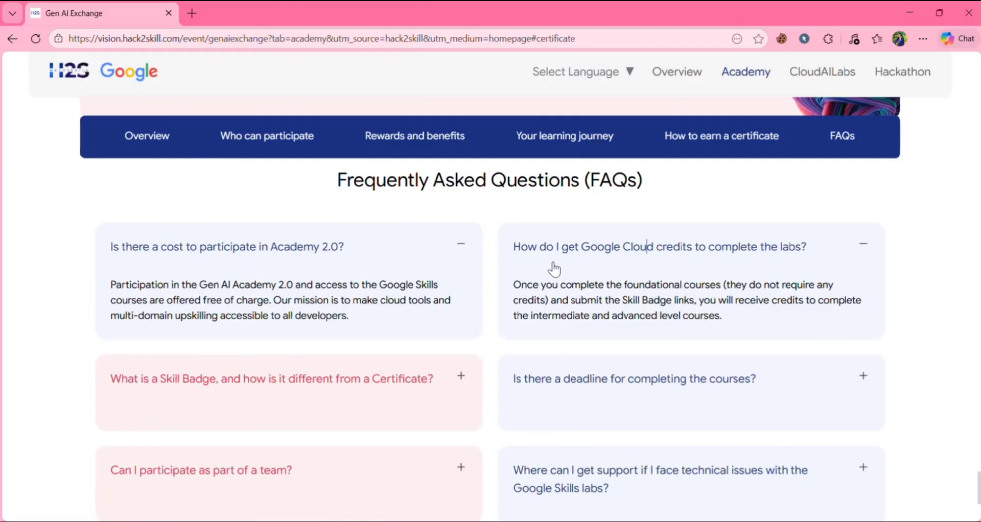
pyautogui.moveTo(742, 251)
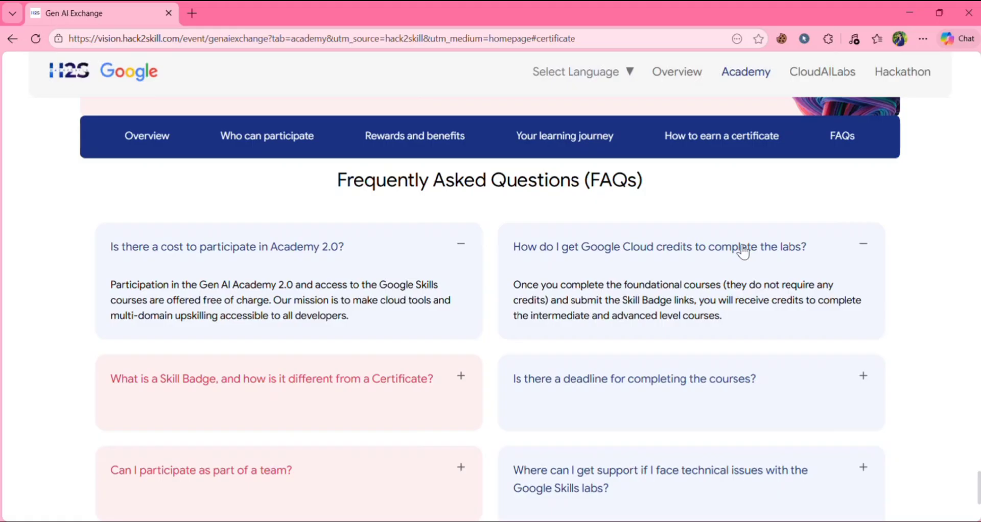
pyautogui.scroll(3)
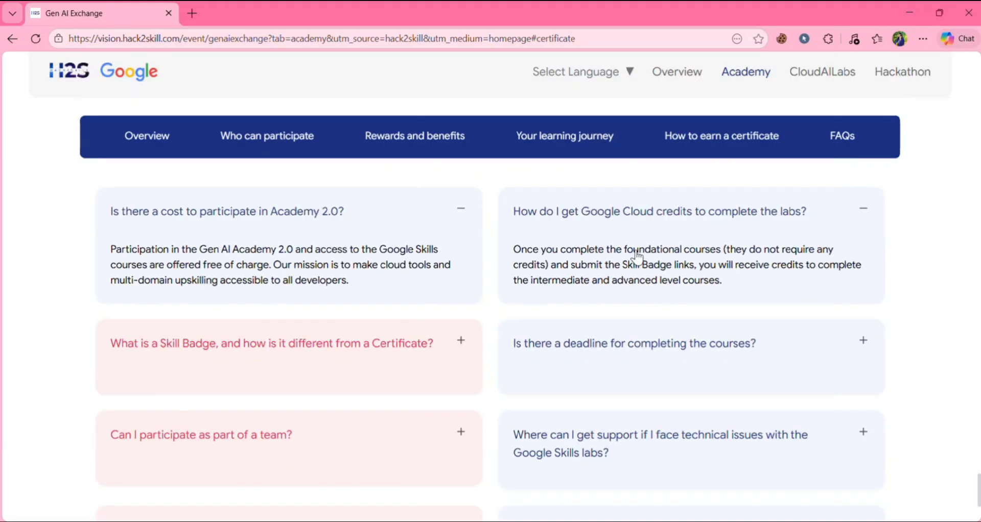
pyautogui.moveTo(725, 266)
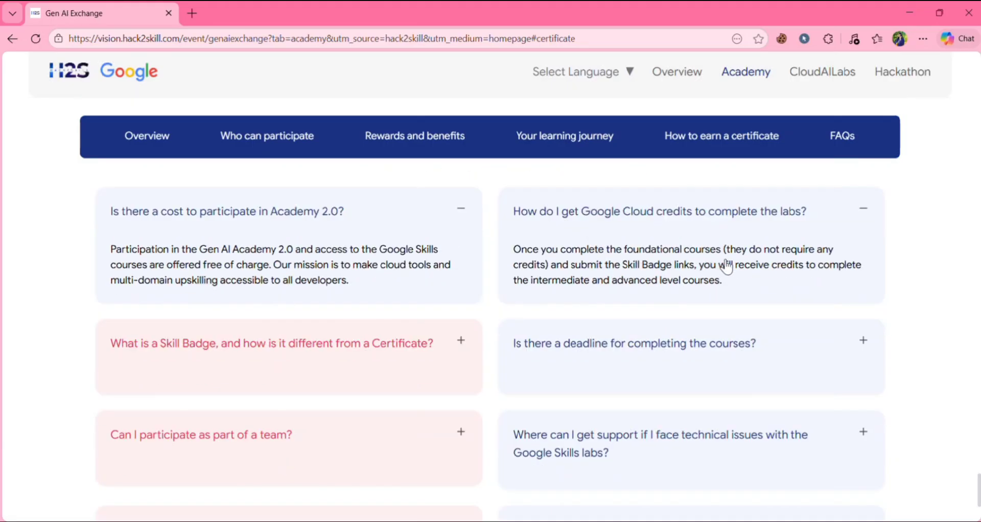
pyautogui.moveTo(749, 273)
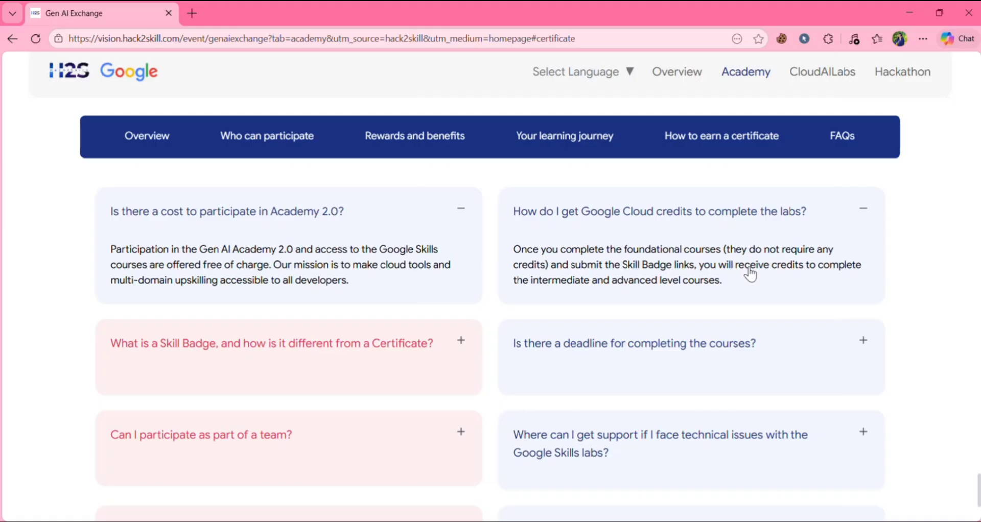
pyautogui.moveTo(675, 288)
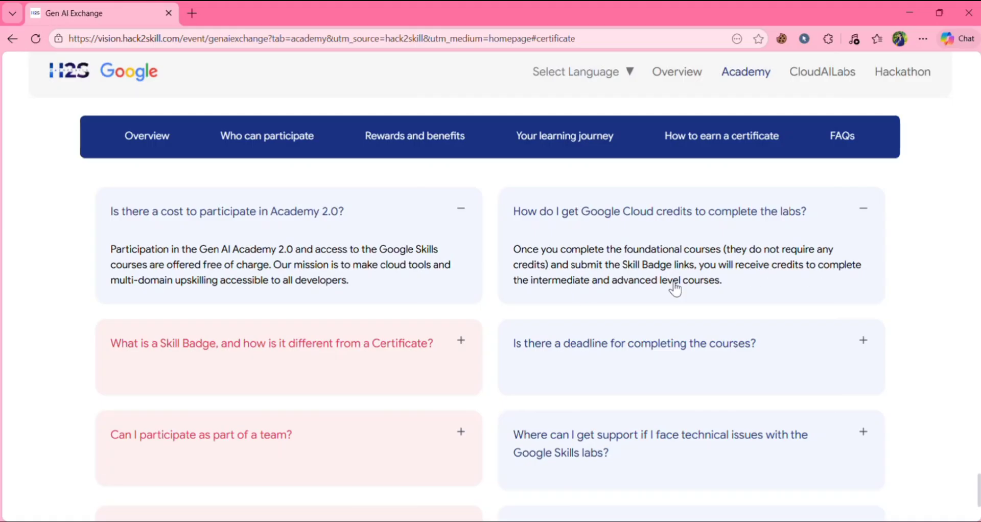
pyautogui.scroll(-3)
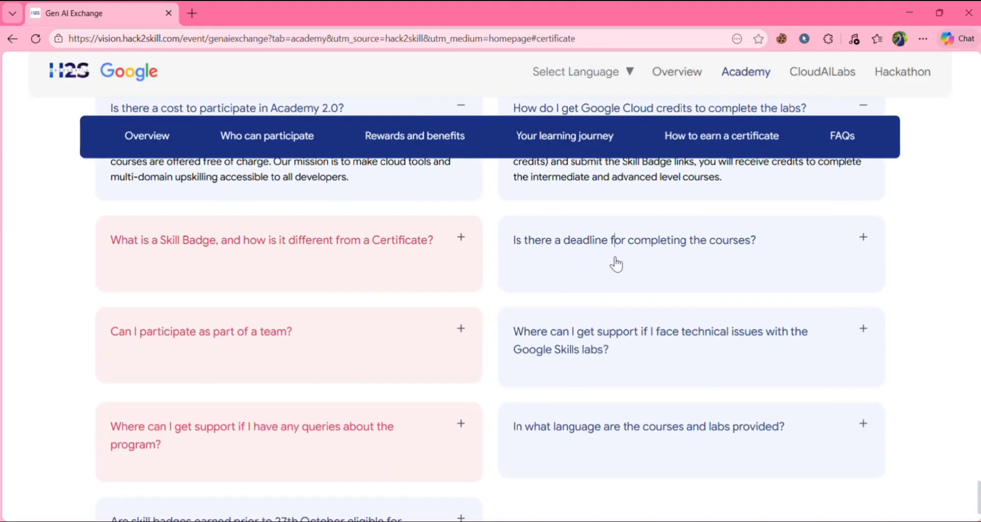
pyautogui.click(633, 240)
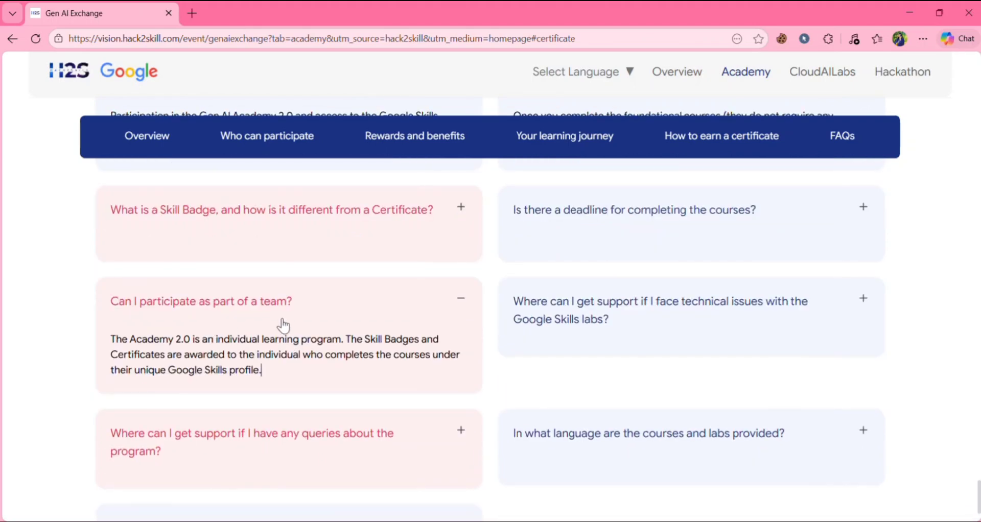
pyautogui.scroll(-3)
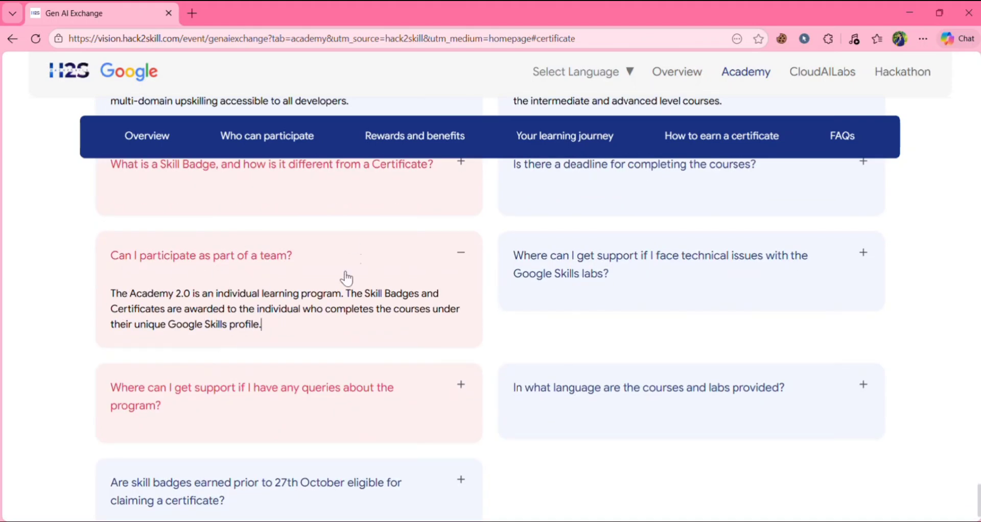
pyautogui.moveTo(343, 307)
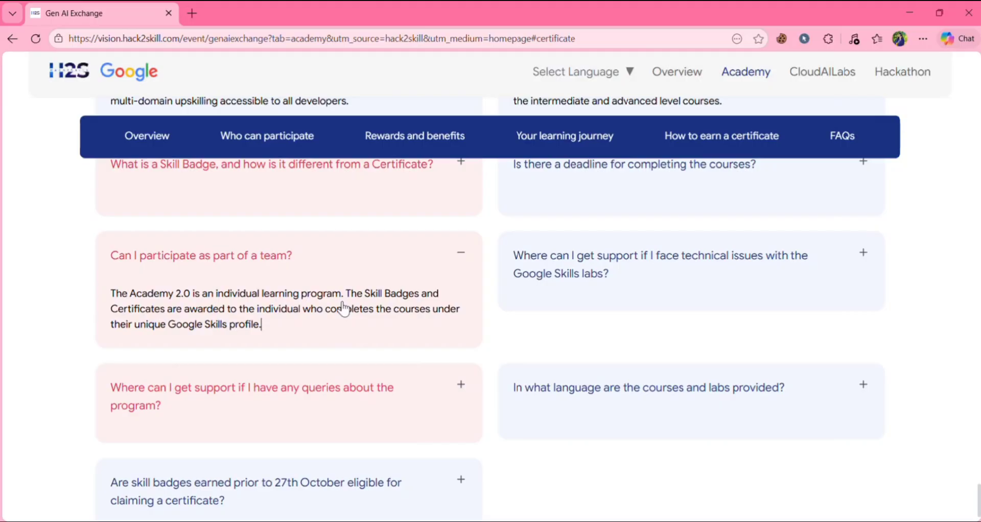
pyautogui.click(660, 255)
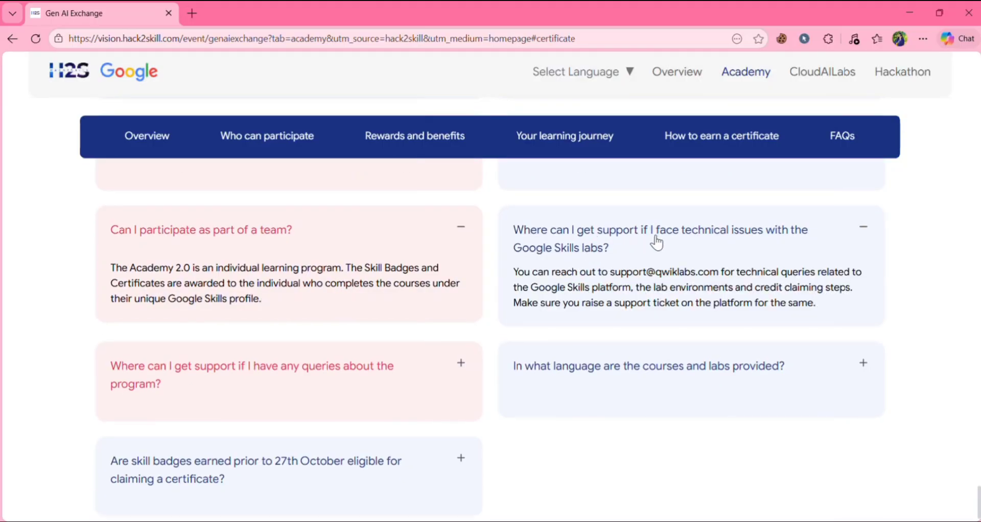
pyautogui.moveTo(590, 296)
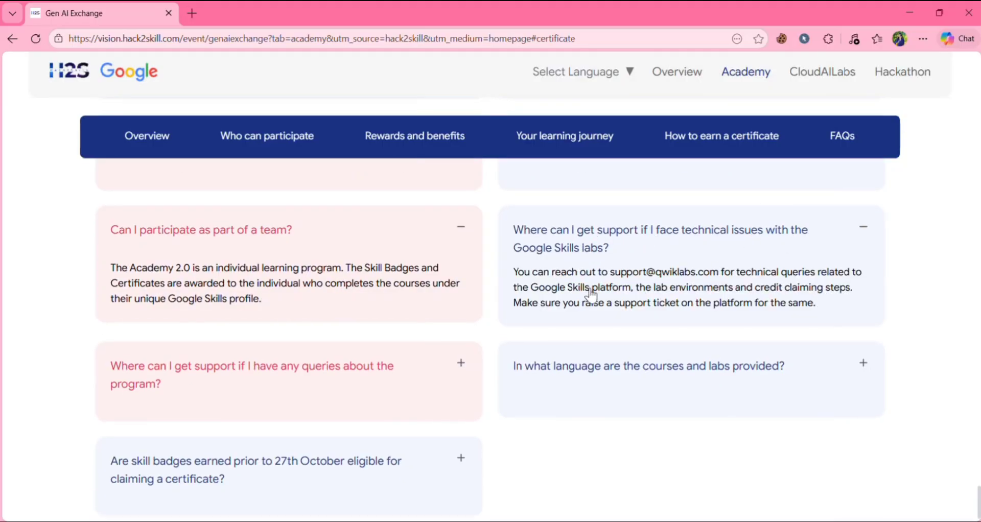
pyautogui.moveTo(601, 278)
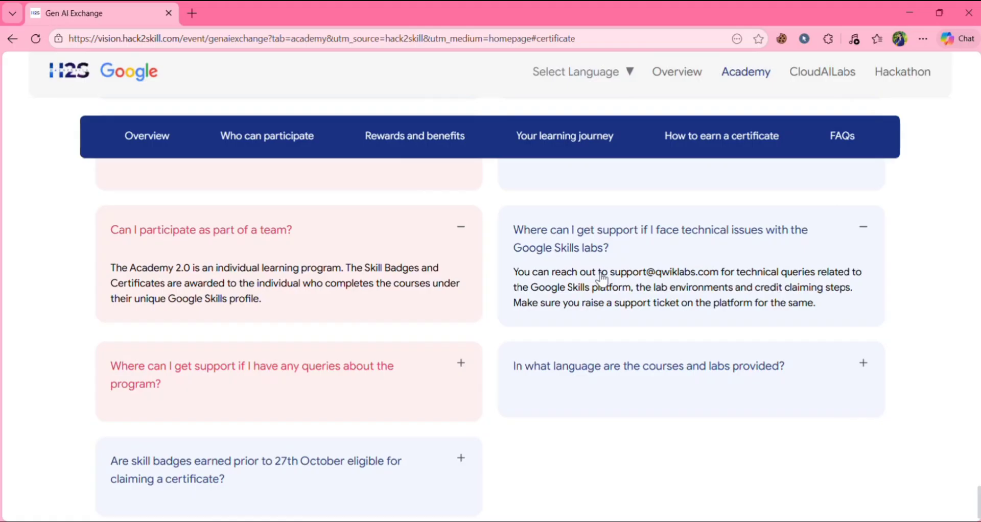
pyautogui.doubleClick(650, 264)
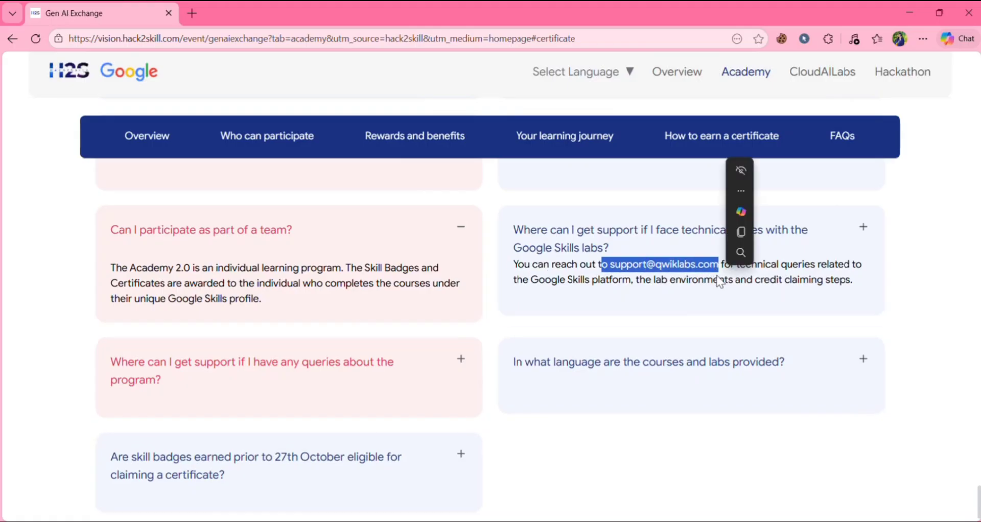
pyautogui.click(251, 370)
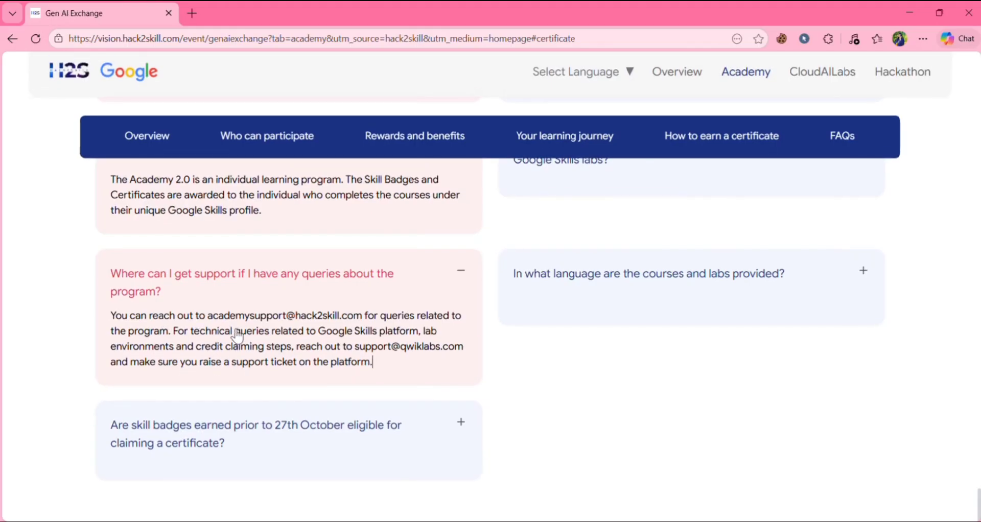
pyautogui.moveTo(318, 328)
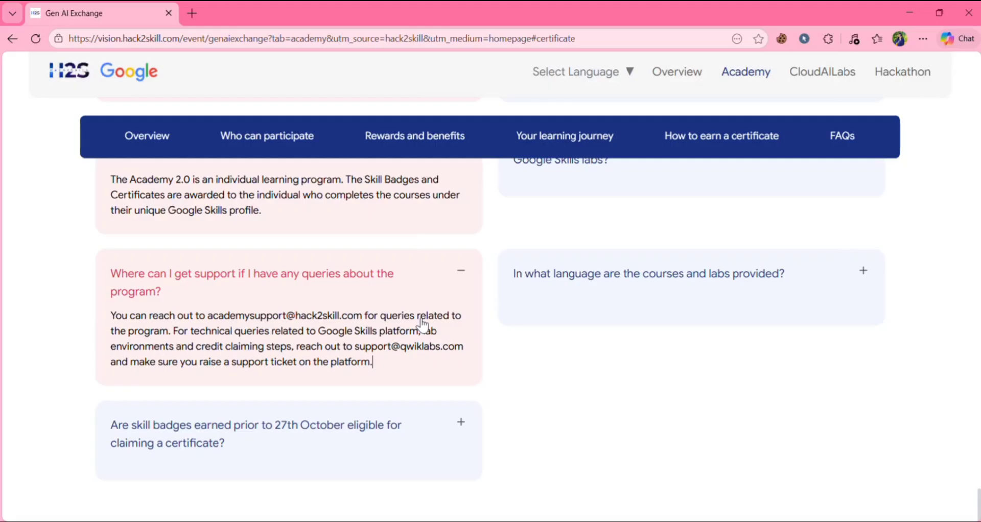
pyautogui.moveTo(300, 343)
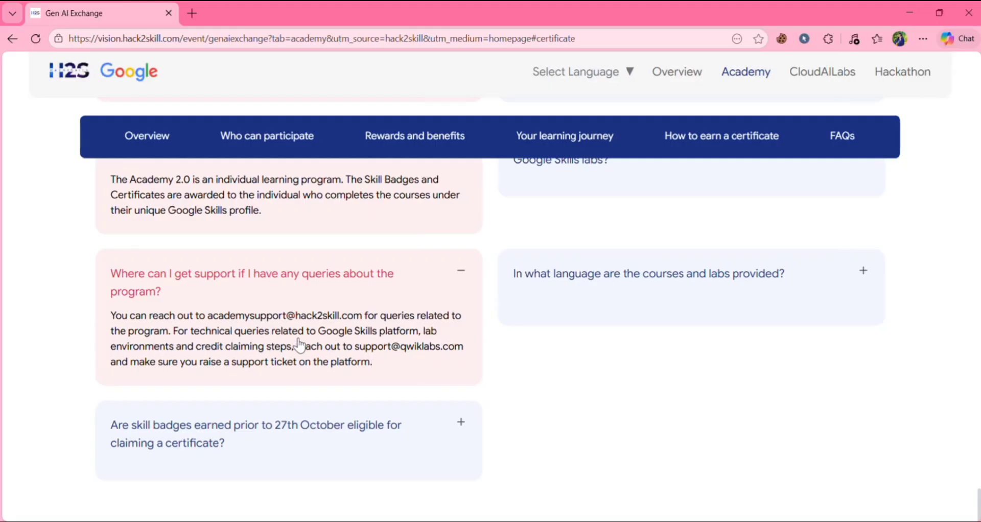
pyautogui.moveTo(435, 337)
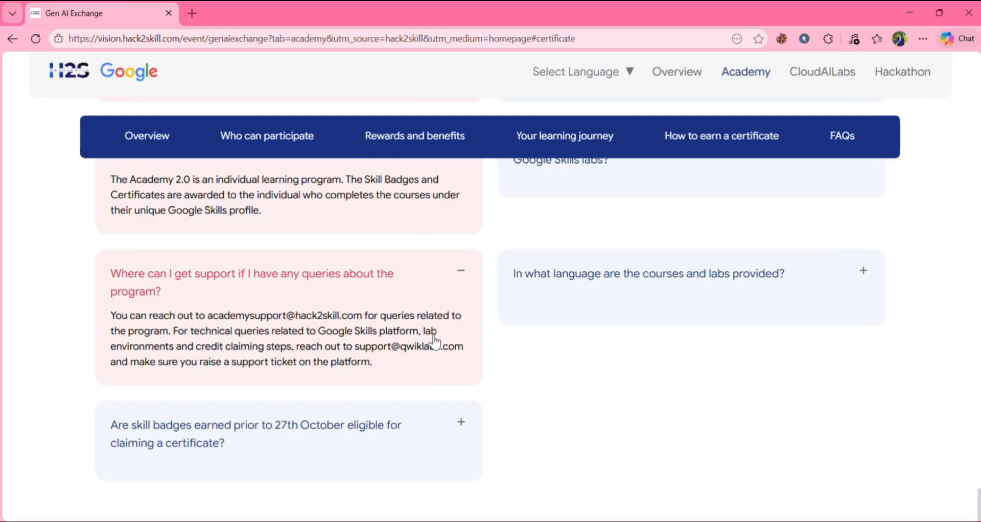
pyautogui.moveTo(277, 361)
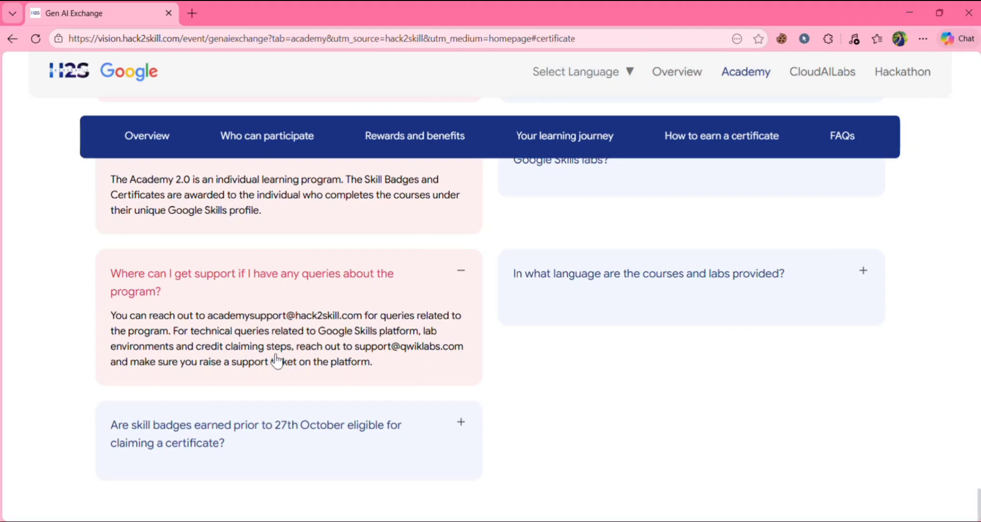
pyautogui.moveTo(282, 363)
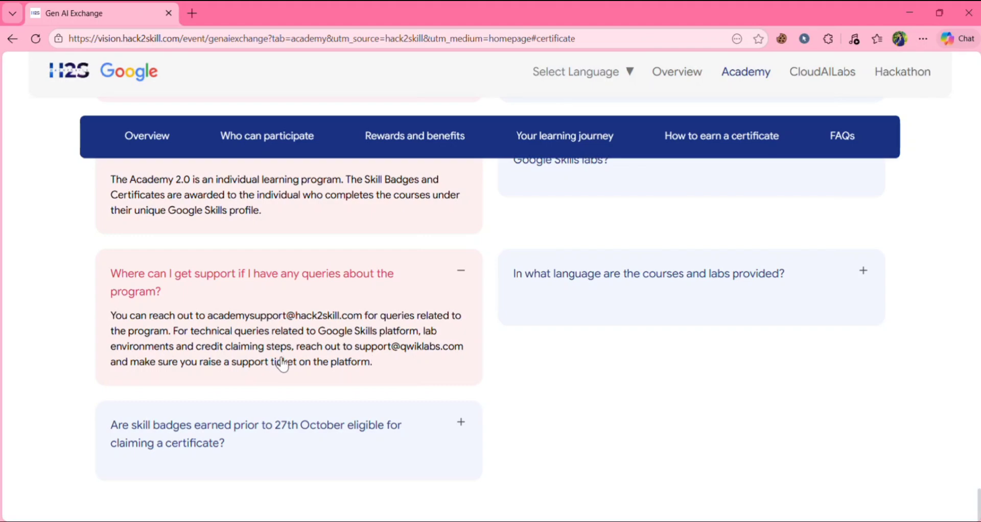
pyautogui.moveTo(433, 363)
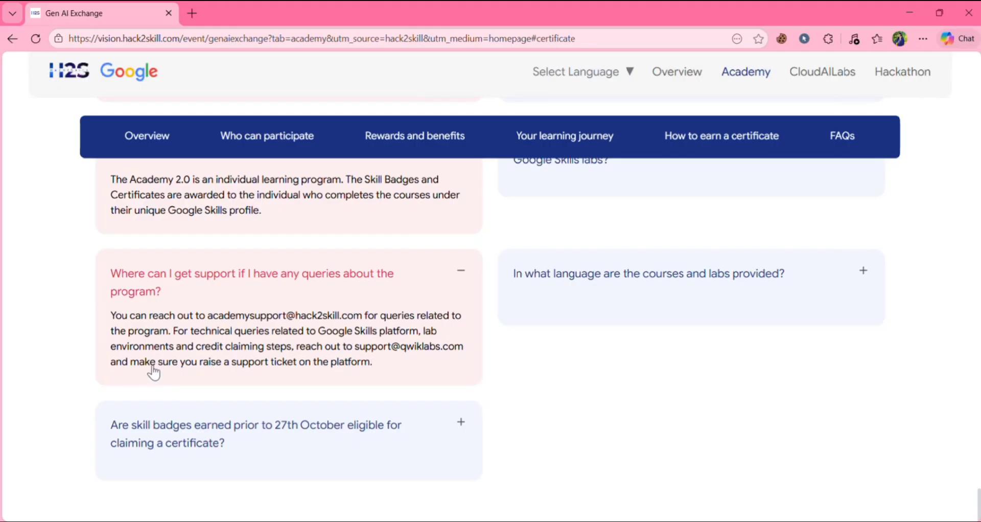
pyautogui.moveTo(362, 375)
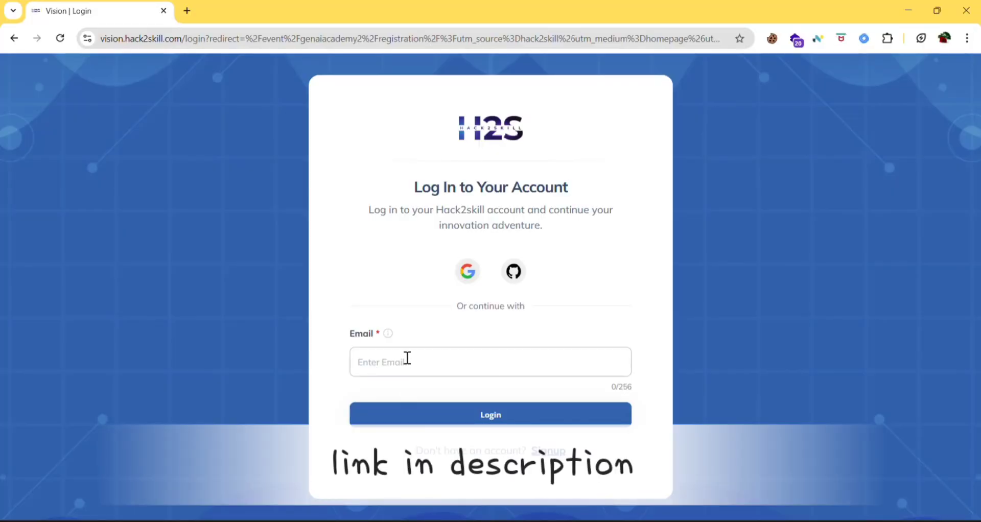
pyautogui.moveTo(419, 269)
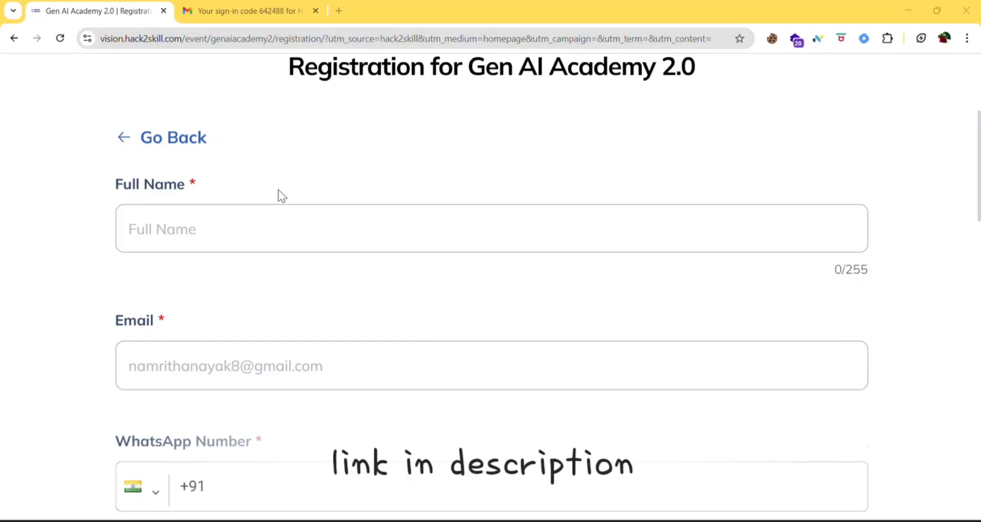
pyautogui.scroll(-3)
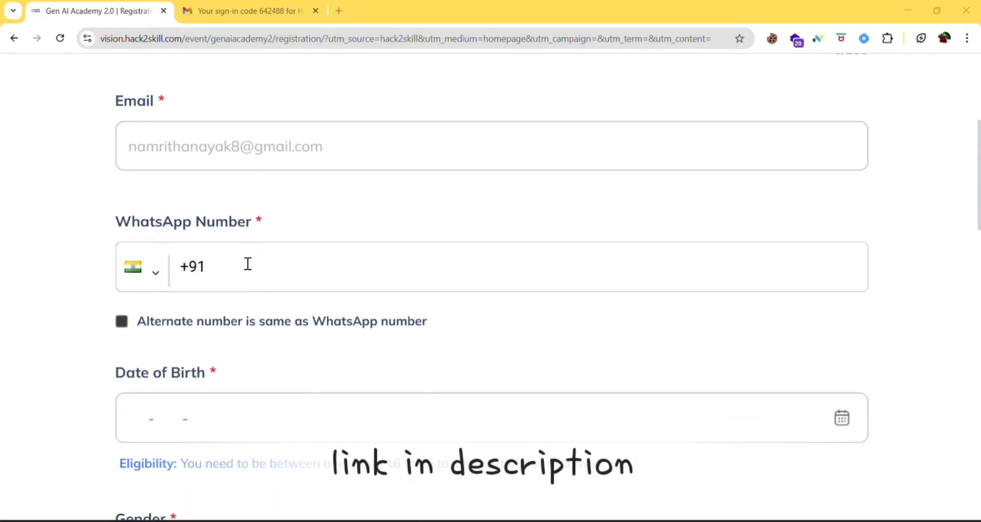
pyautogui.scroll(-3)
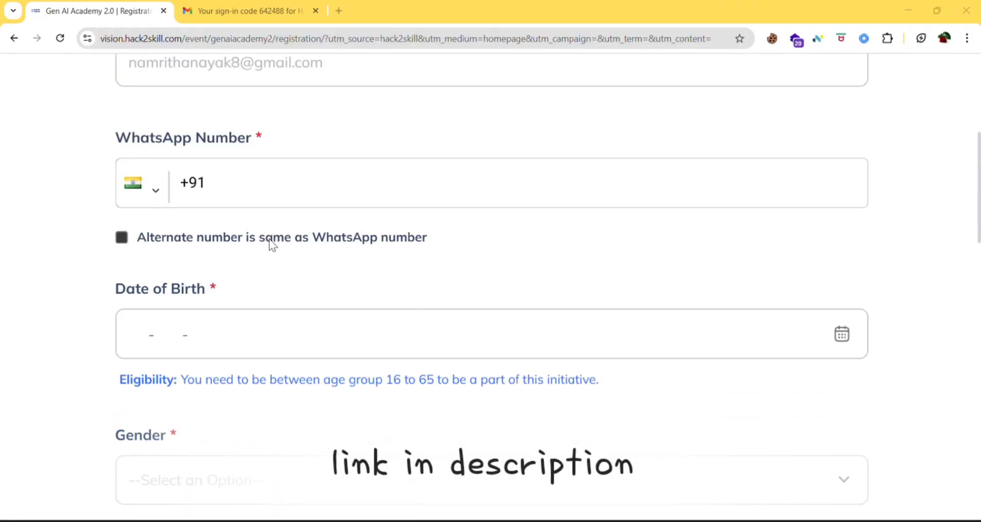
pyautogui.scroll(-3)
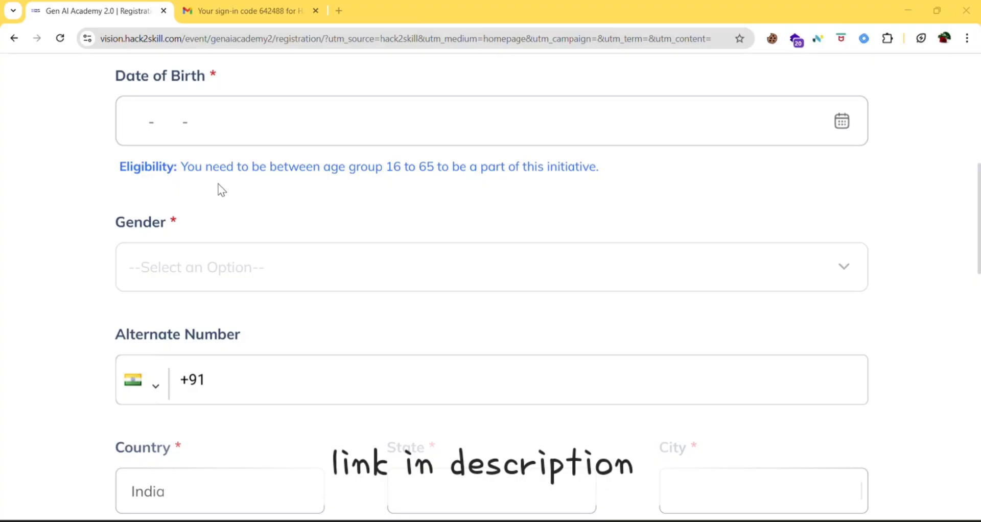
pyautogui.moveTo(397, 174)
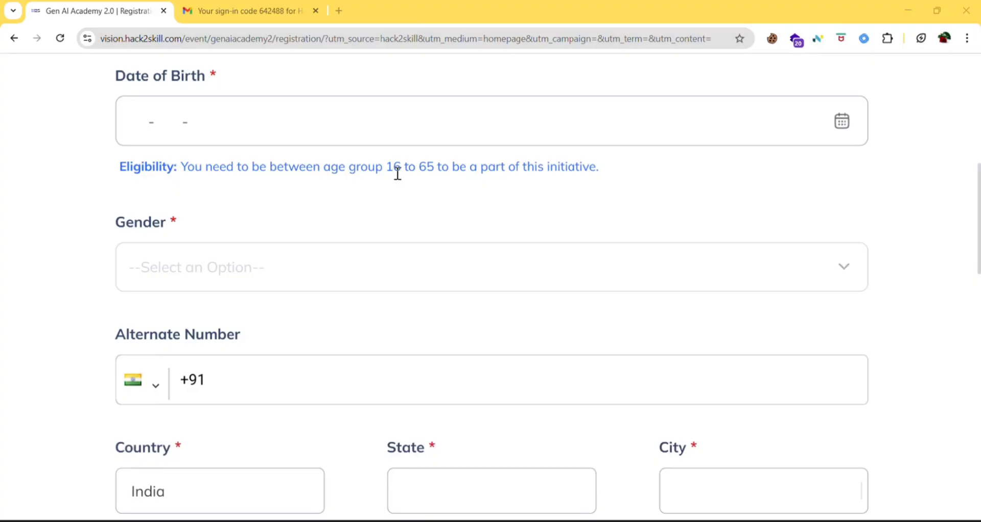
pyautogui.moveTo(507, 181)
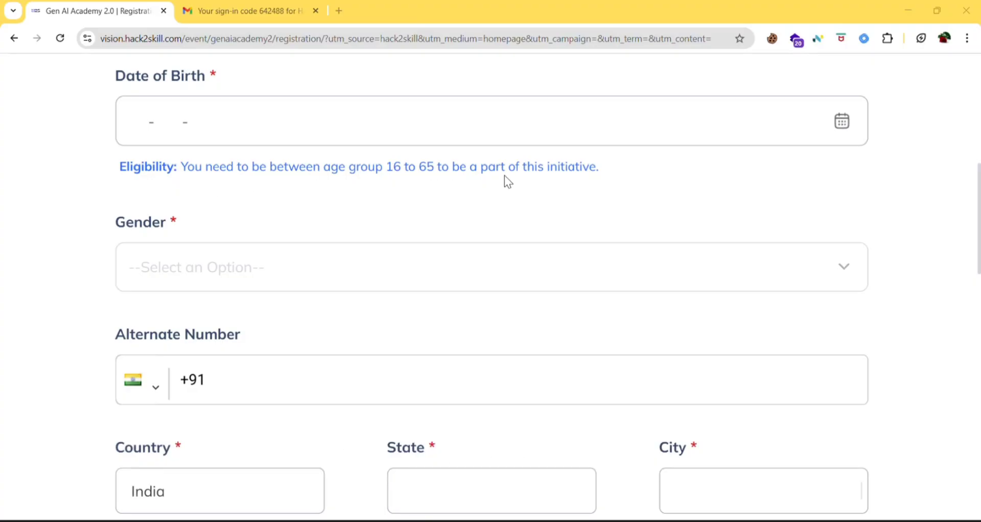
pyautogui.scroll(-3)
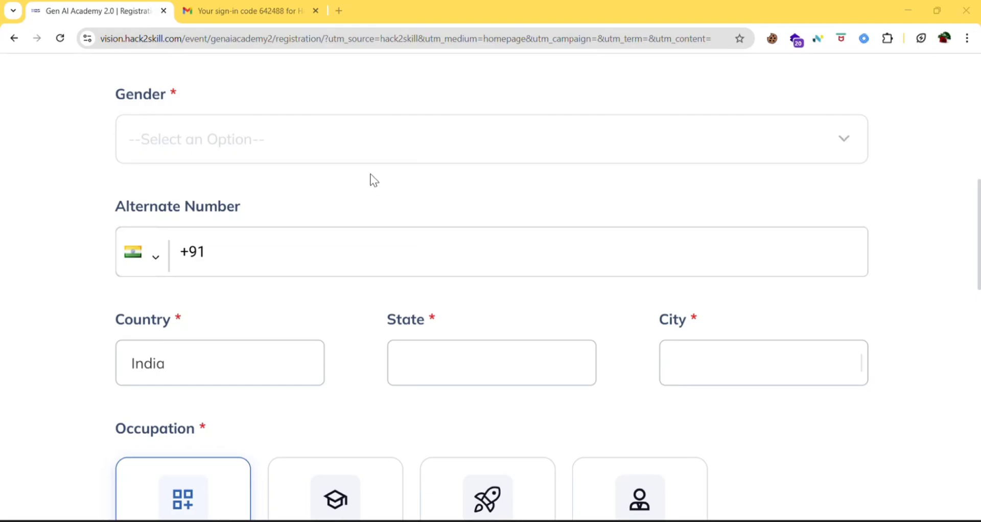
pyautogui.scroll(-3)
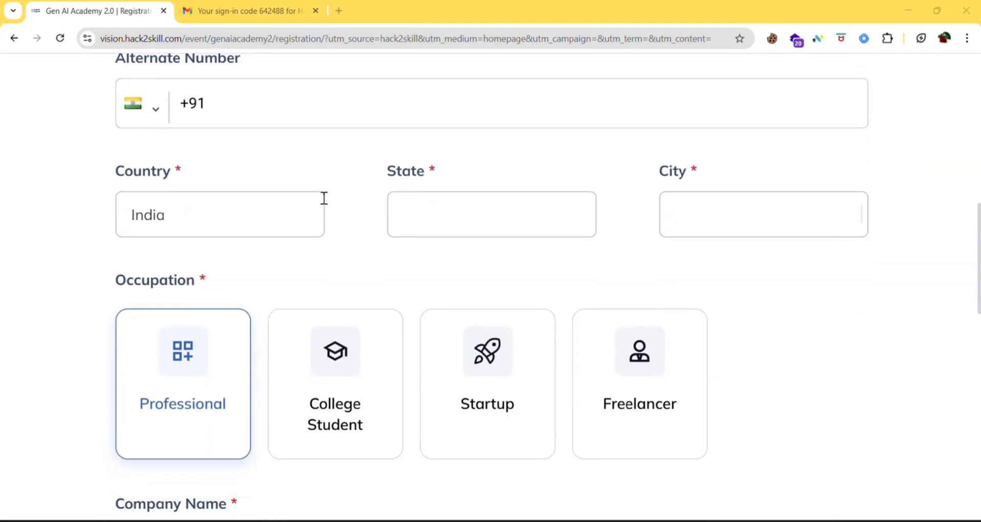
pyautogui.scroll(-3)
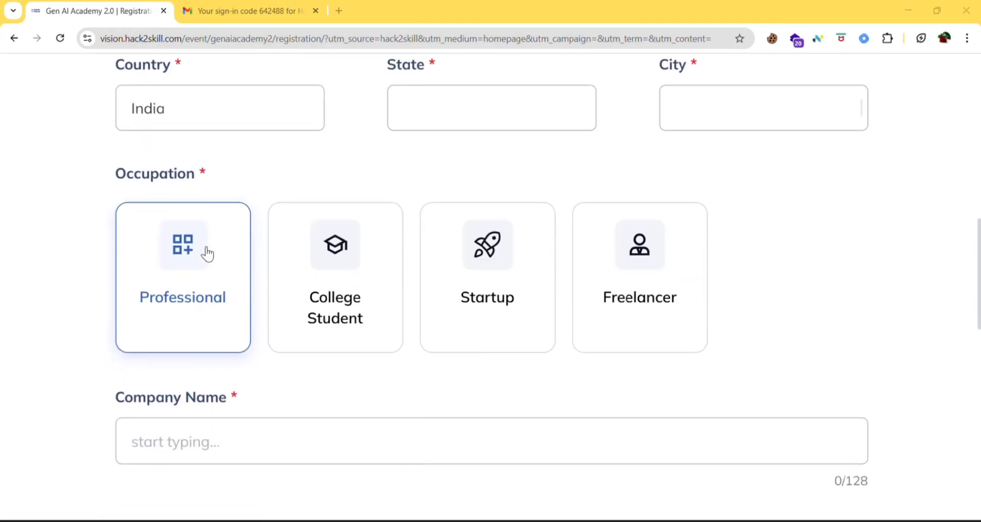
pyautogui.moveTo(133, 181)
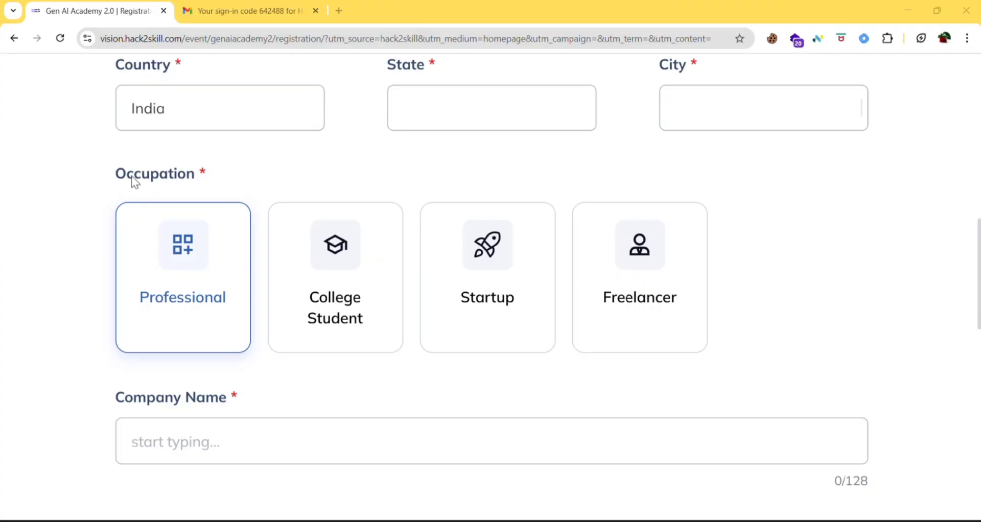
pyautogui.moveTo(349, 310)
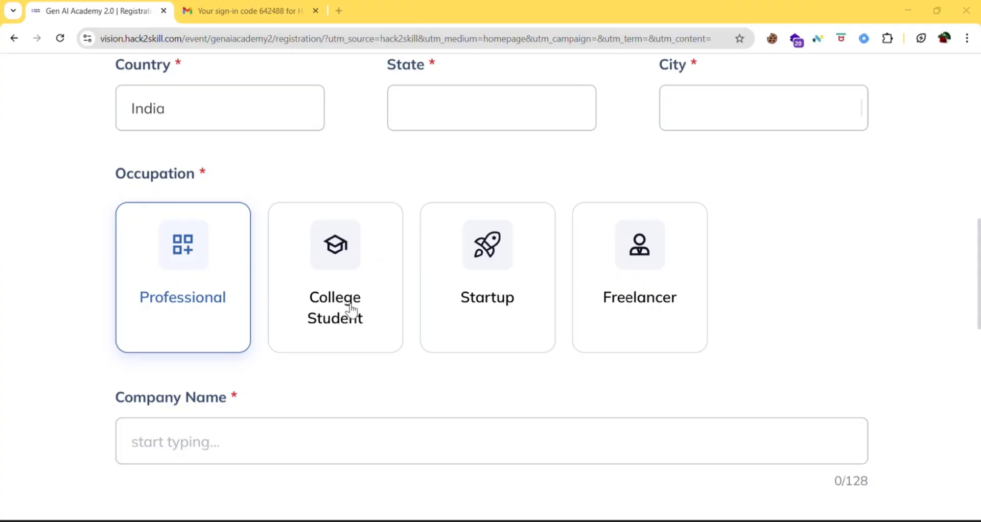
pyautogui.scroll(-3)
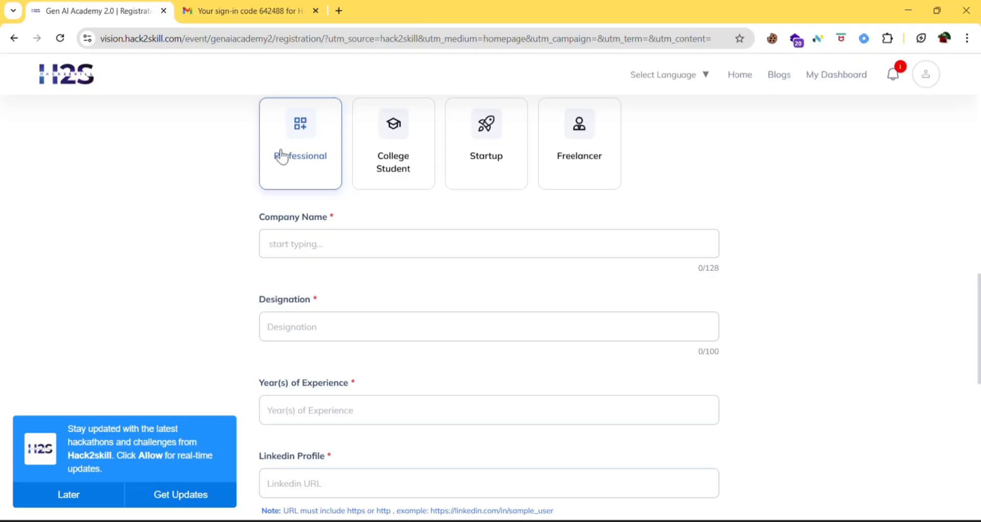
pyautogui.moveTo(290, 300)
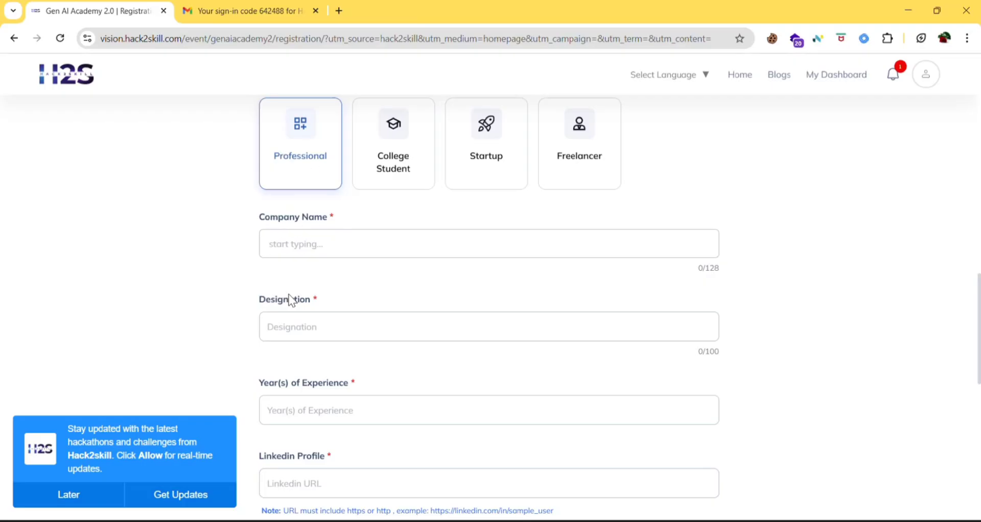
pyautogui.scroll(3)
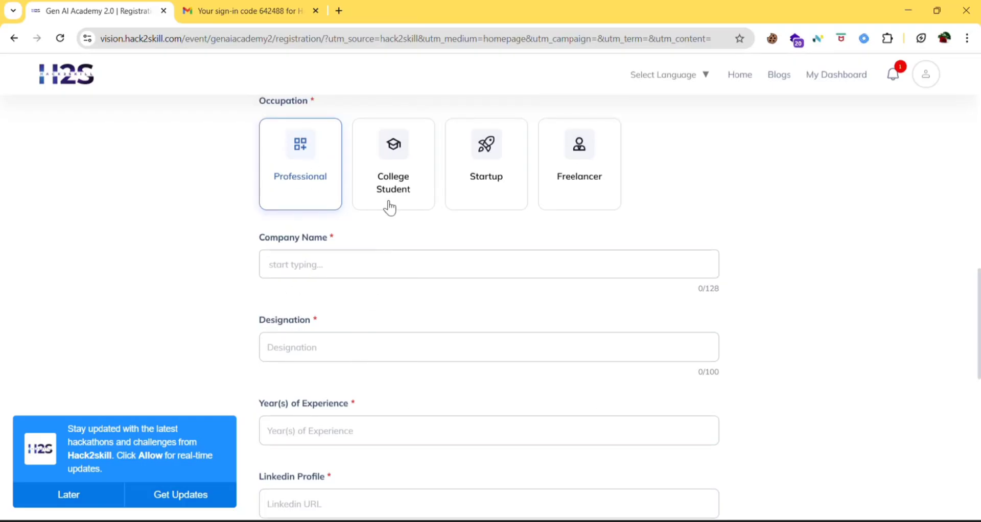
# Step: Pick the College Student occupation card and review the college fields that appear
pyautogui.click(392, 164)
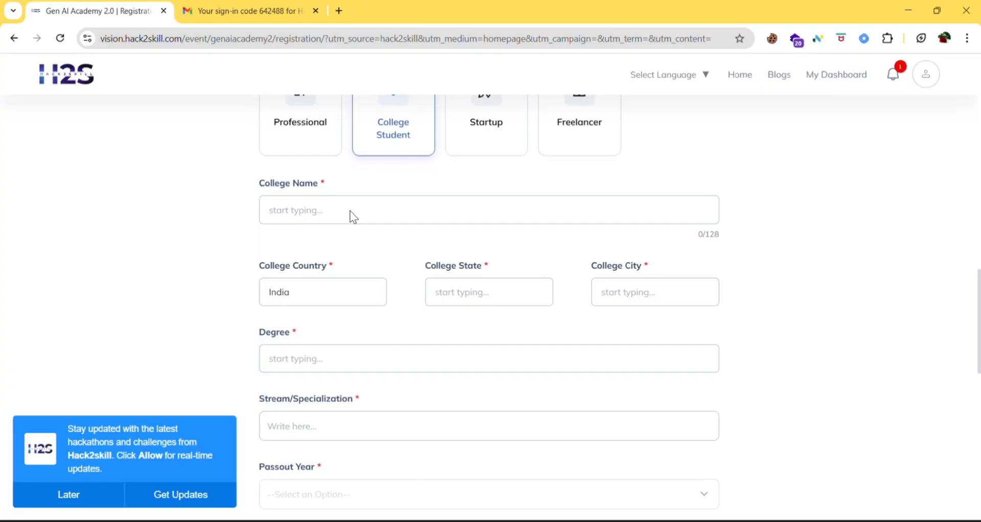
pyautogui.moveTo(295, 293)
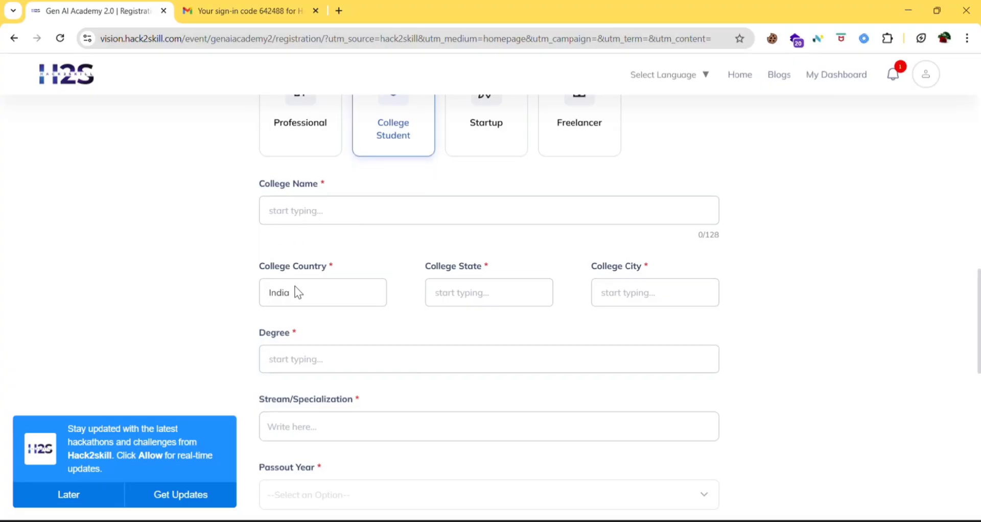
pyautogui.scroll(-3)
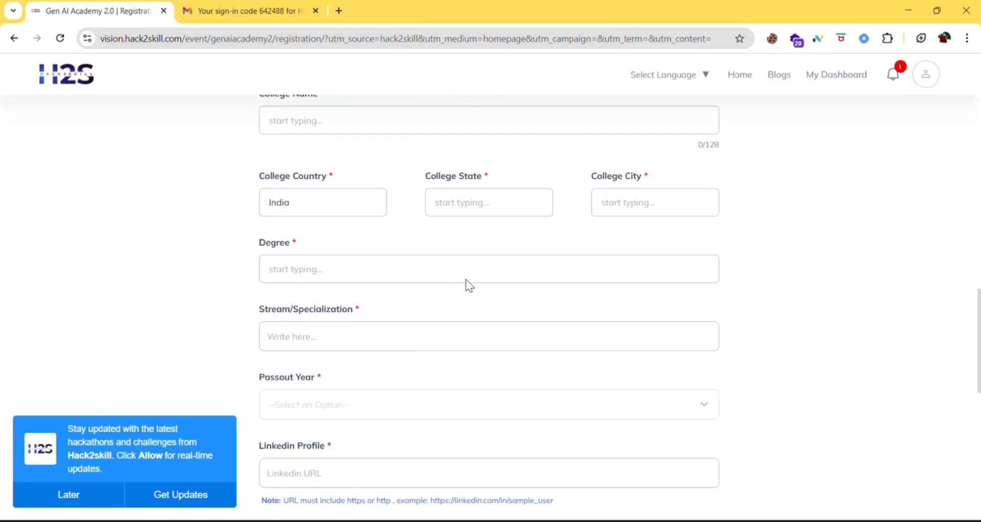
pyautogui.scroll(-3)
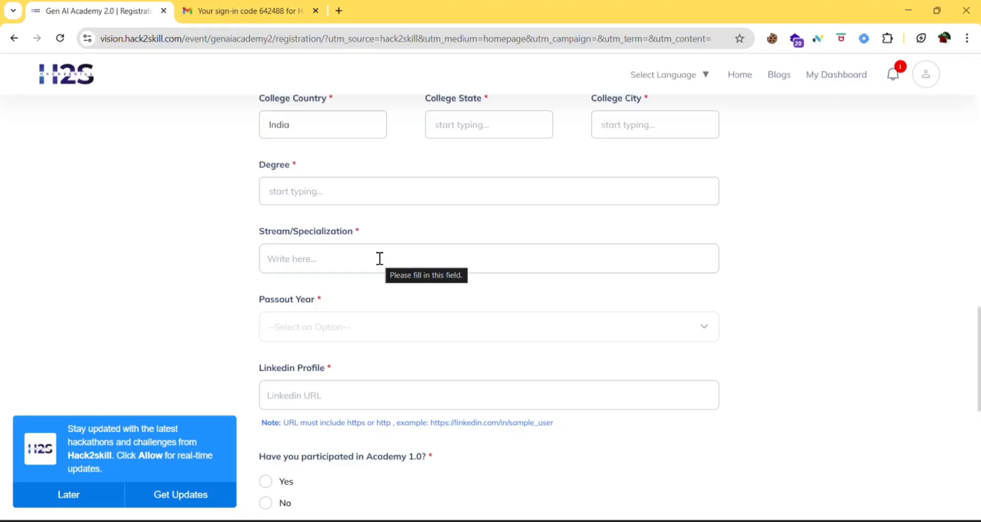
pyautogui.scroll(-3)
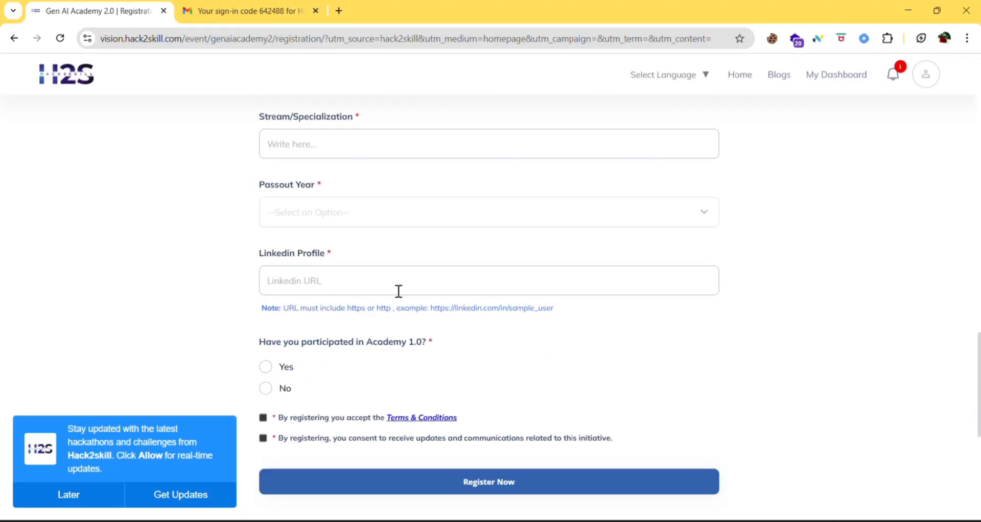
pyautogui.scroll(-3)
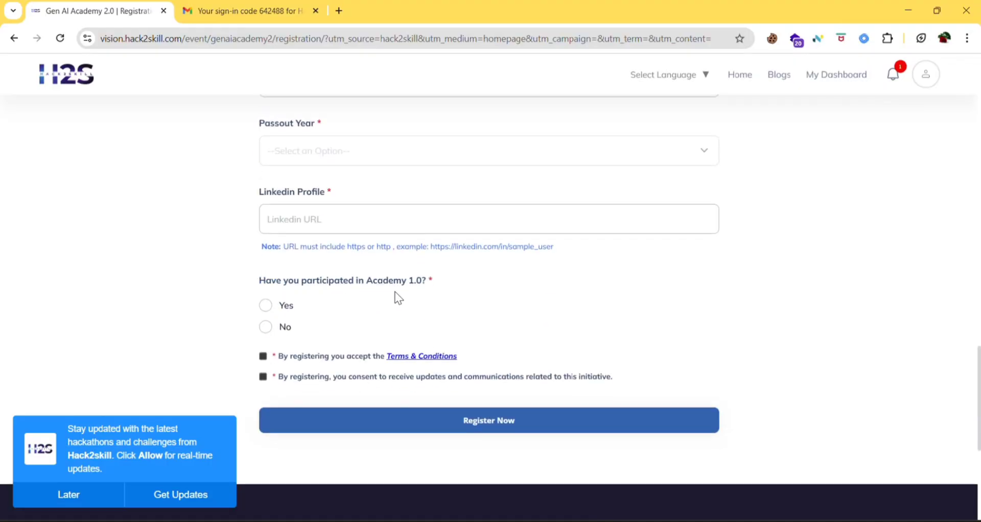
pyautogui.scroll(-3)
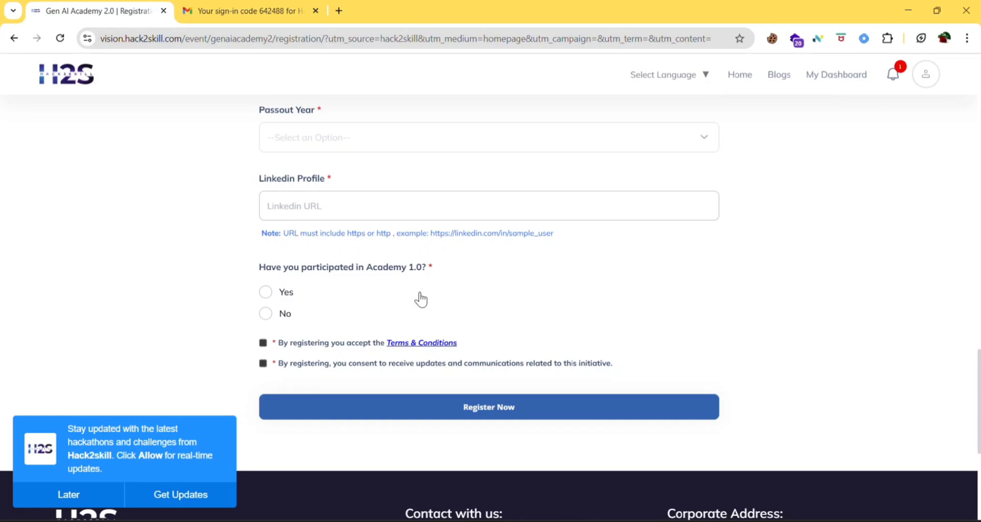
pyautogui.moveTo(356, 338)
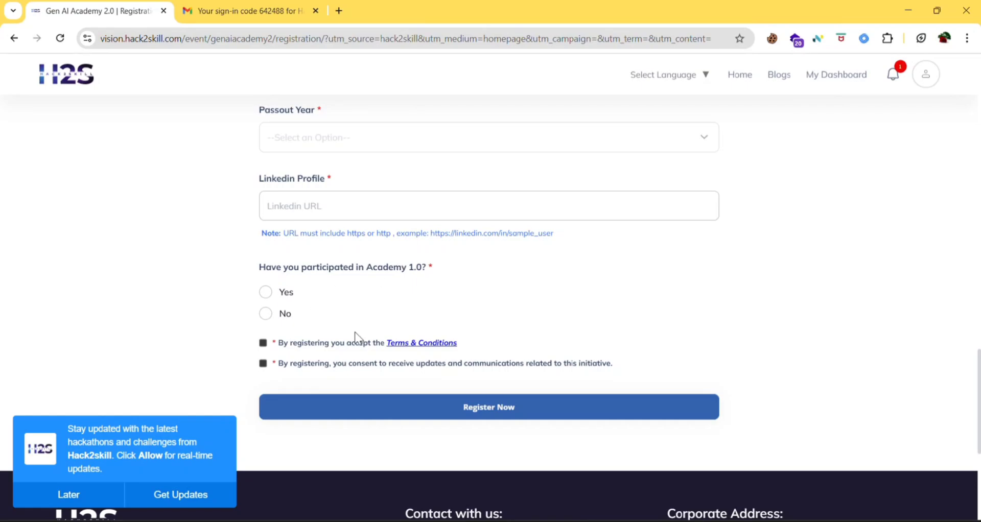
pyautogui.scroll(-3)
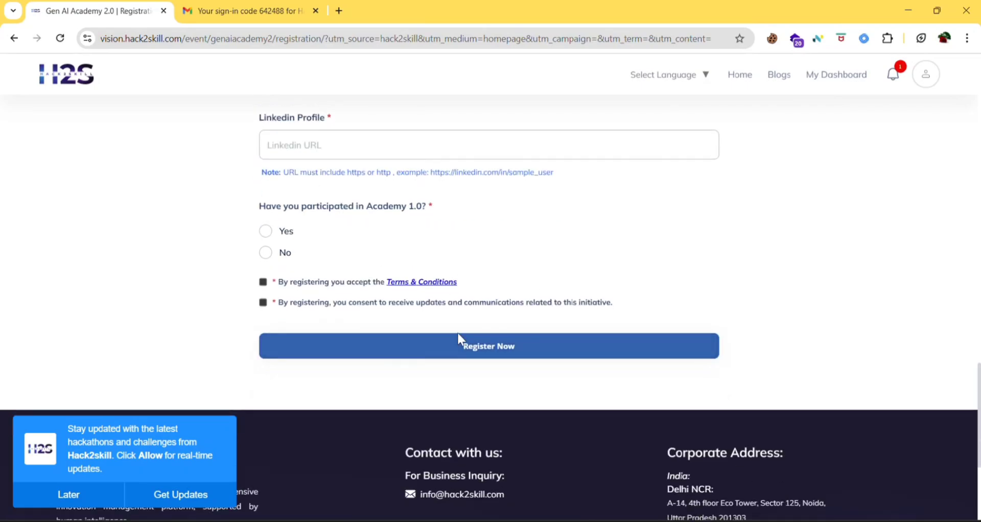
pyautogui.scroll(3)
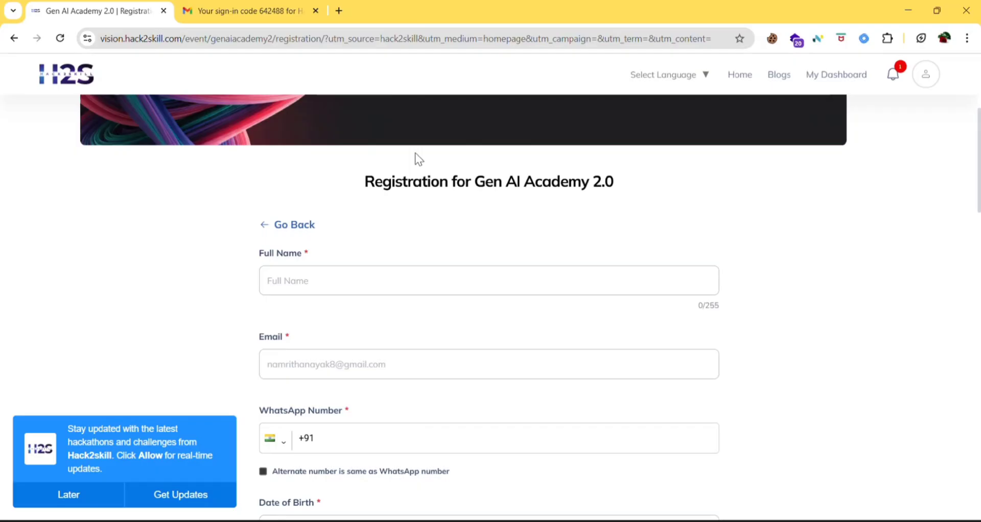
pyautogui.scroll(-3)
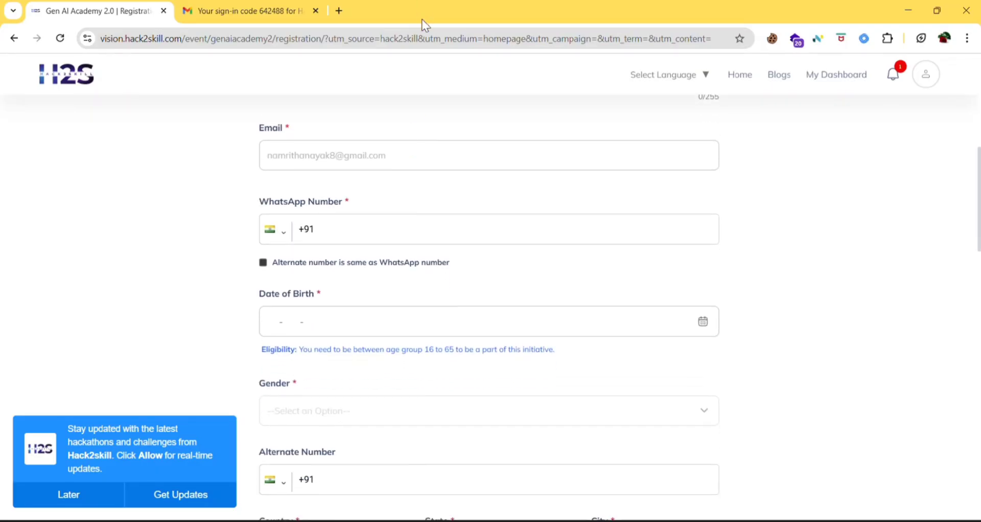
pyautogui.scroll(-3)
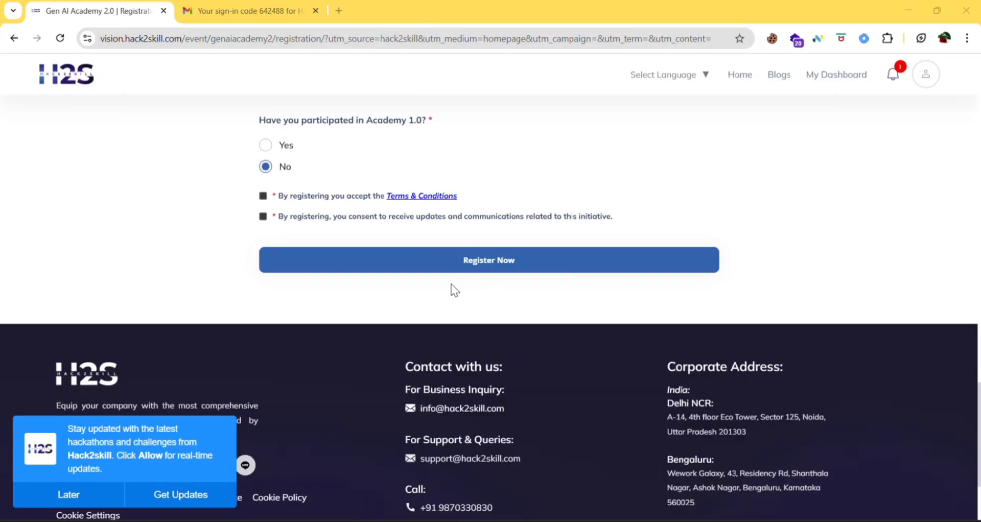
# Step: Accept the required consents, submit the Gen AI Academy 2.0 form, and confirm with Proceed
pyautogui.click(489, 259)
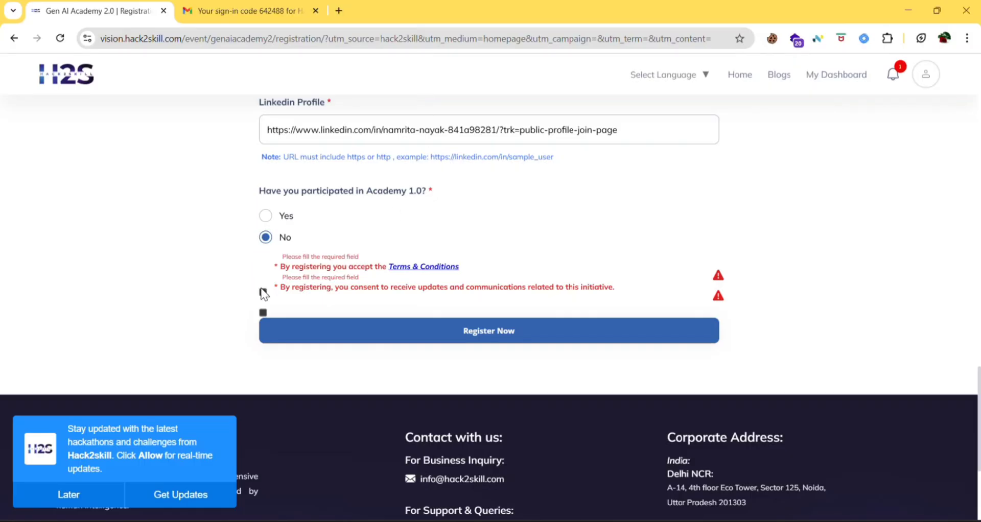
pyautogui.click(264, 266)
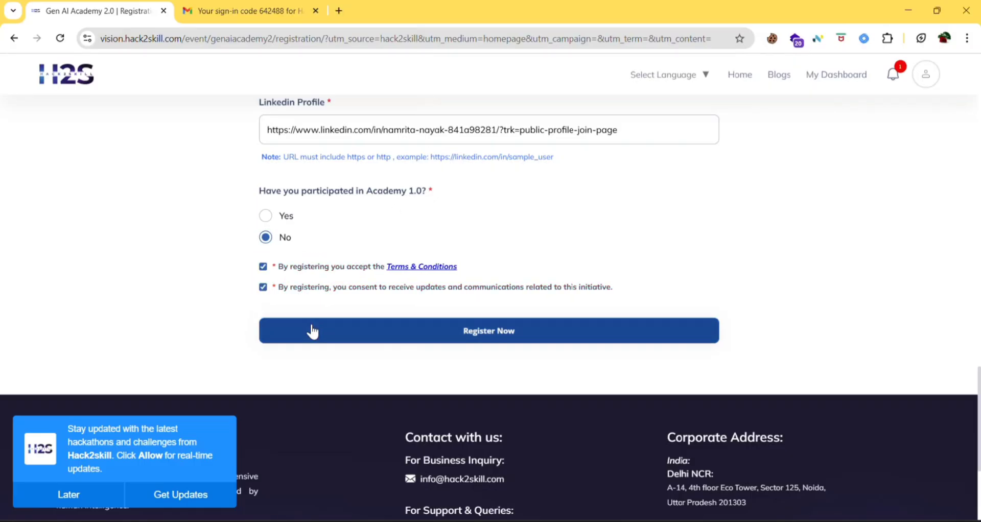
pyautogui.click(488, 330)
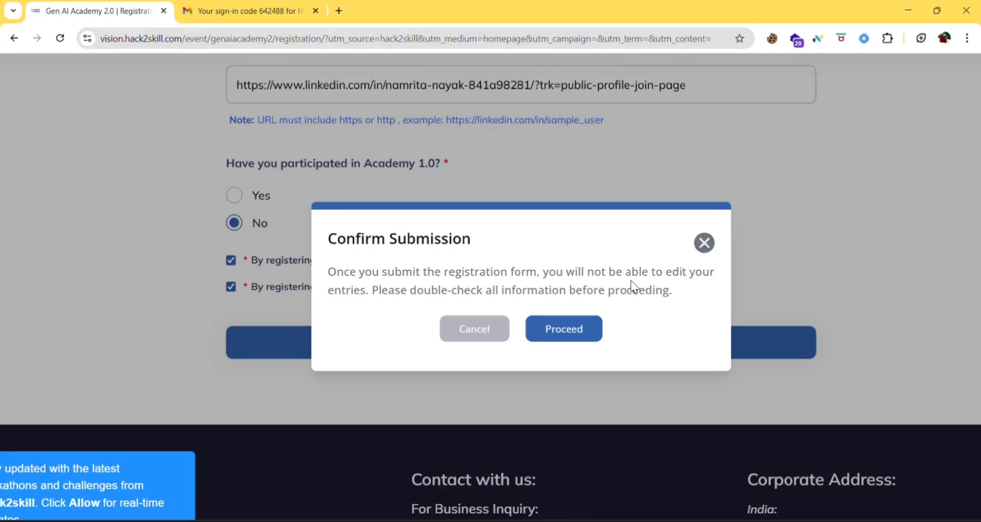
pyautogui.moveTo(505, 270)
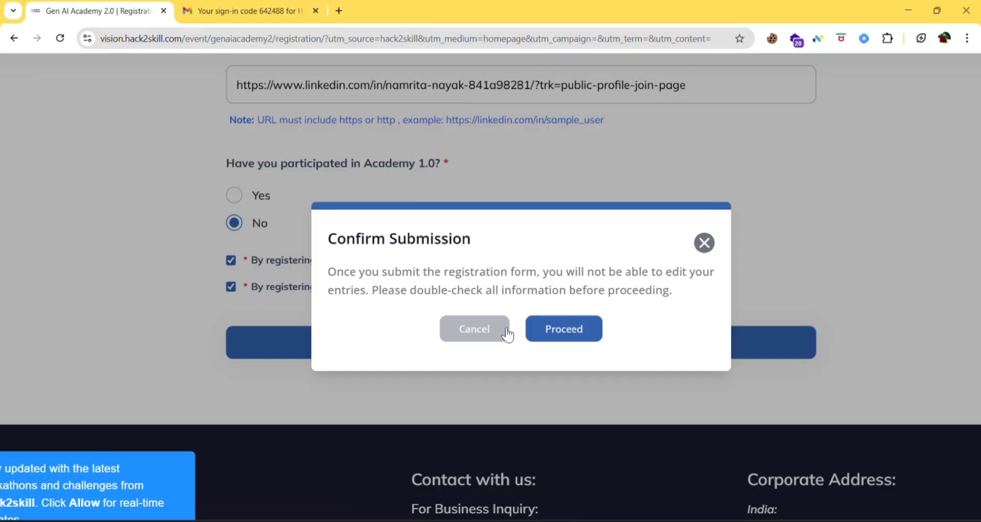
pyautogui.click(562, 329)
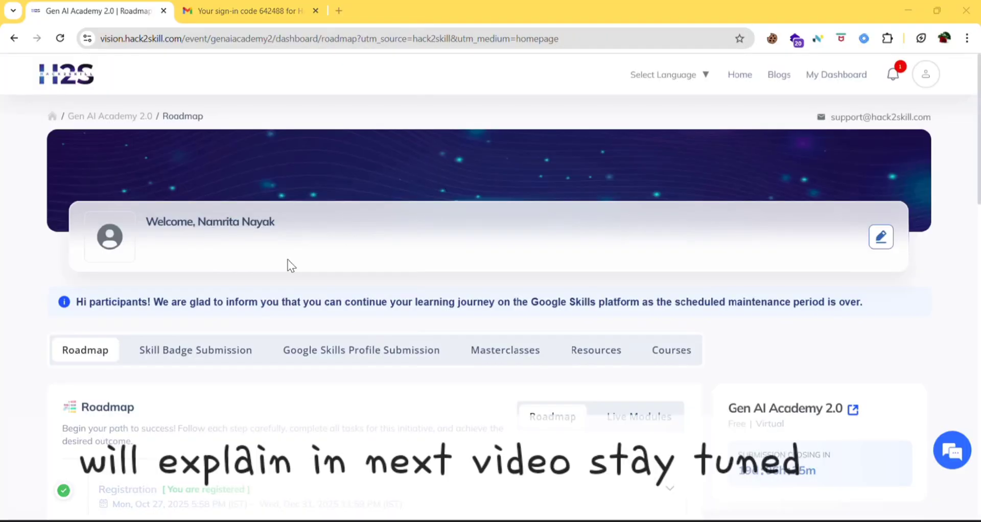
pyautogui.scroll(-3)
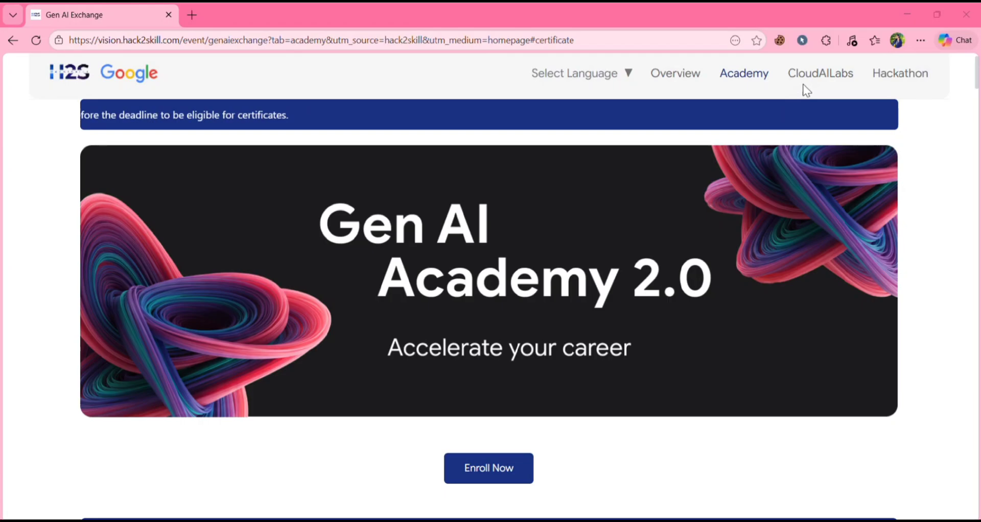
# Step: Switch to the CloudAILabs tab and scroll to the city RSVP cards
pyautogui.click(820, 73)
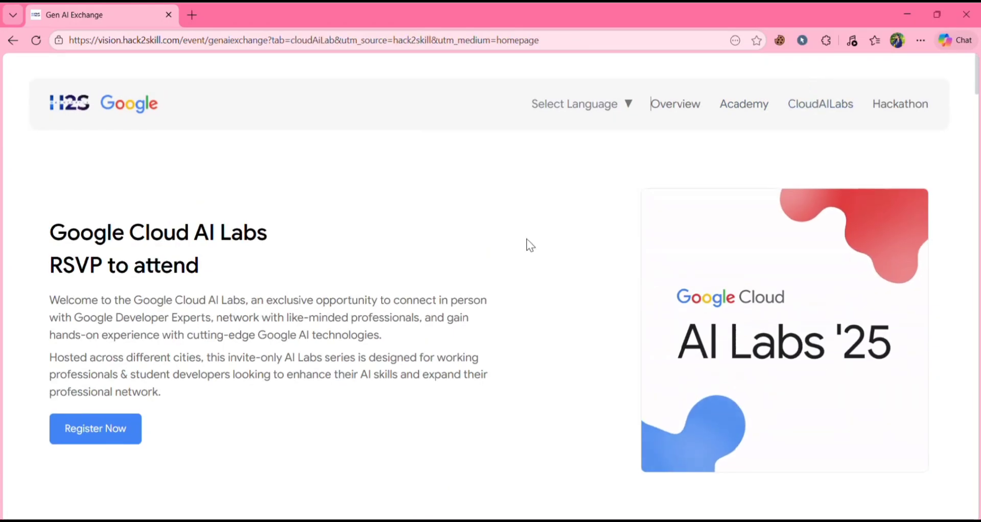
pyautogui.scroll(-3)
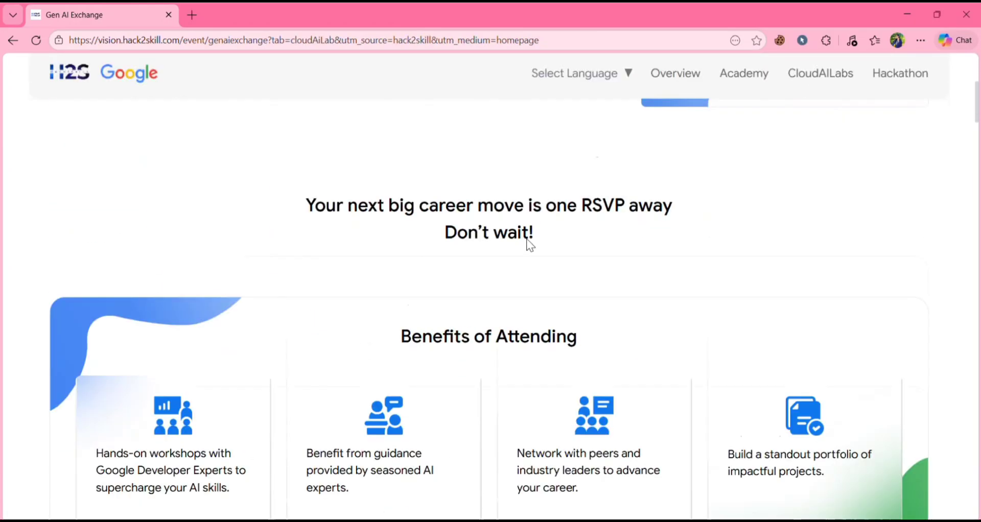
pyautogui.scroll(-3)
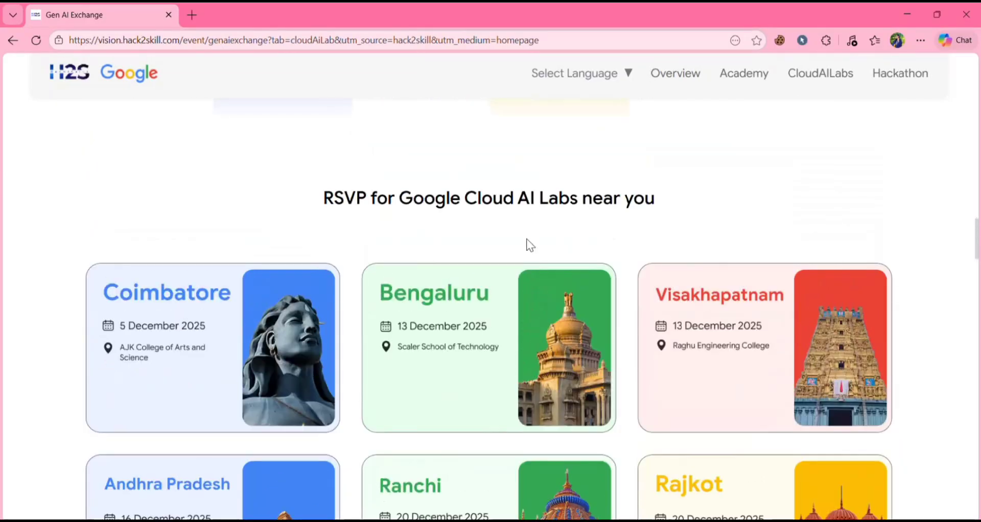
pyautogui.scroll(3)
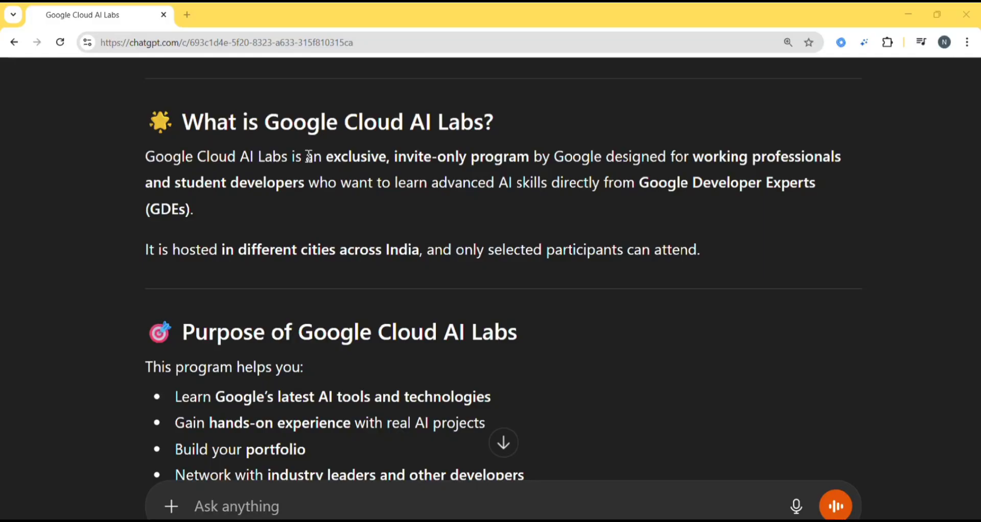
pyautogui.moveTo(354, 242)
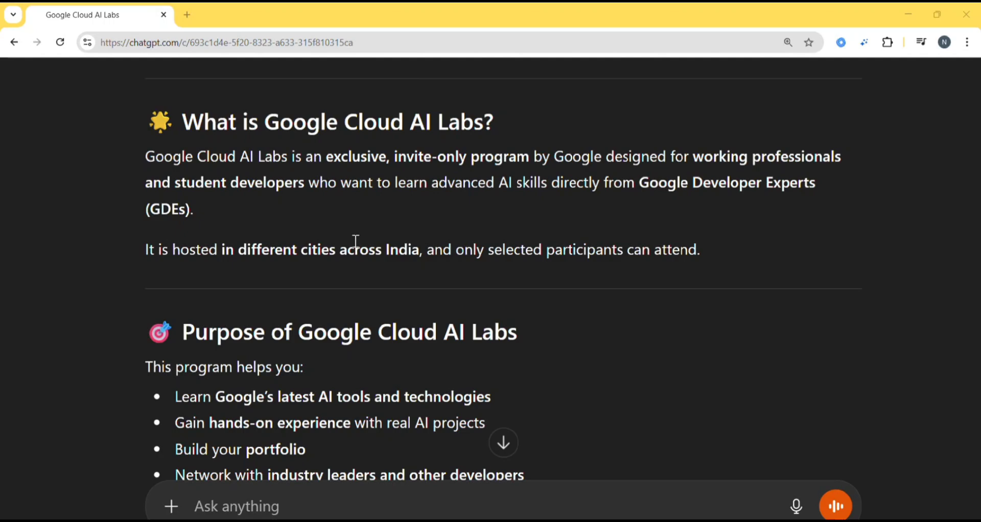
pyautogui.moveTo(378, 247)
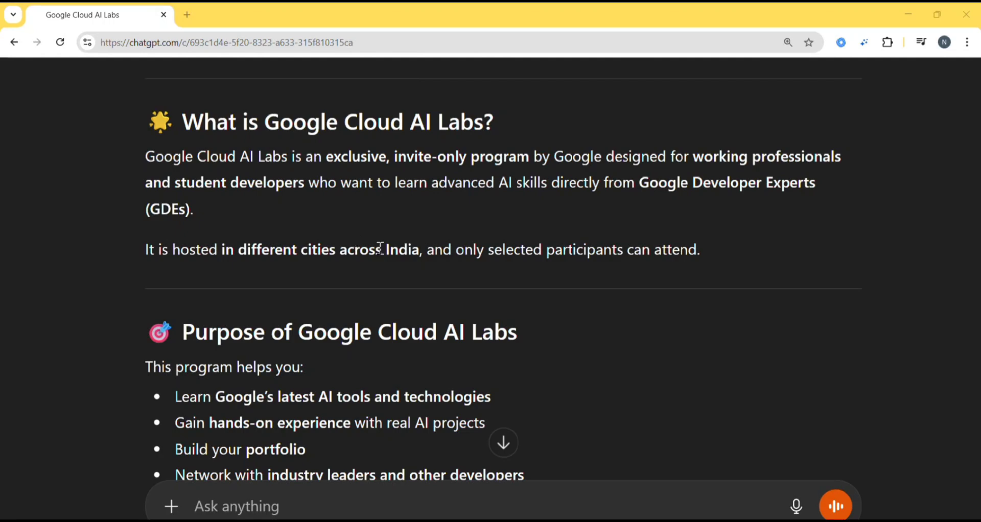
pyautogui.scroll(-3)
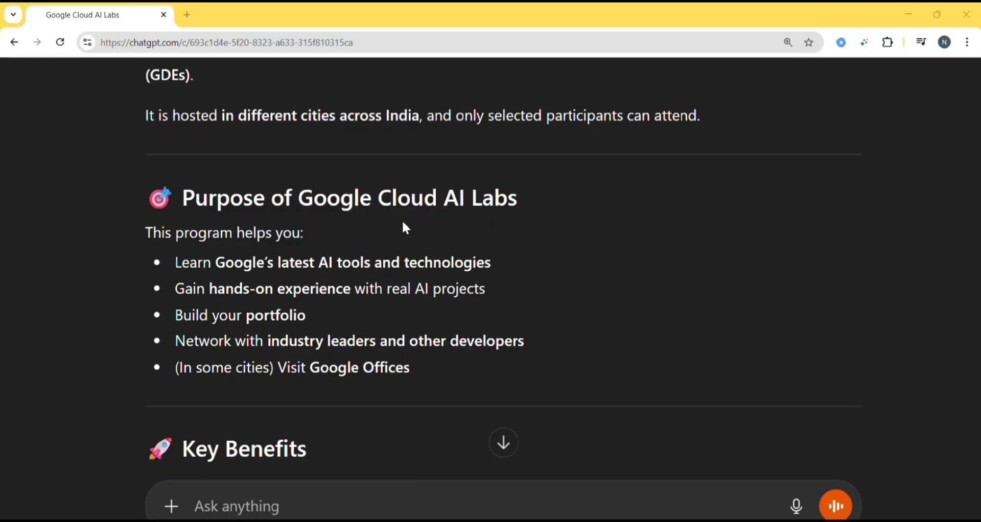
pyautogui.scroll(-3)
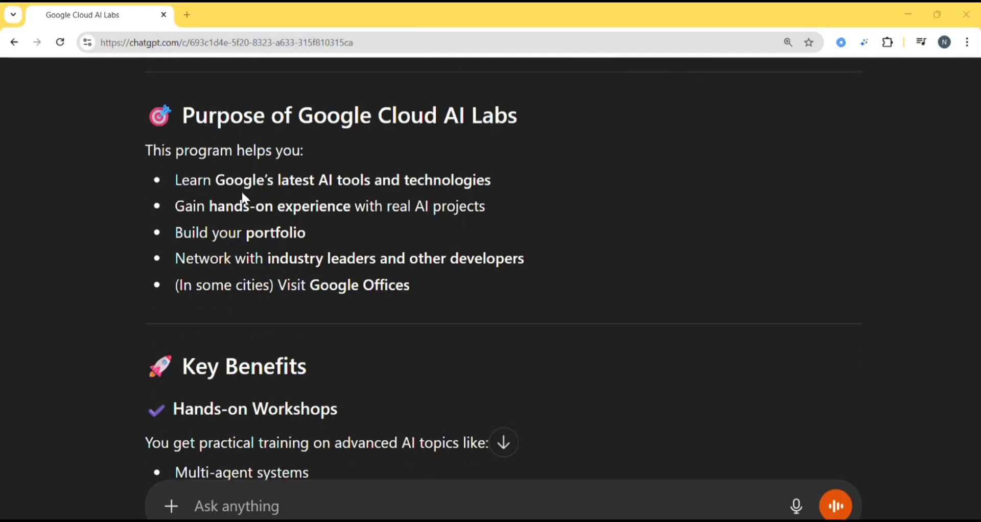
pyautogui.moveTo(367, 188)
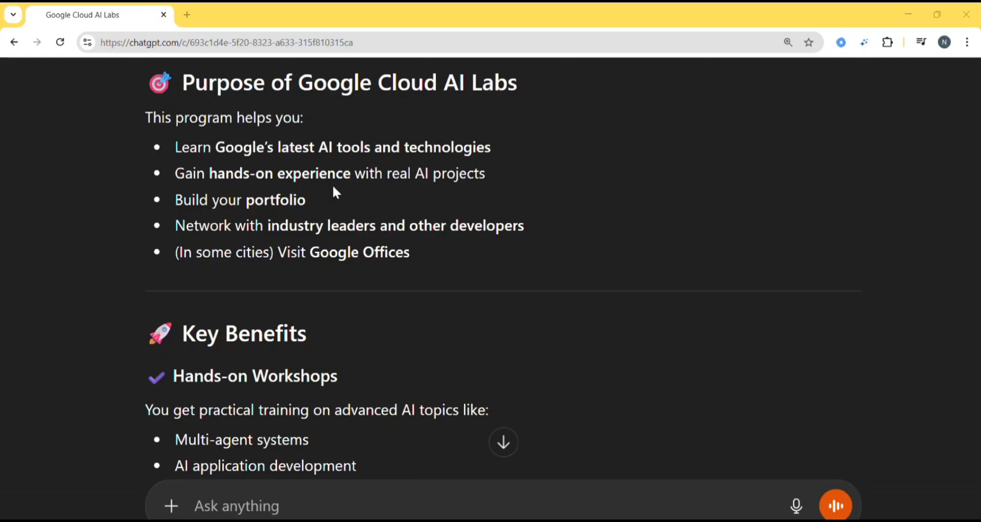
pyautogui.scroll(-3)
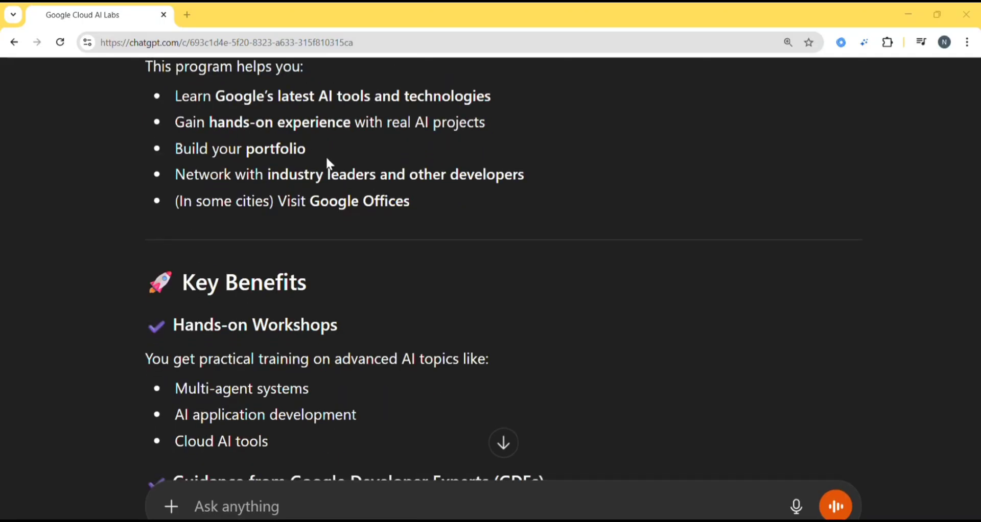
pyautogui.scroll(-3)
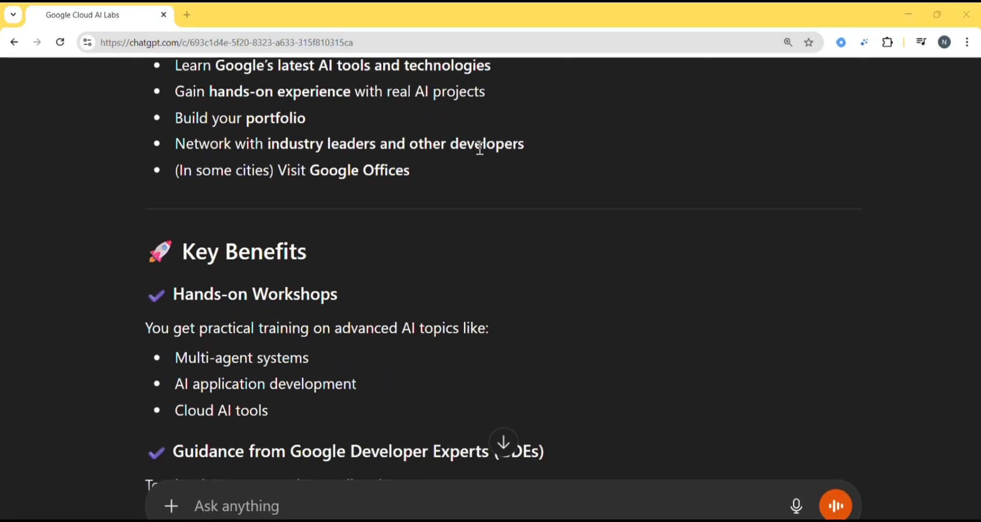
pyautogui.scroll(-3)
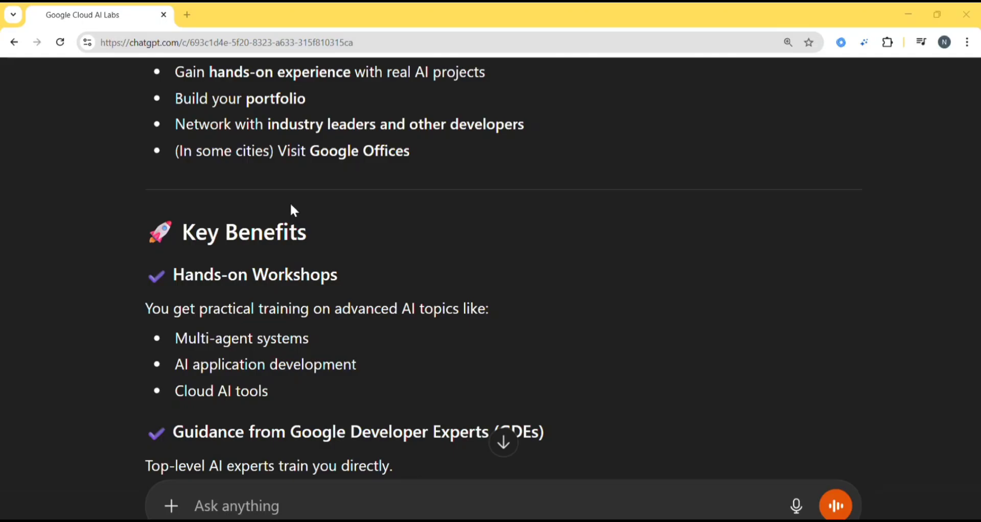
pyautogui.scroll(-3)
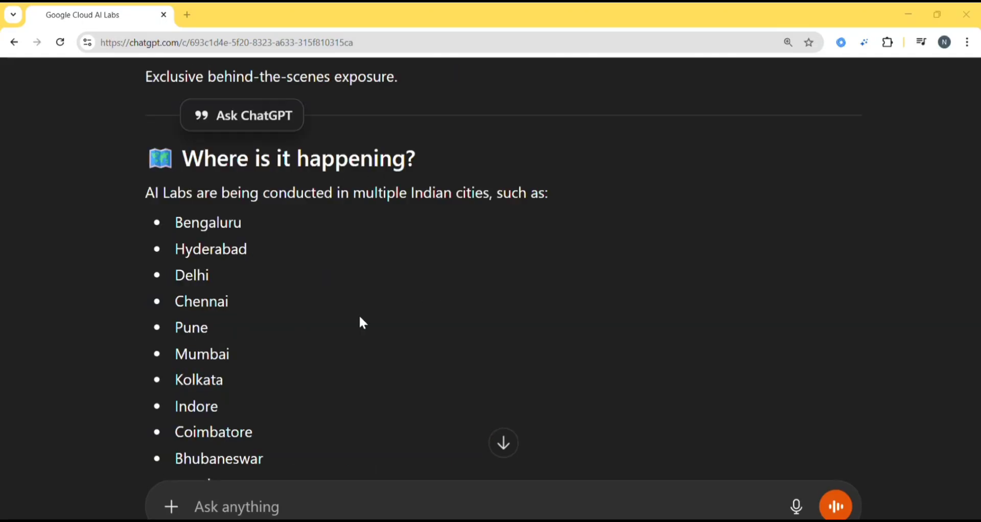
pyautogui.scroll(-3)
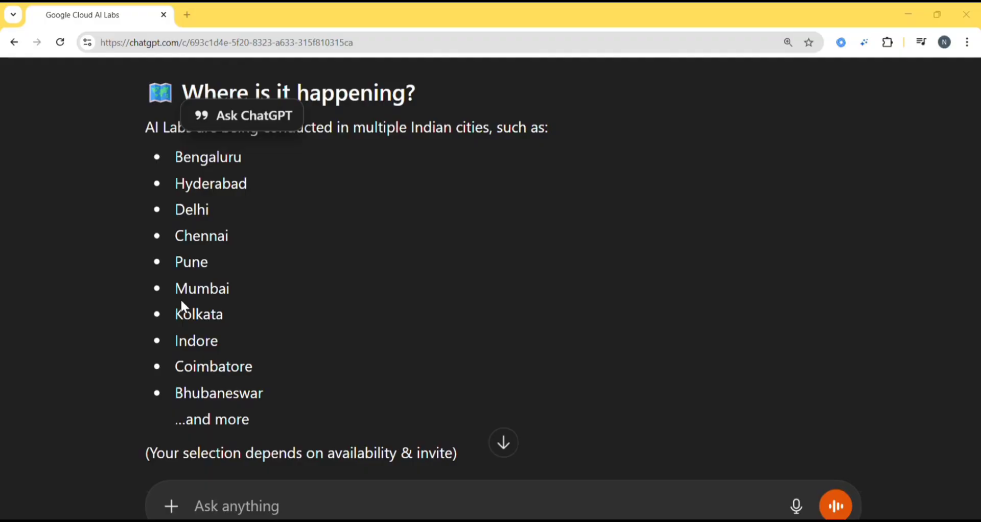
pyautogui.scroll(-3)
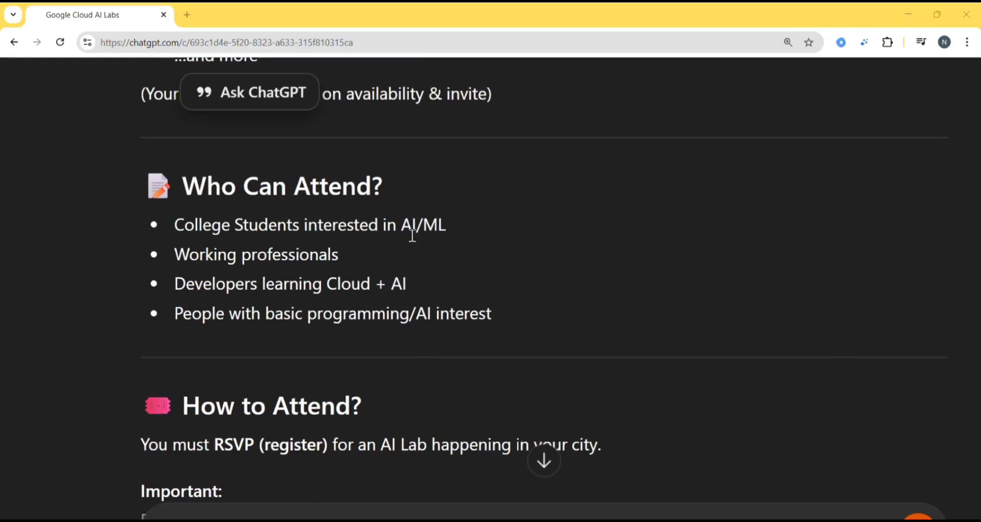
pyautogui.moveTo(263, 274)
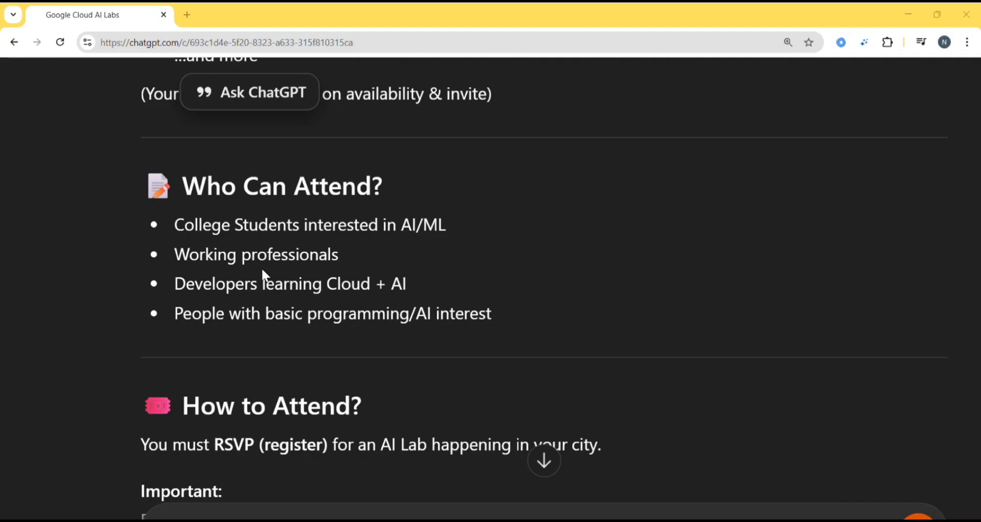
pyautogui.moveTo(423, 301)
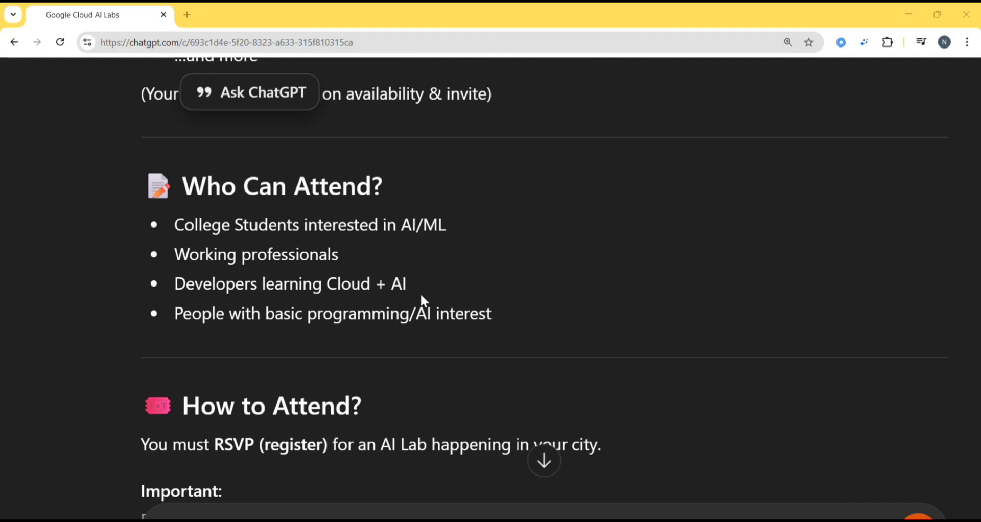
pyautogui.scroll(-3)
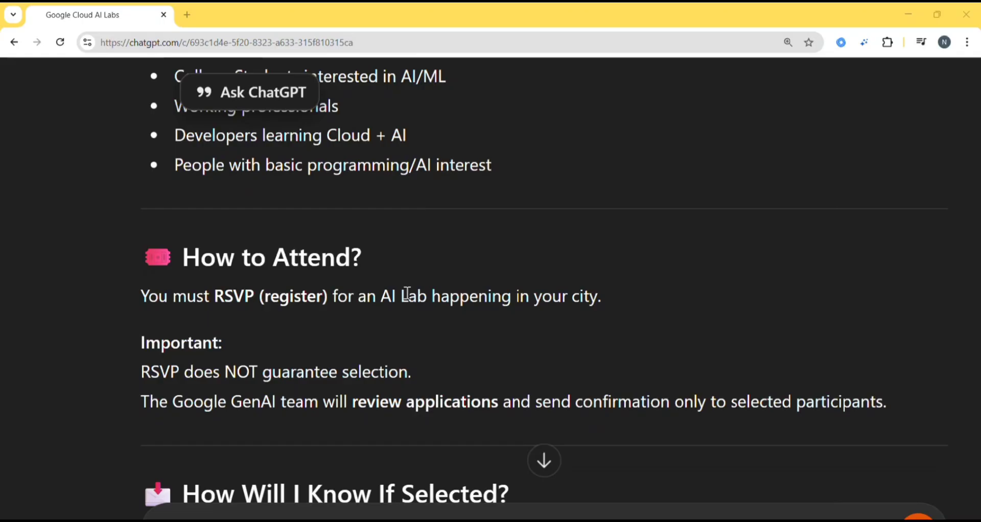
pyautogui.moveTo(325, 295)
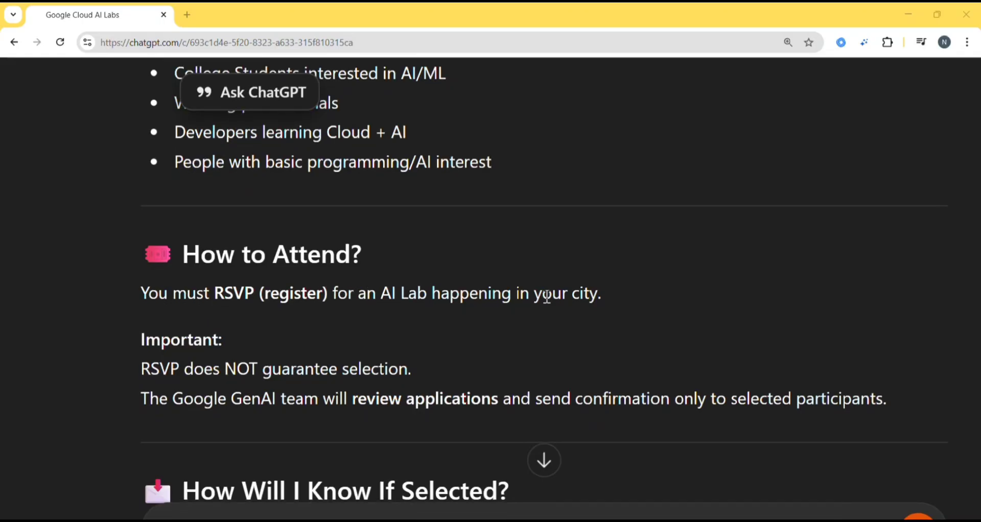
pyautogui.scroll(-3)
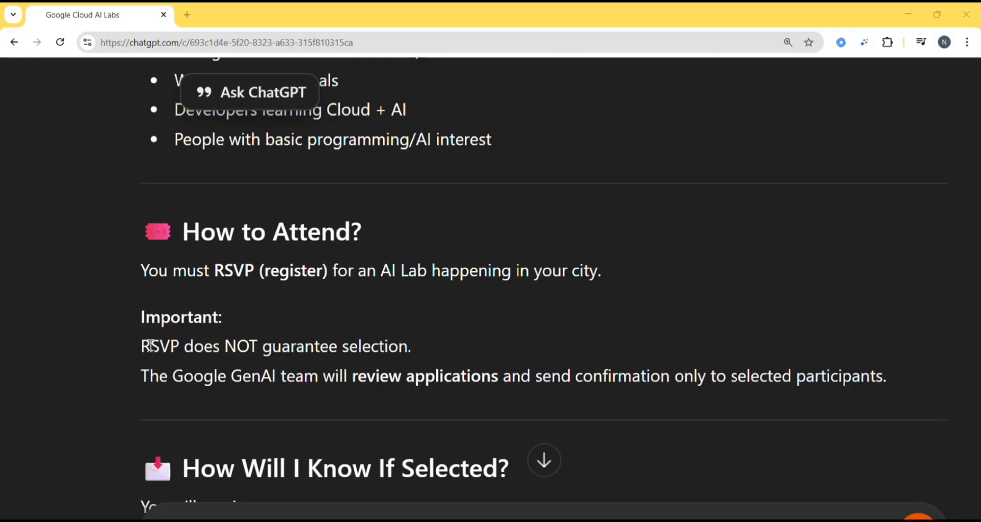
pyautogui.moveTo(367, 347)
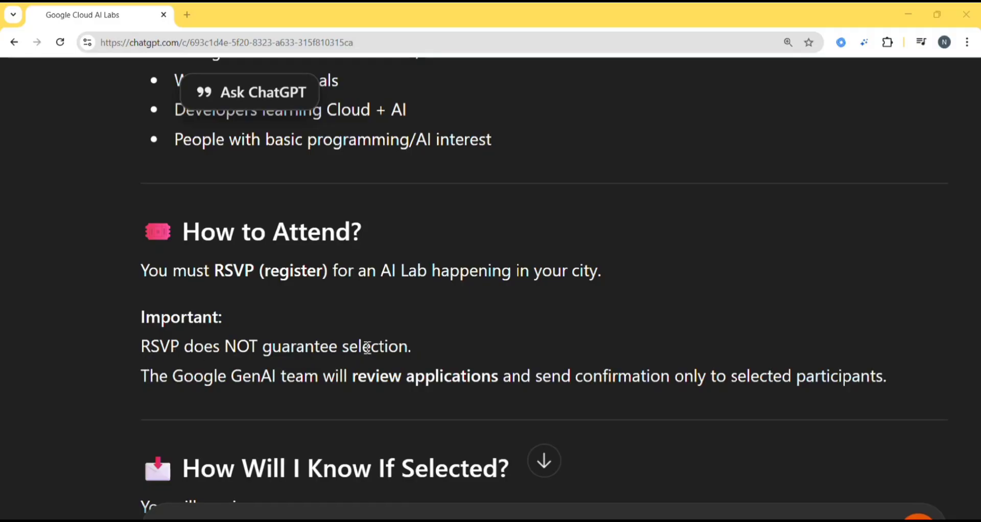
pyautogui.scroll(-3)
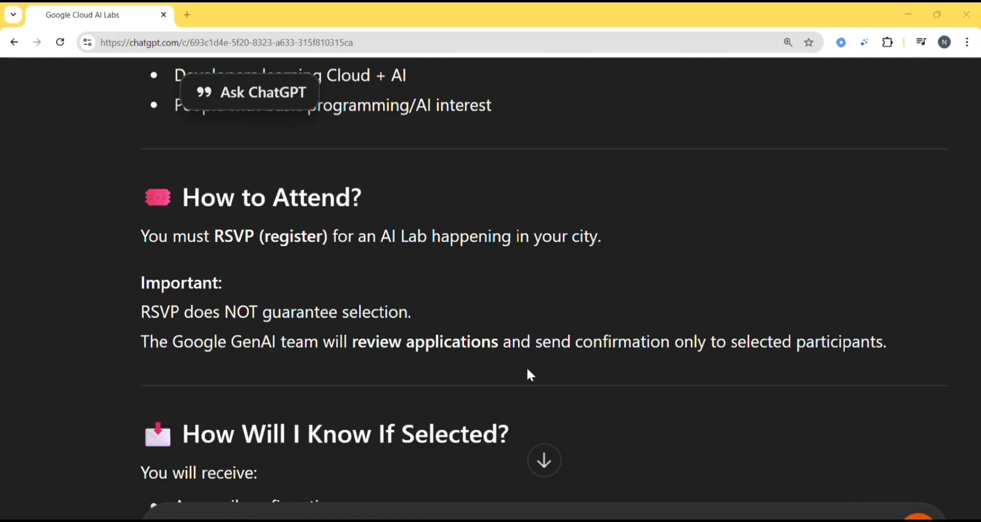
pyautogui.scroll(-3)
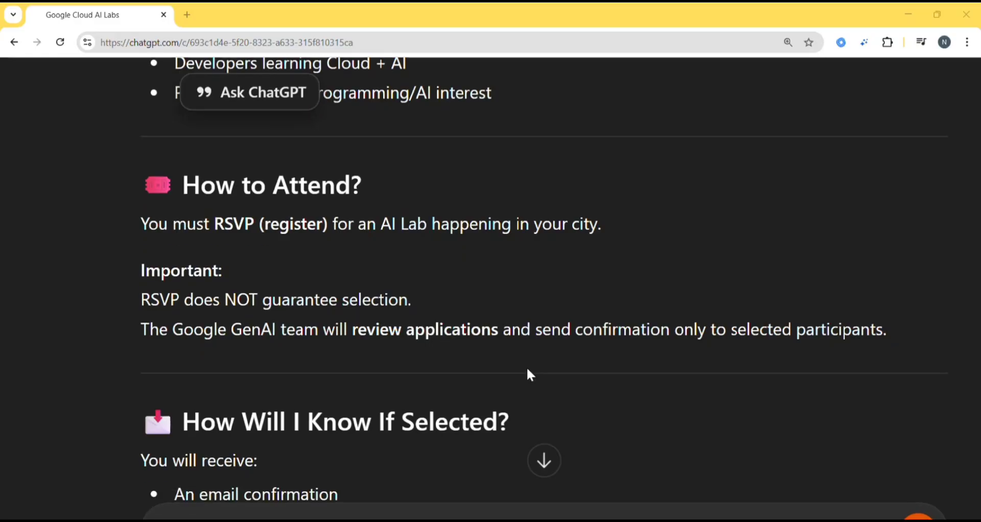
pyautogui.scroll(-3)
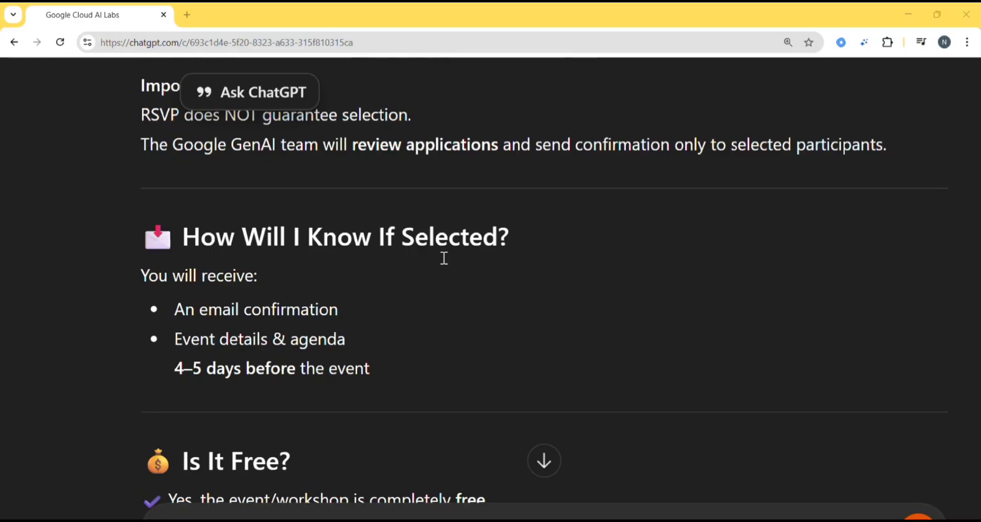
pyautogui.moveTo(262, 340)
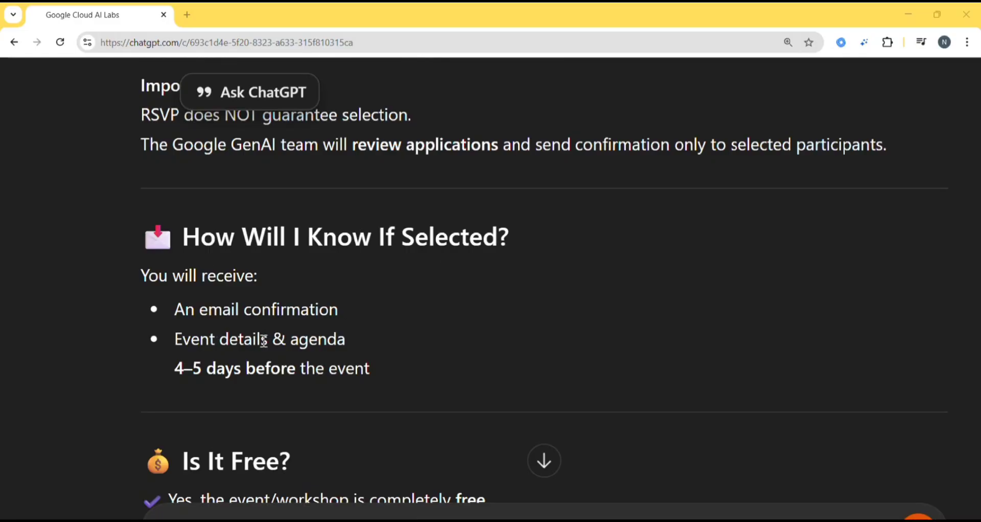
pyautogui.scroll(3)
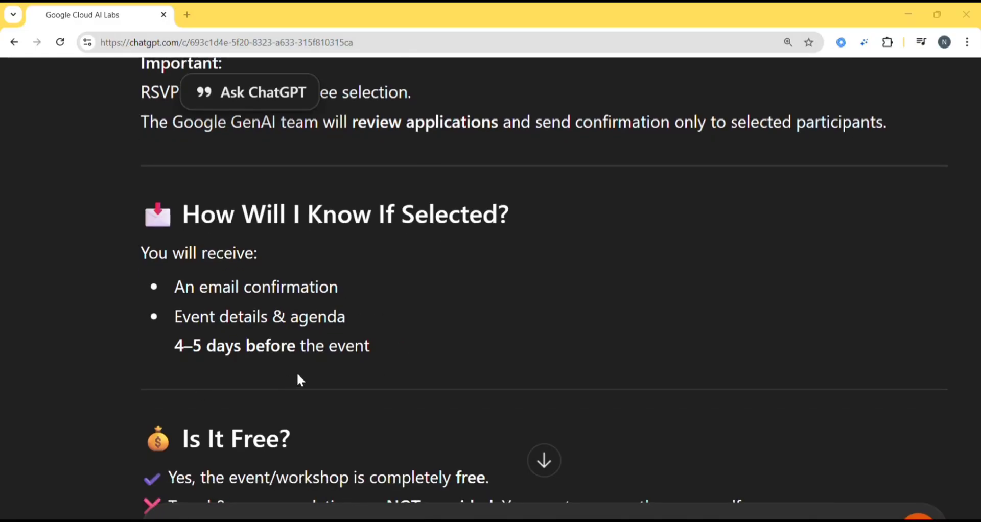
pyautogui.scroll(-3)
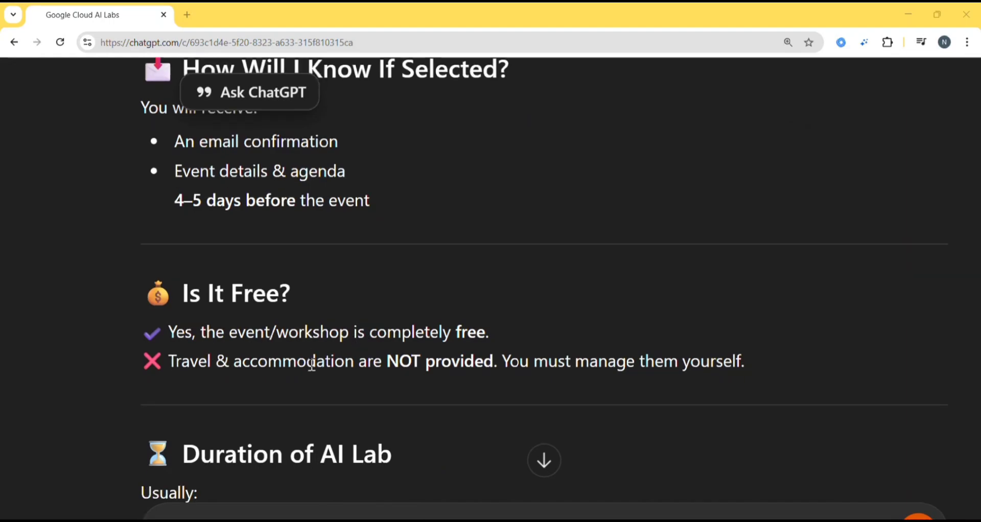
pyautogui.scroll(-3)
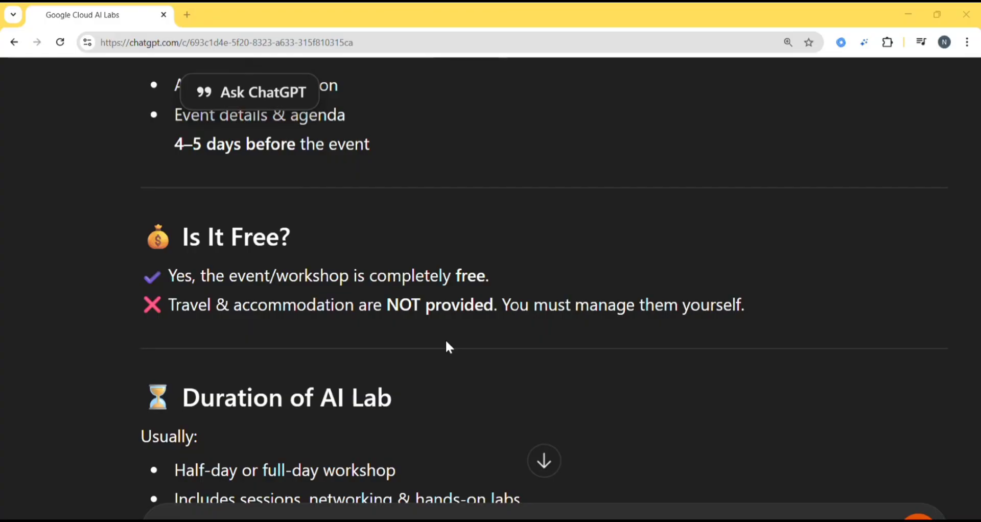
pyautogui.scroll(-3)
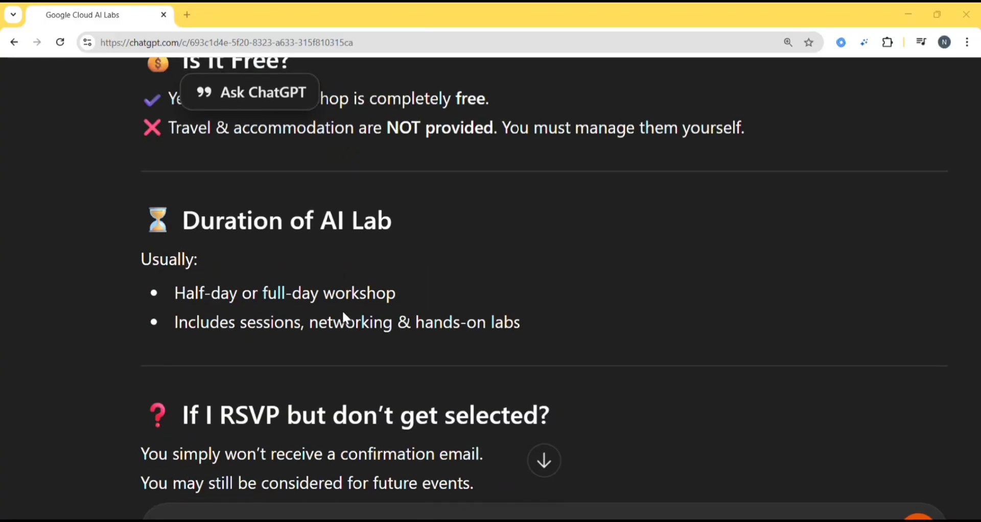
pyautogui.scroll(3)
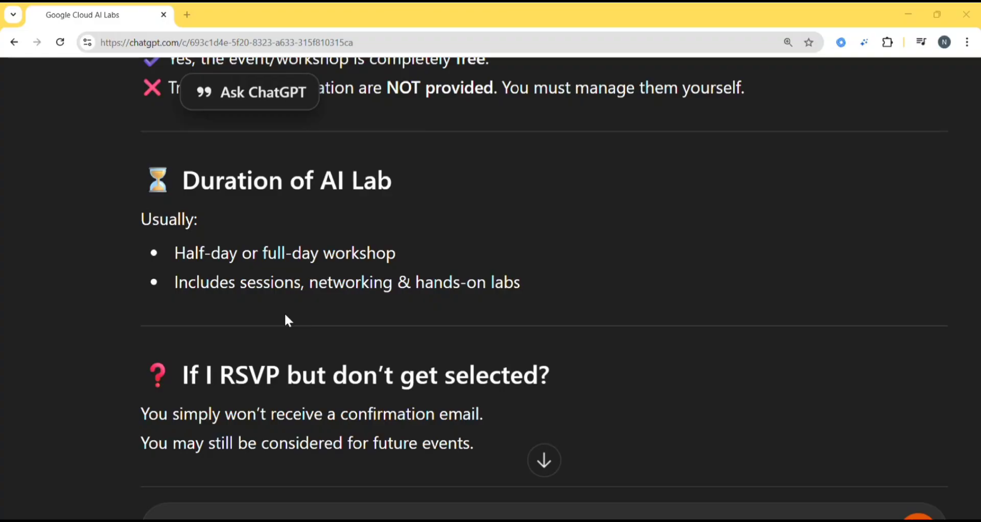
pyautogui.scroll(-3)
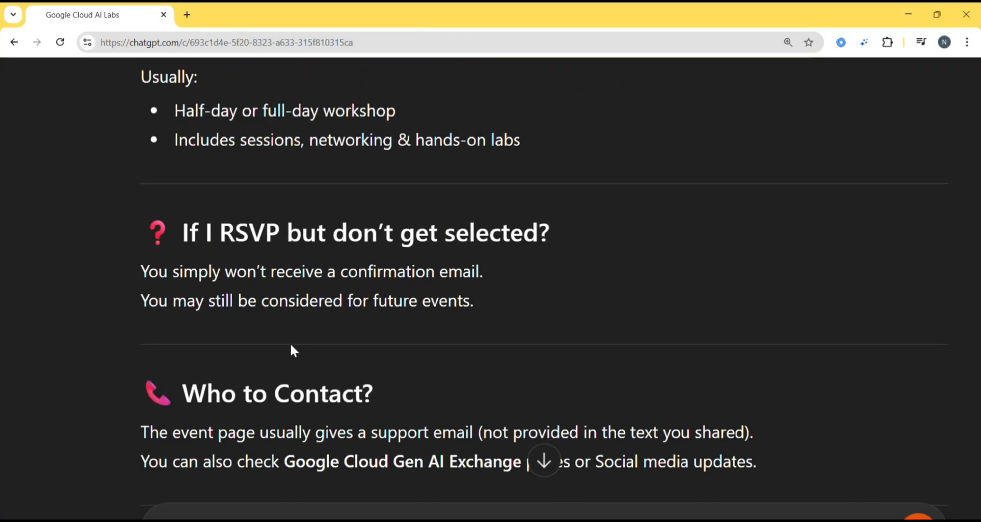
pyautogui.moveTo(668, 444)
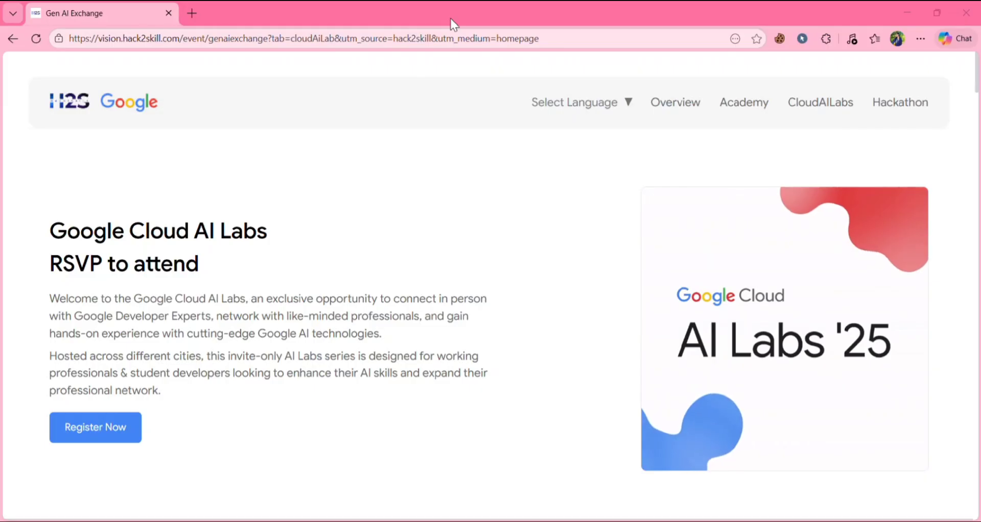
# Step: Use Register Now on the CloudAILabs page to start the AI Labs registration
pyautogui.click(95, 427)
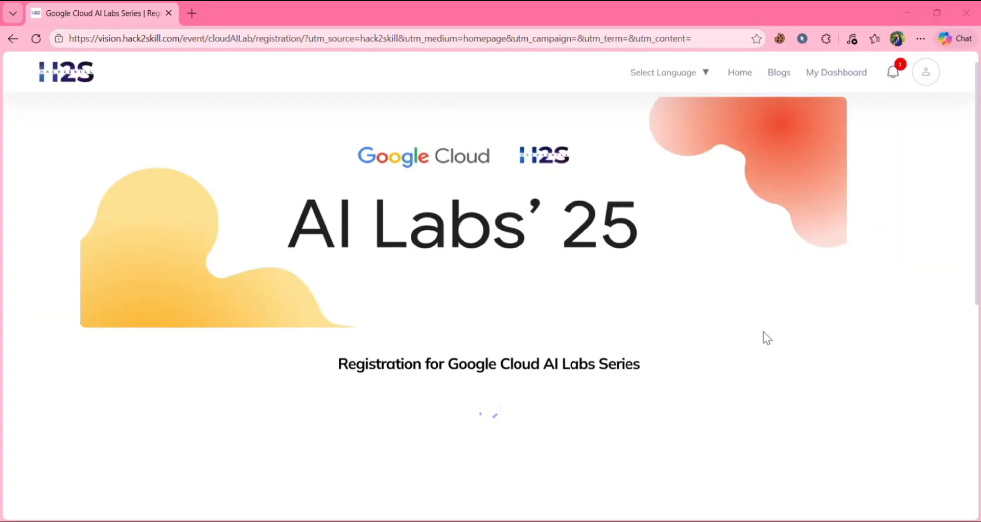
pyautogui.moveTo(317, 356)
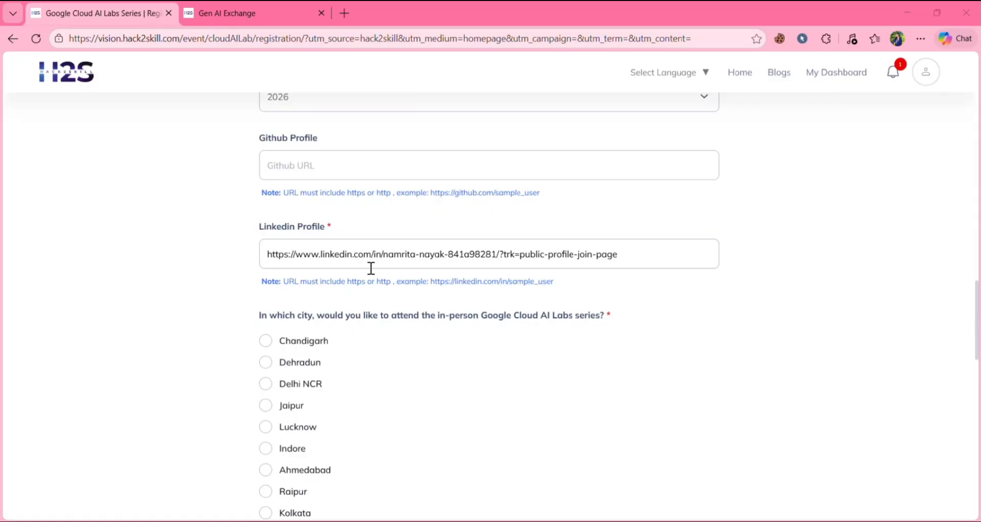
pyautogui.moveTo(338, 190)
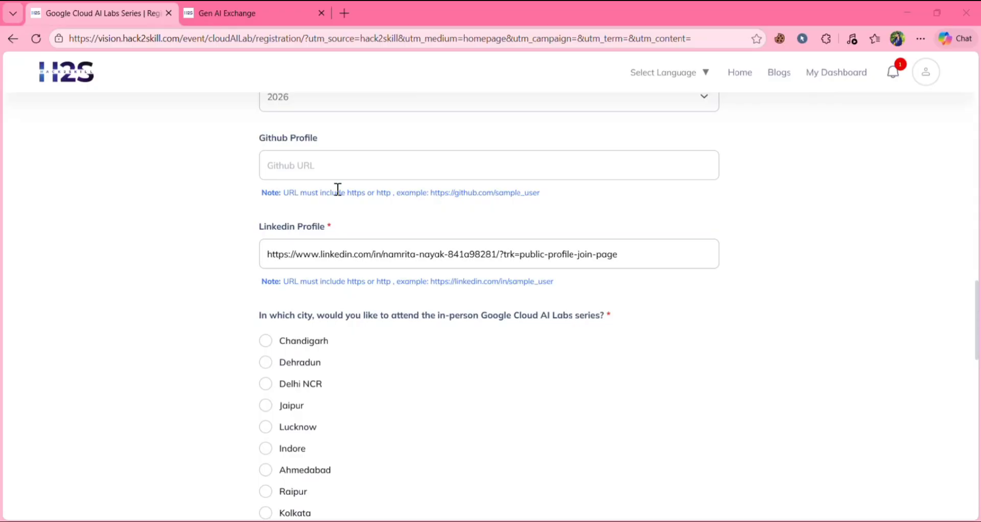
pyautogui.moveTo(434, 333)
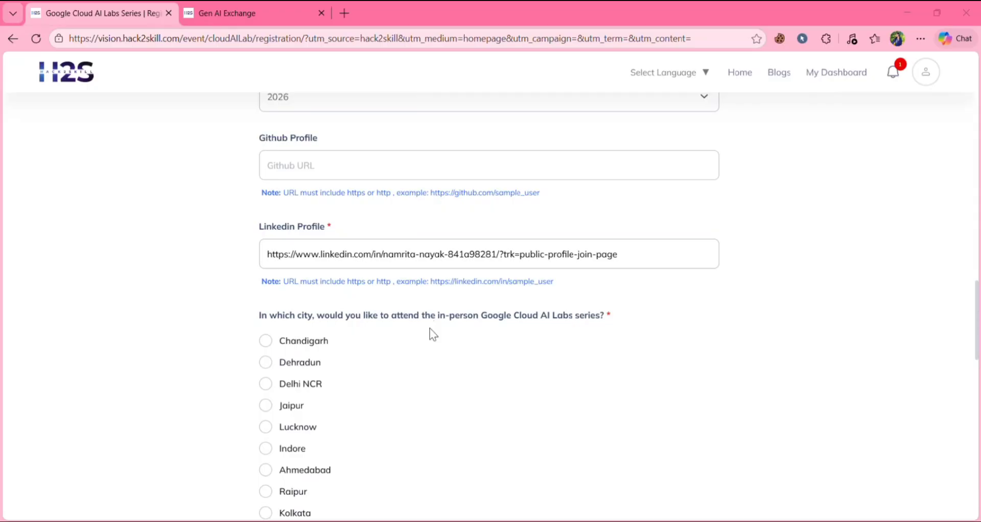
# Step: Choose Mumbai, accept the consent and terms, and submit the AI Labs registration
pyautogui.scroll(-3)
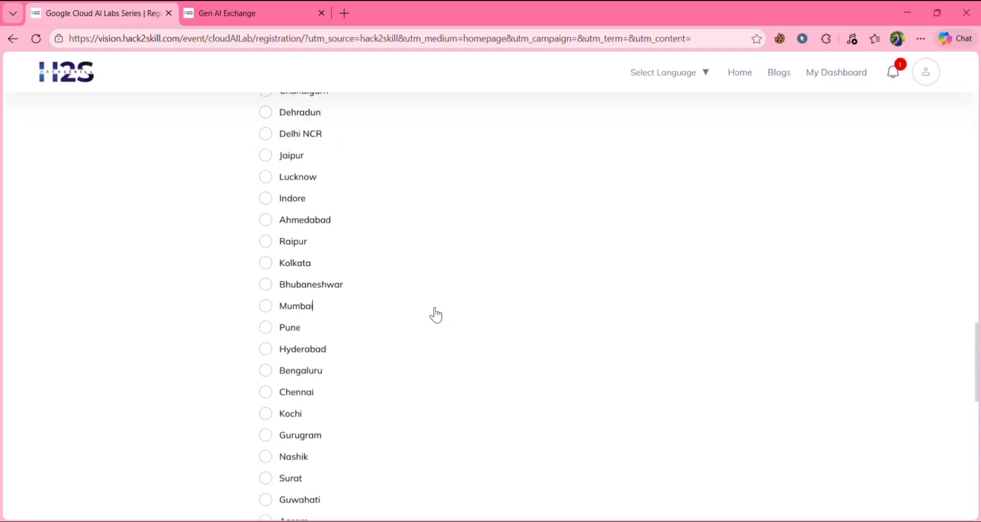
pyautogui.scroll(3)
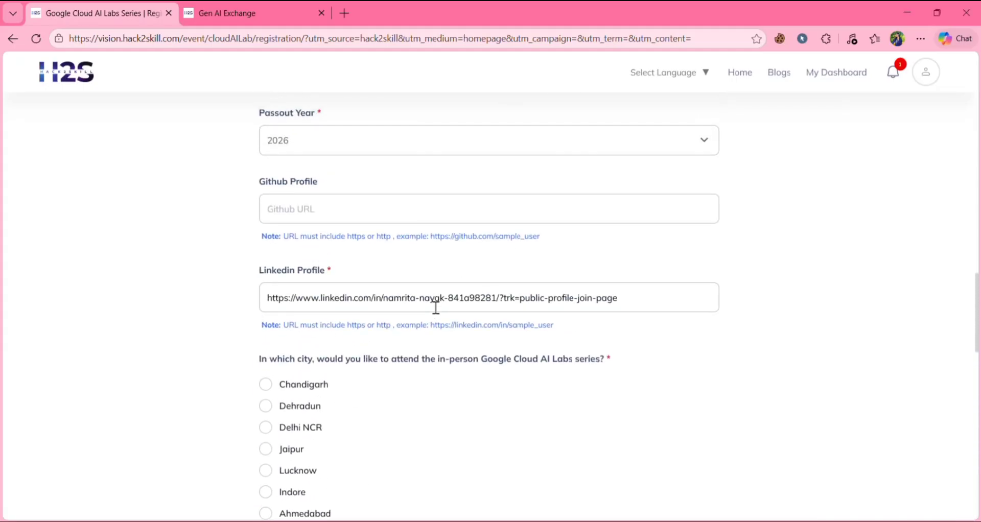
pyautogui.scroll(3)
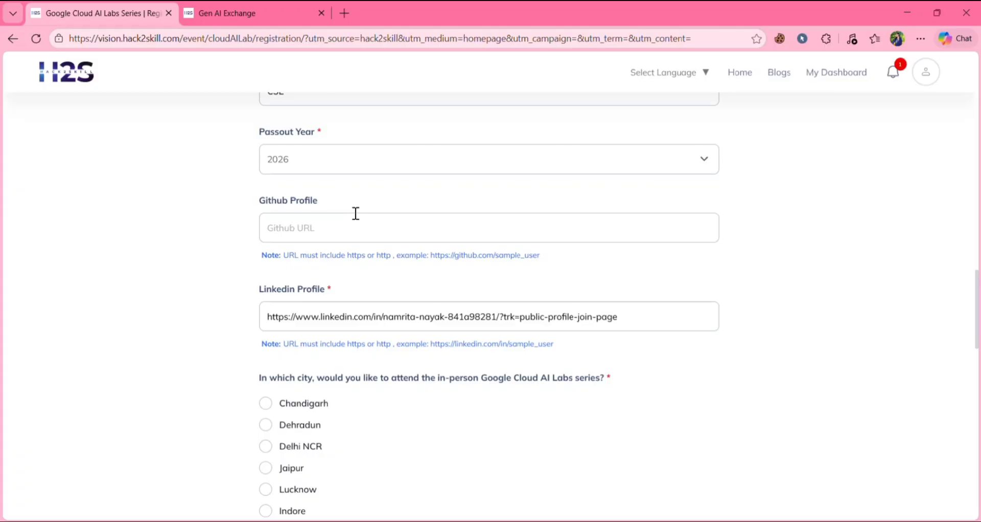
pyautogui.scroll(-3)
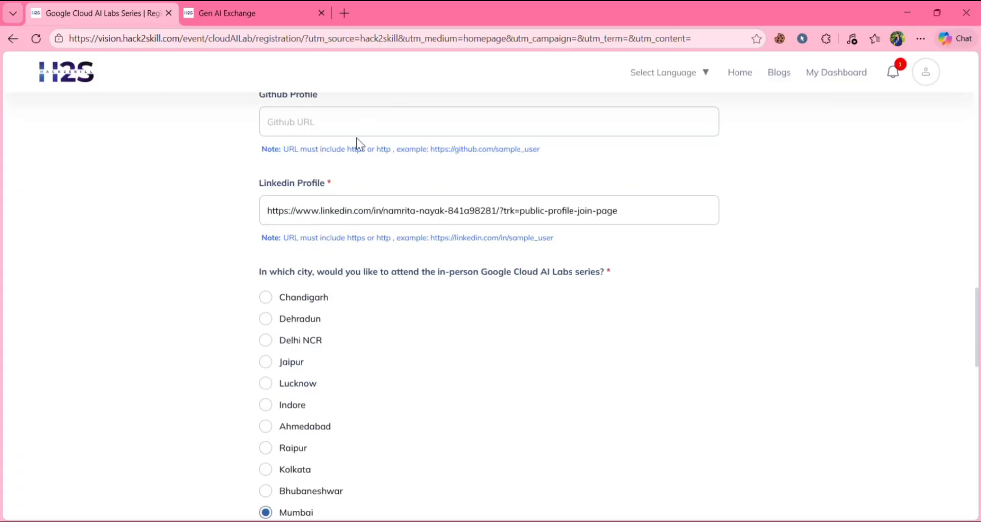
pyautogui.scroll(-3)
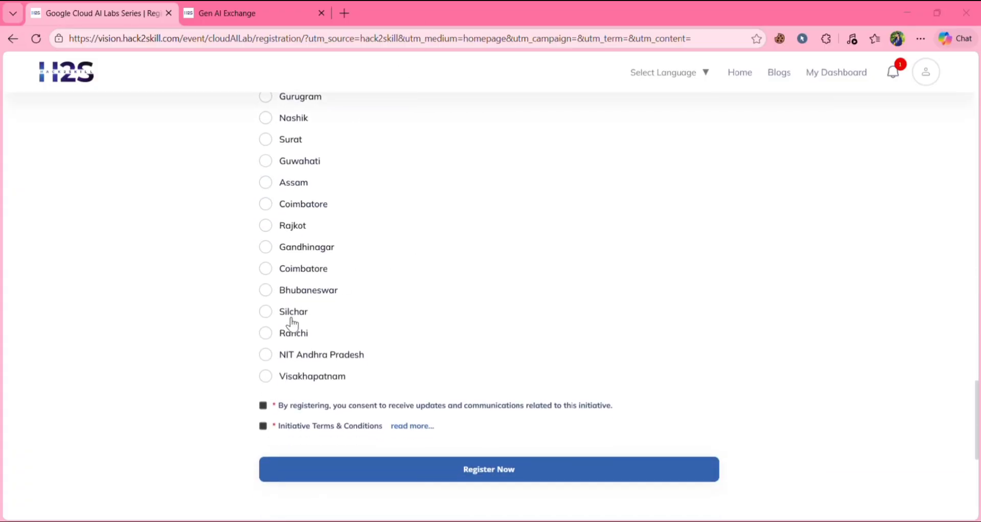
pyautogui.click(265, 354)
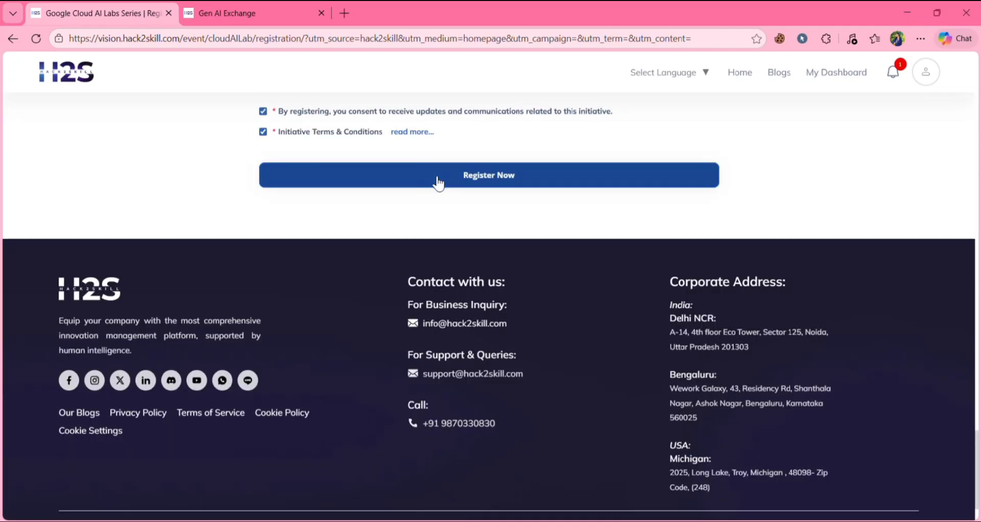
pyautogui.click(488, 174)
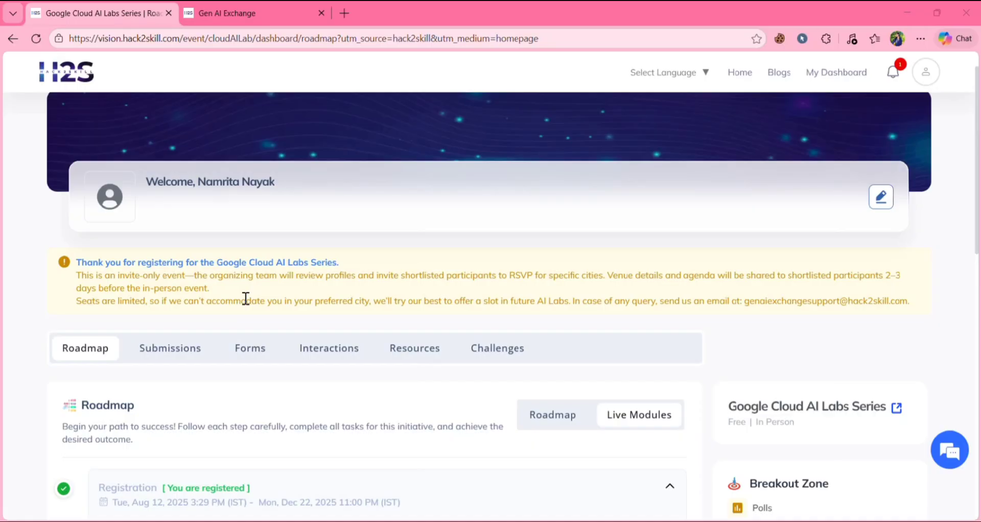
pyautogui.moveTo(208, 307)
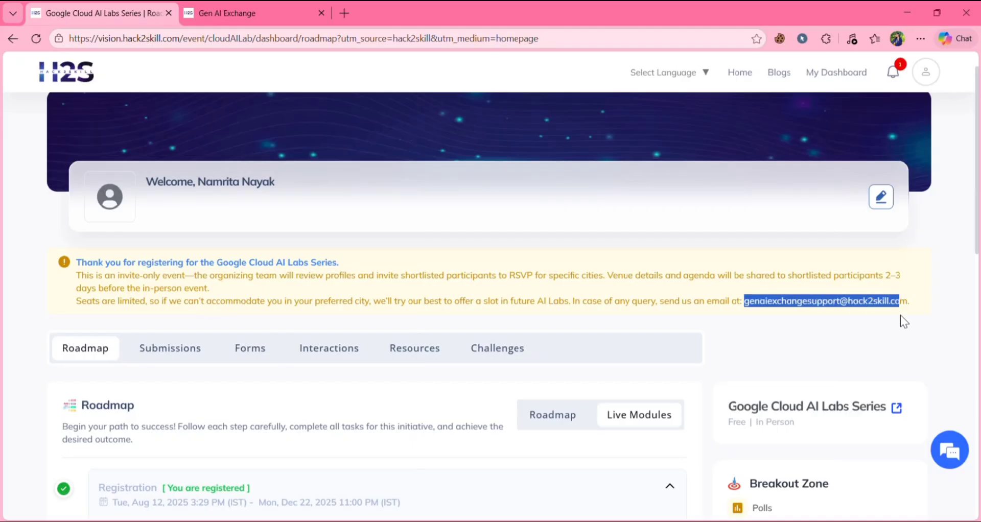
pyautogui.moveTo(797, 324)
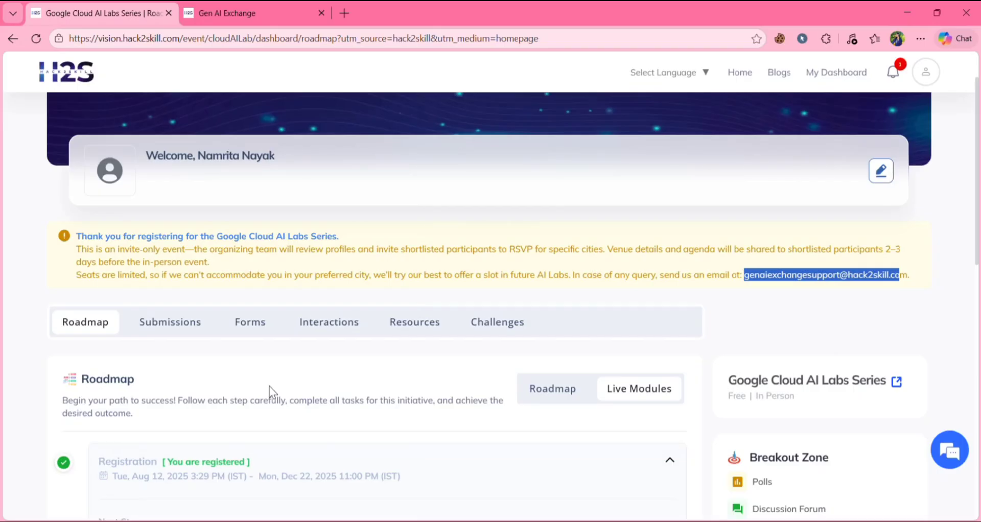
# Step: Scroll the AI Labs roadmap past 'You are registered' to the Next Steps
pyautogui.scroll(-3)
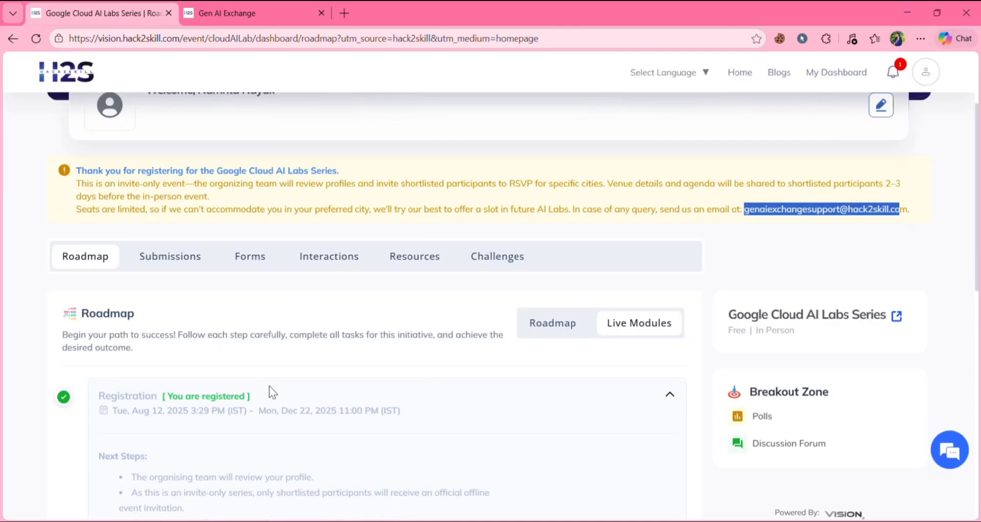